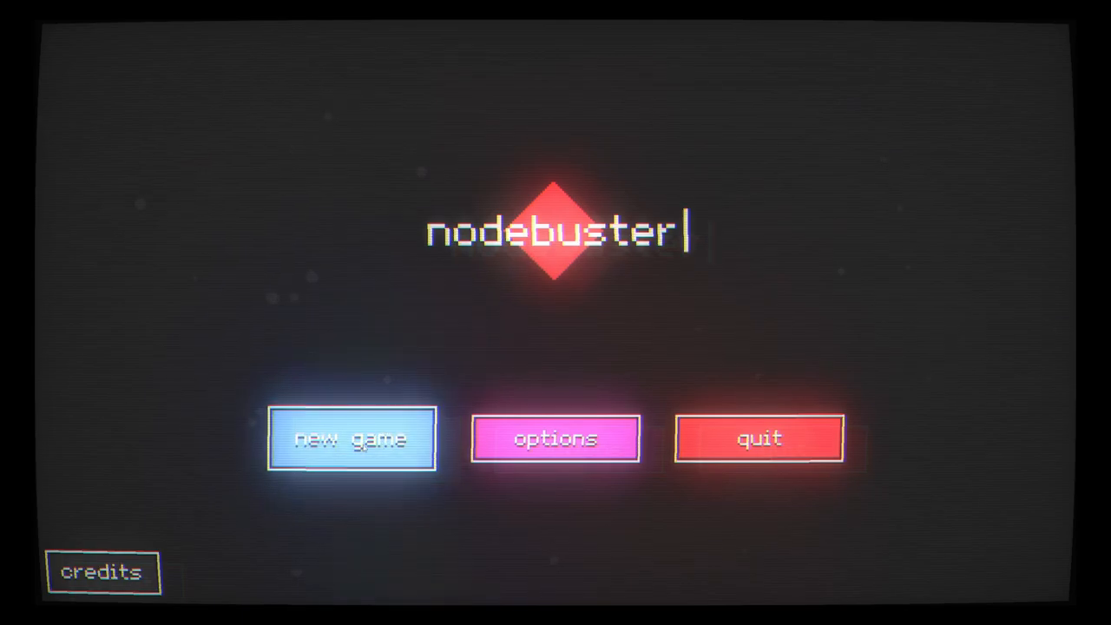
Begin a new game and breach into the first session, playing until health hits zero
left_click(351, 438)
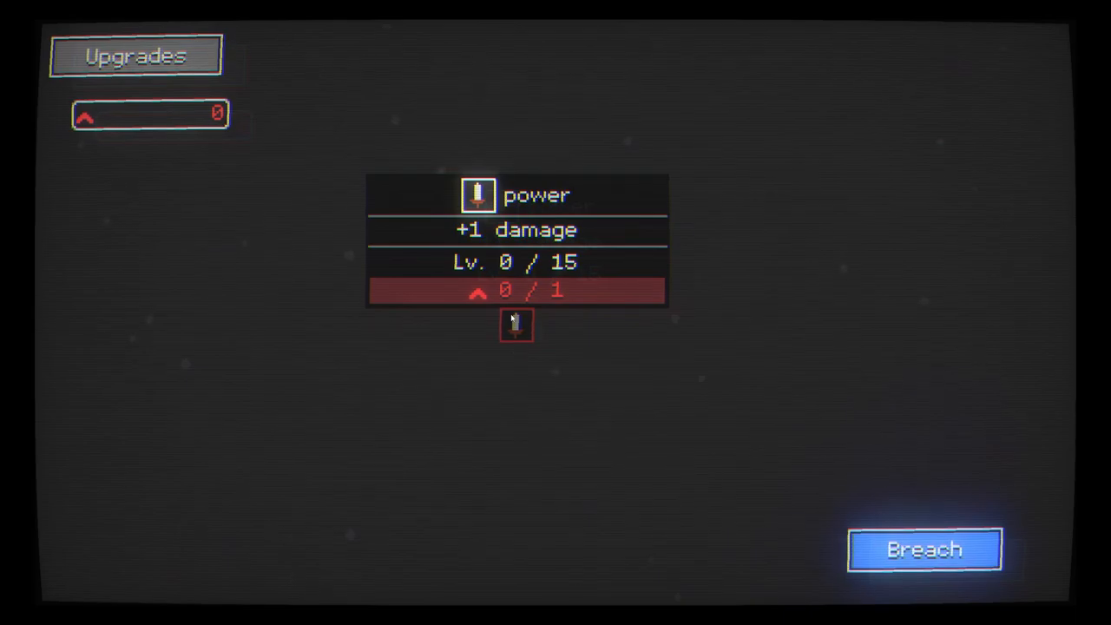
left_click(924, 549)
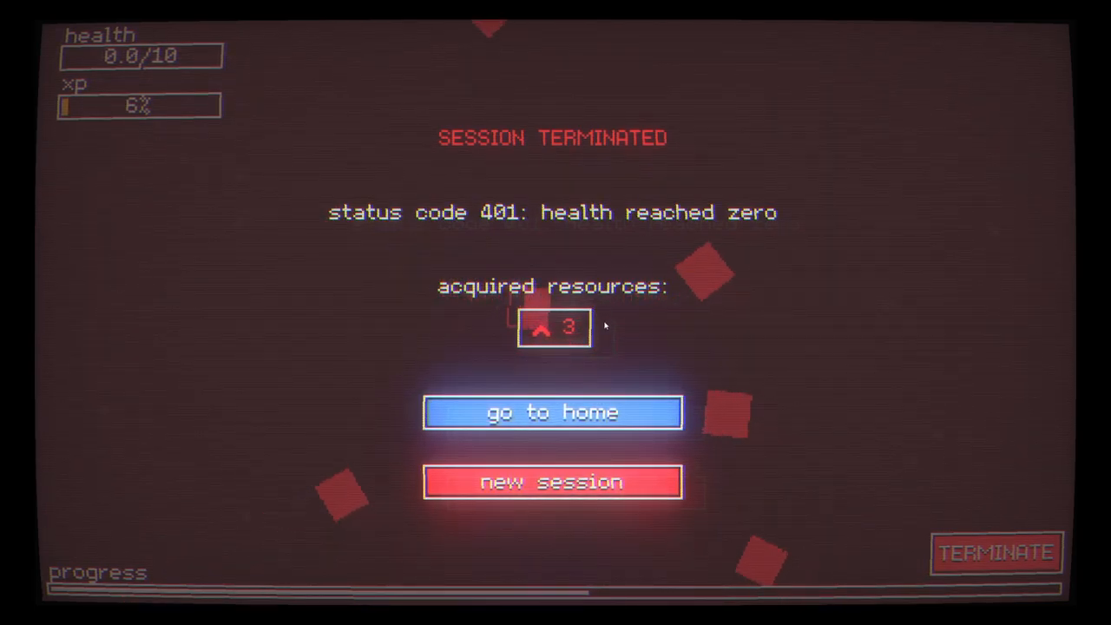
Go home and buy two levels of the power node with the earned bits
left_click(552, 412)
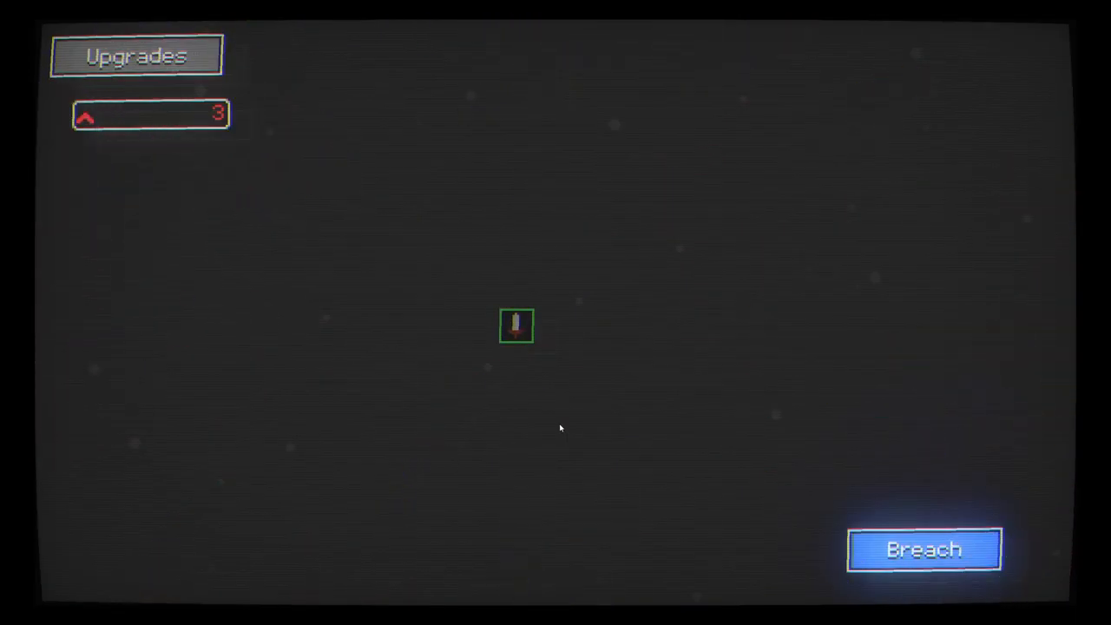
left_click(517, 326)
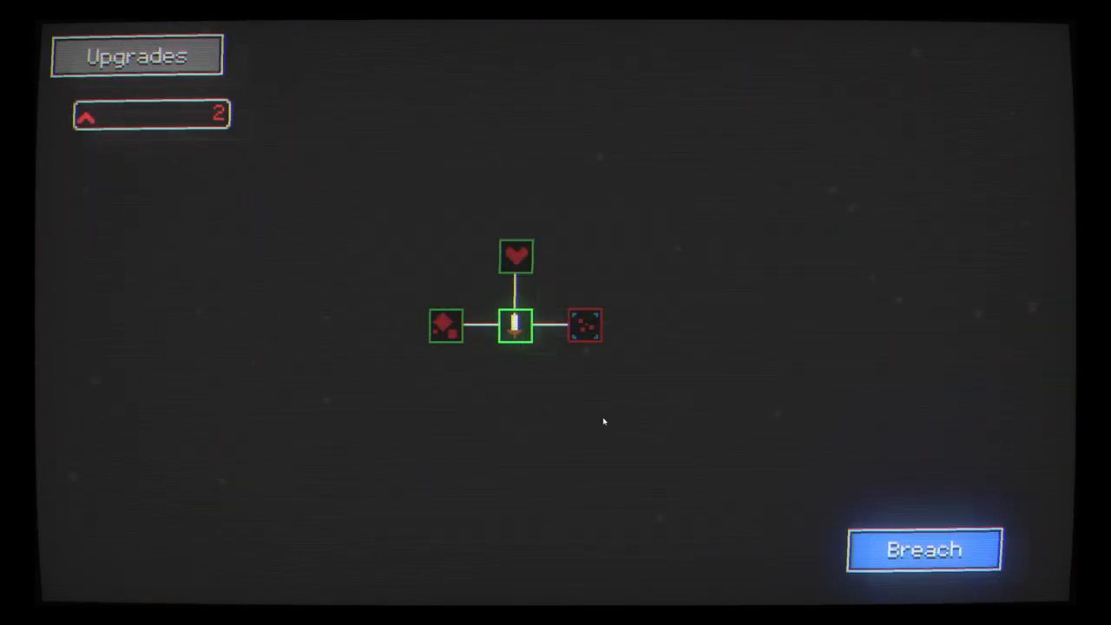
mouse_move(583, 248)
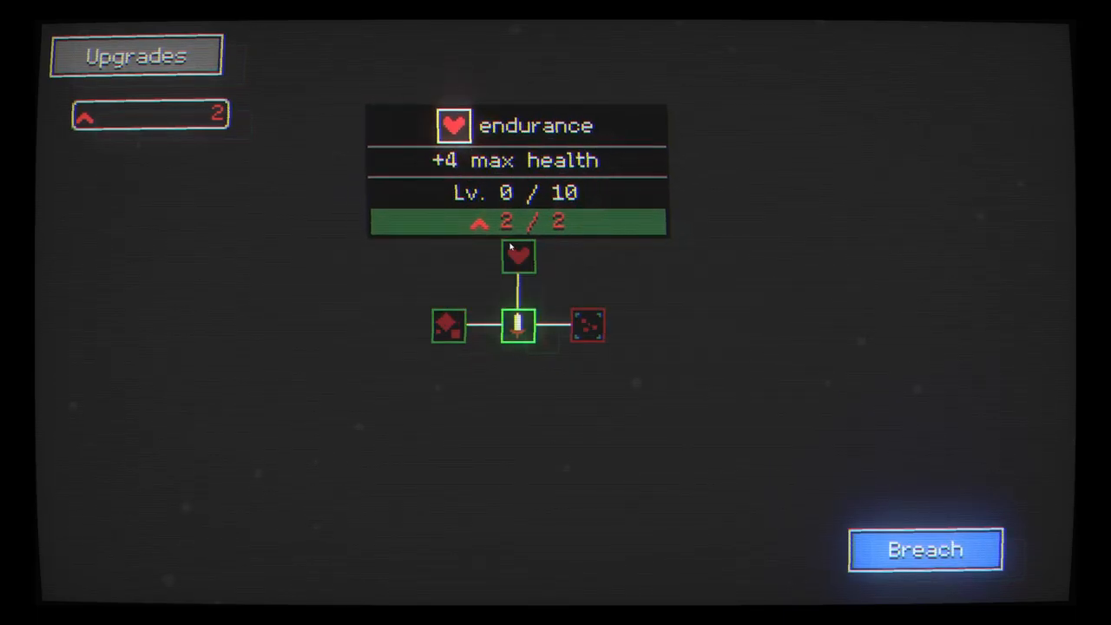
left_click(518, 327)
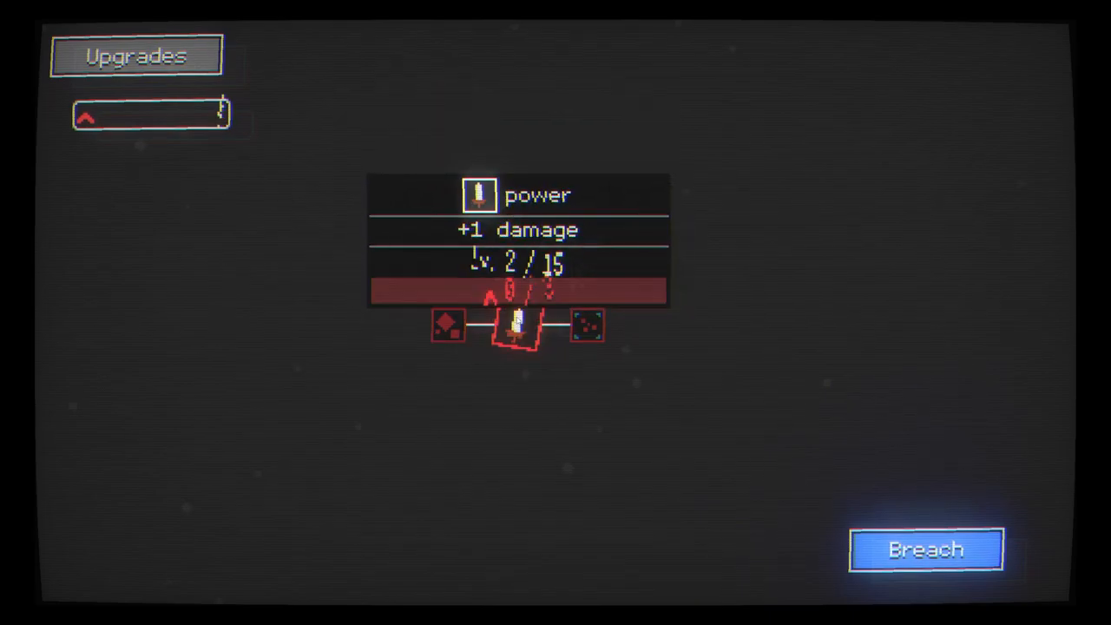
Breach into another session and play it through
left_click(925, 549)
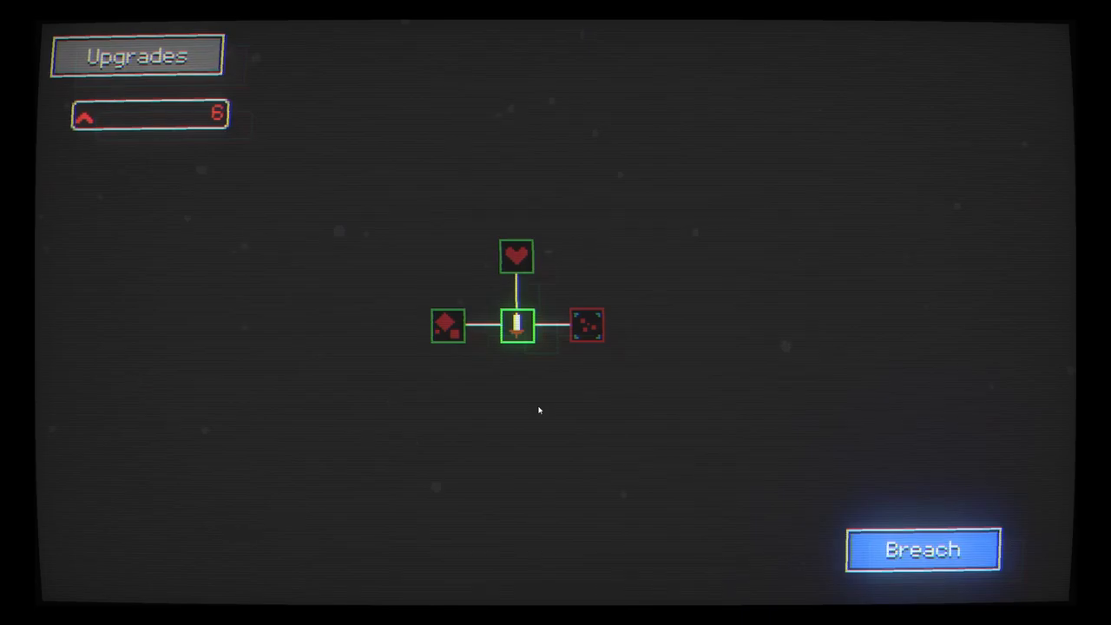
mouse_move(518, 257)
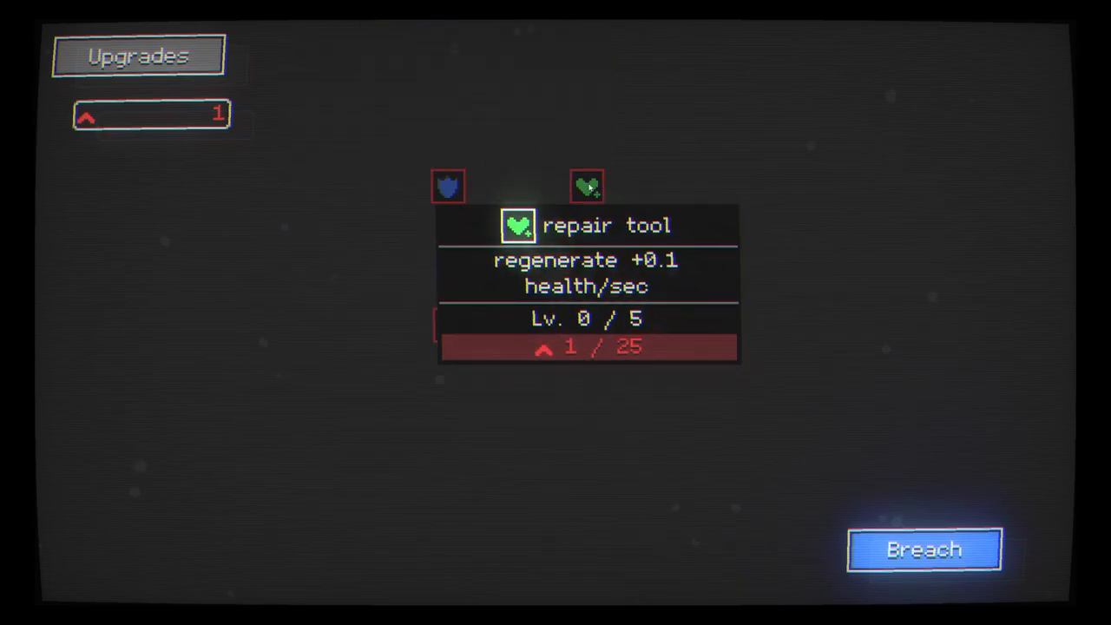
Breach into a session with 14 max health and play until destroyed
left_click(924, 549)
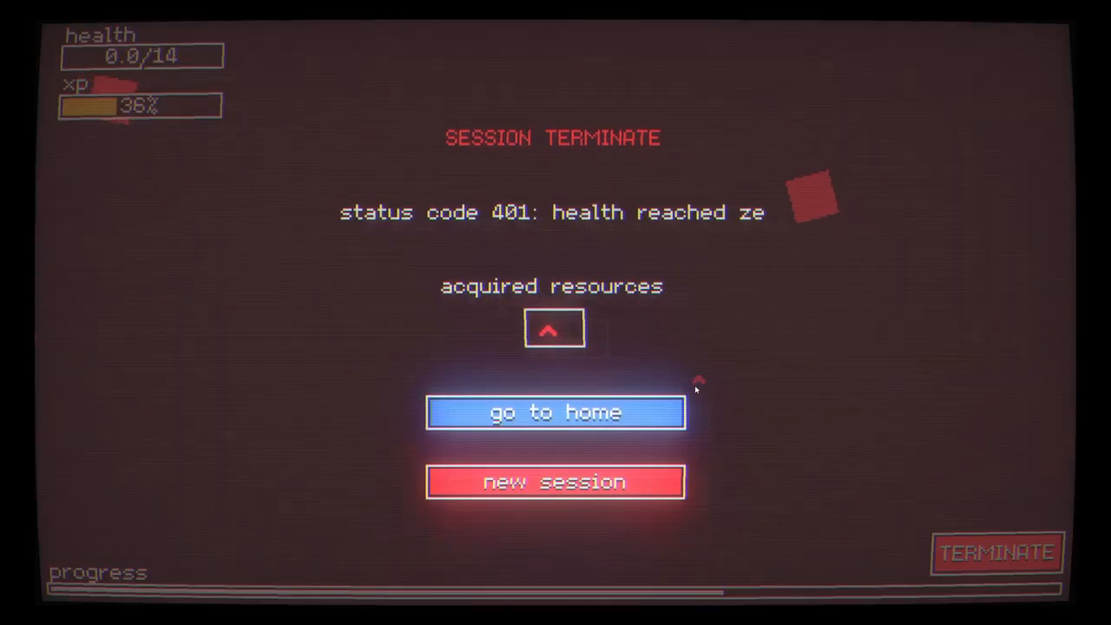
Go home, buy crowding level 1 and spend the remaining bits on crowding and power, then breach again
left_click(554, 412)
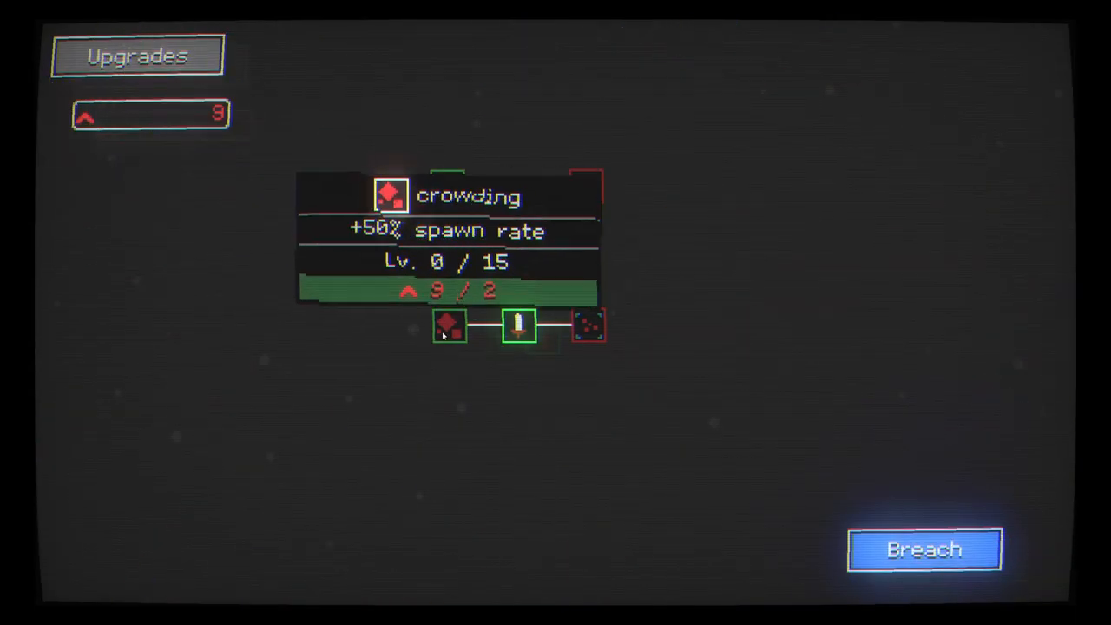
left_click(448, 327)
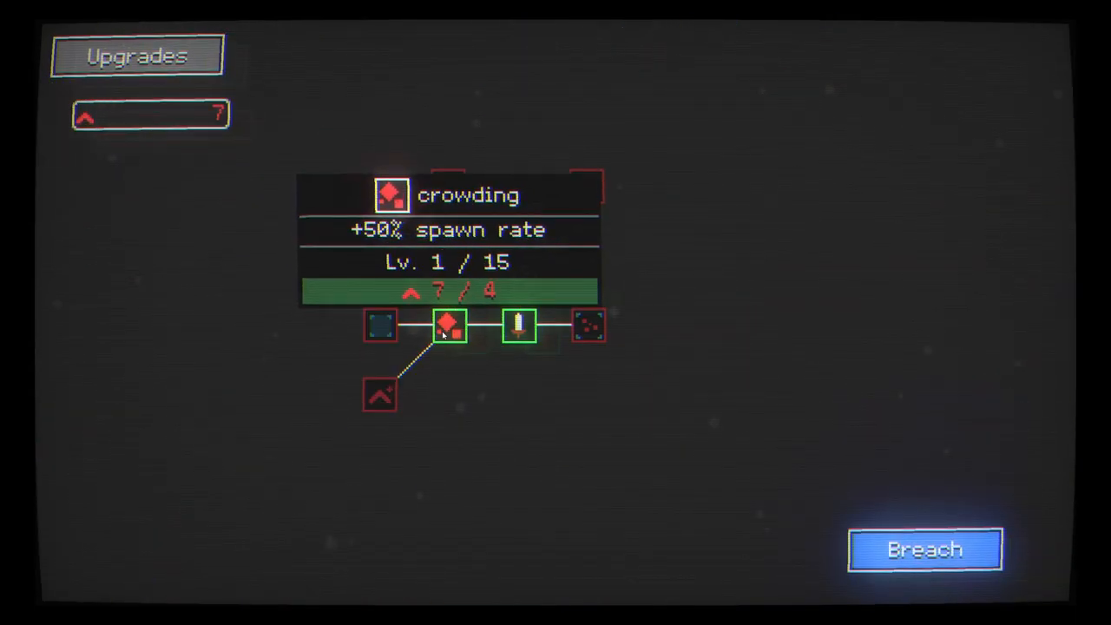
left_click(448, 326)
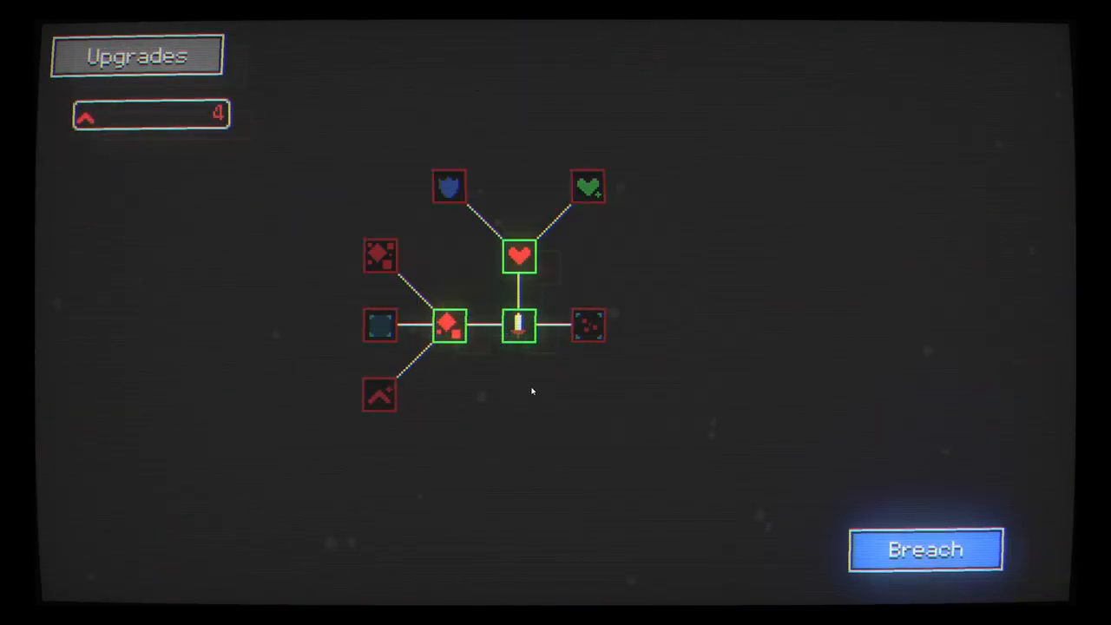
left_click(518, 327)
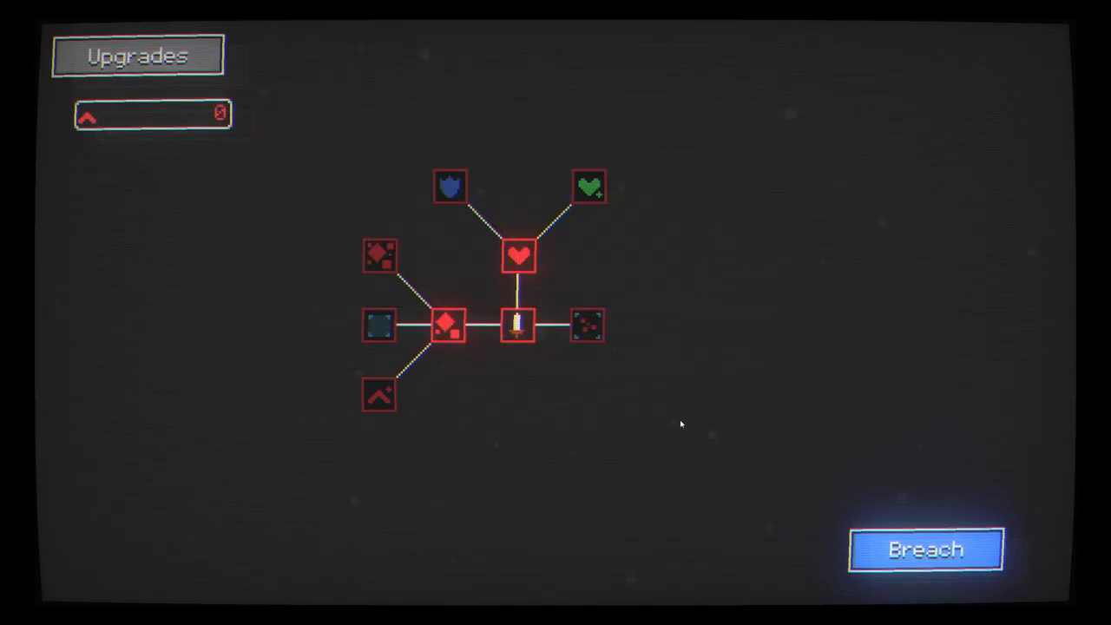
left_click(448, 327)
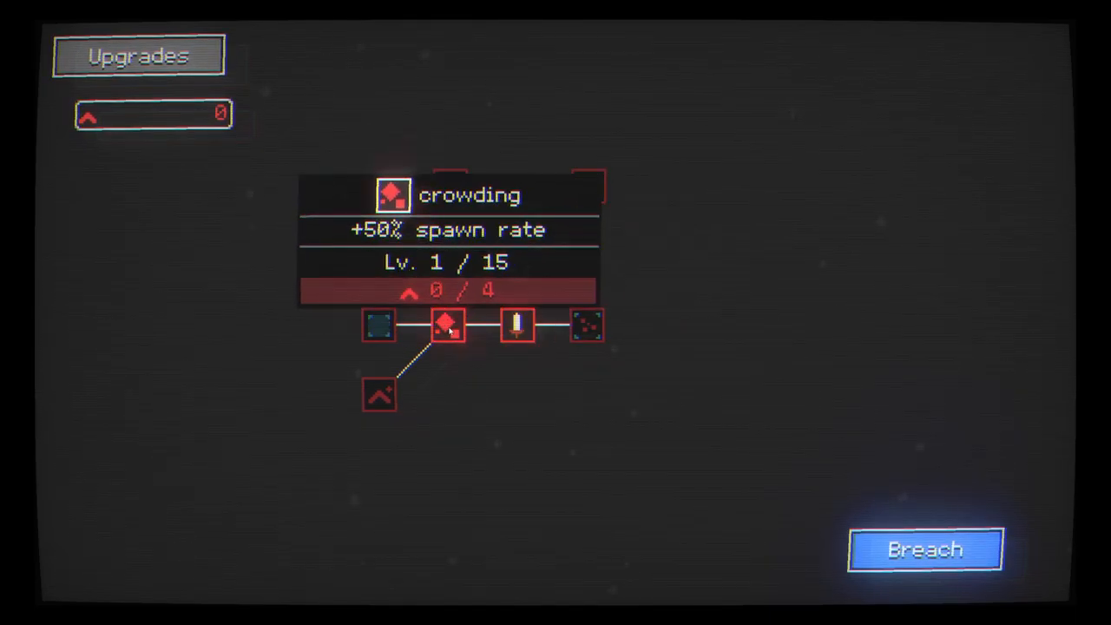
left_click(924, 549)
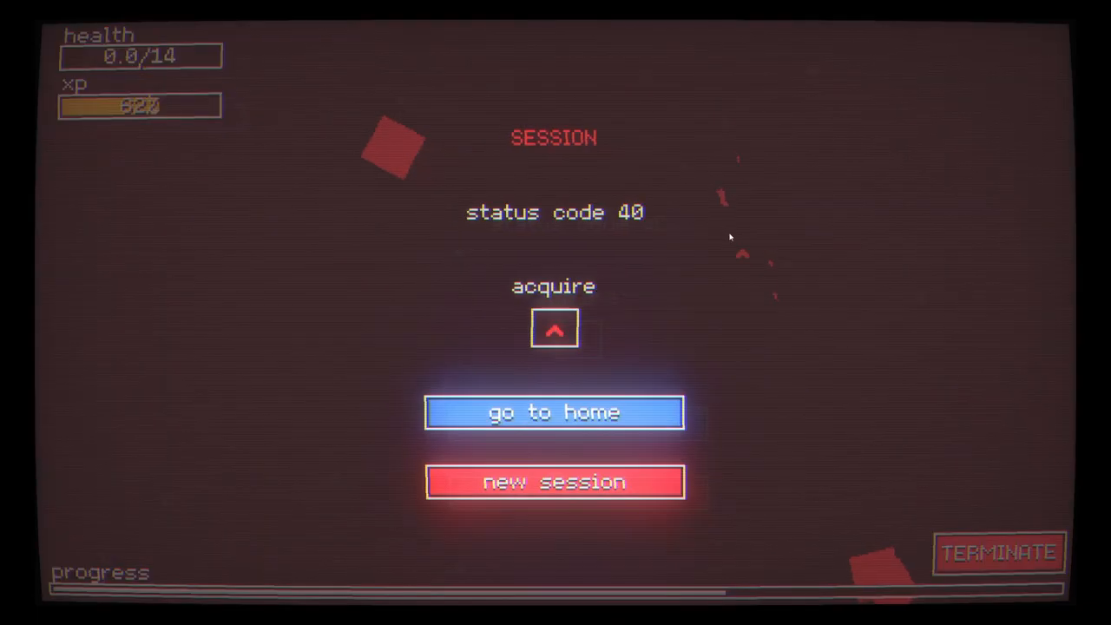
Go home, buy the first level of influence, then breach into another session
left_click(554, 411)
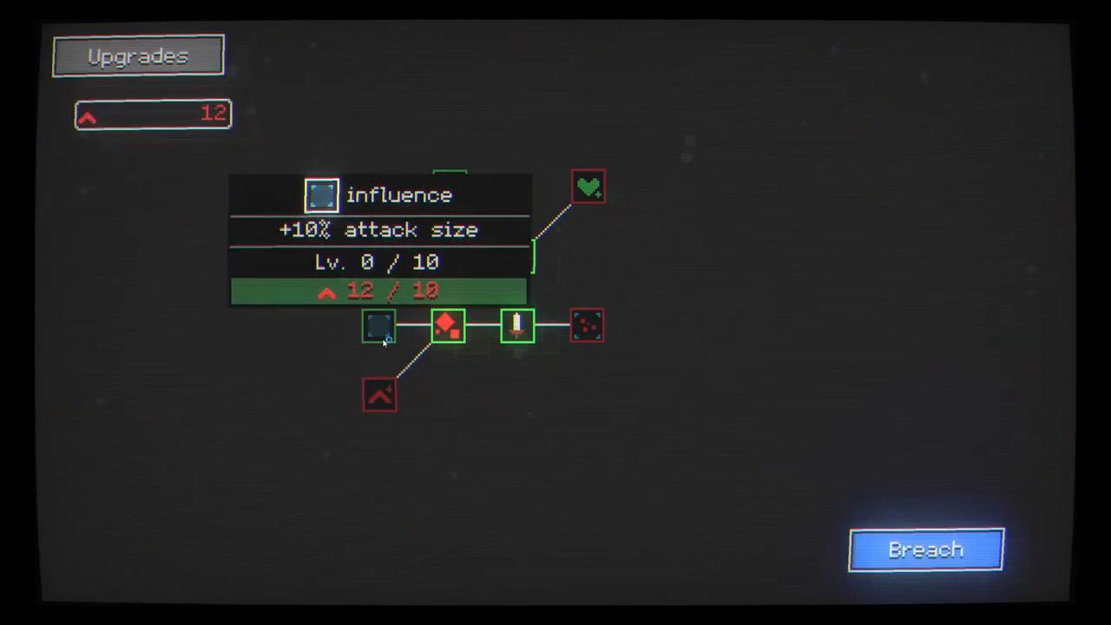
left_click(447, 326)
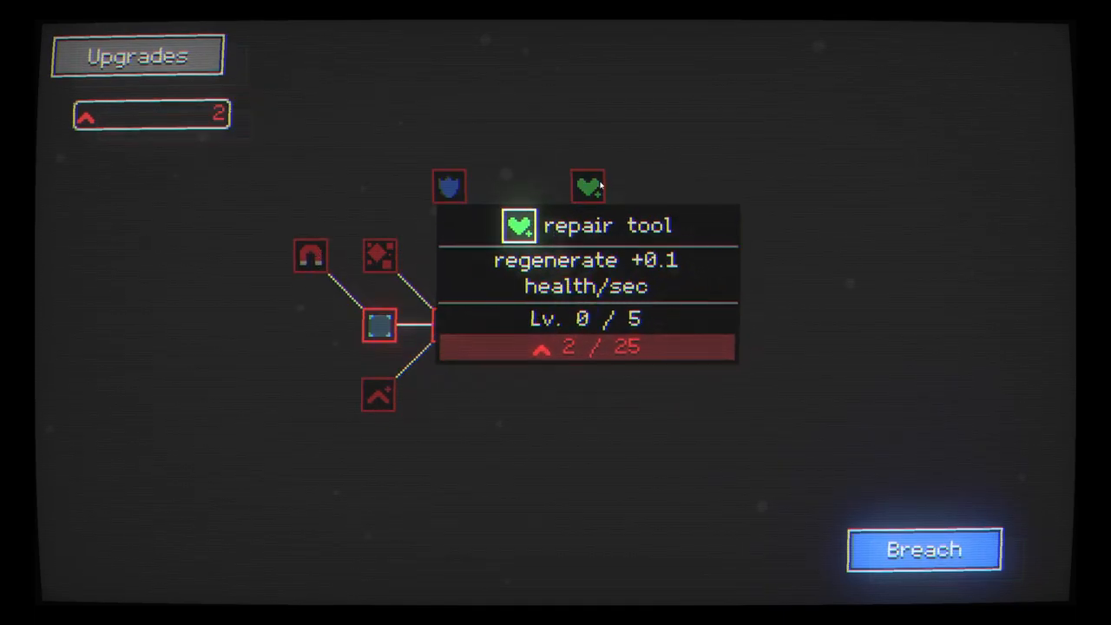
left_click(924, 549)
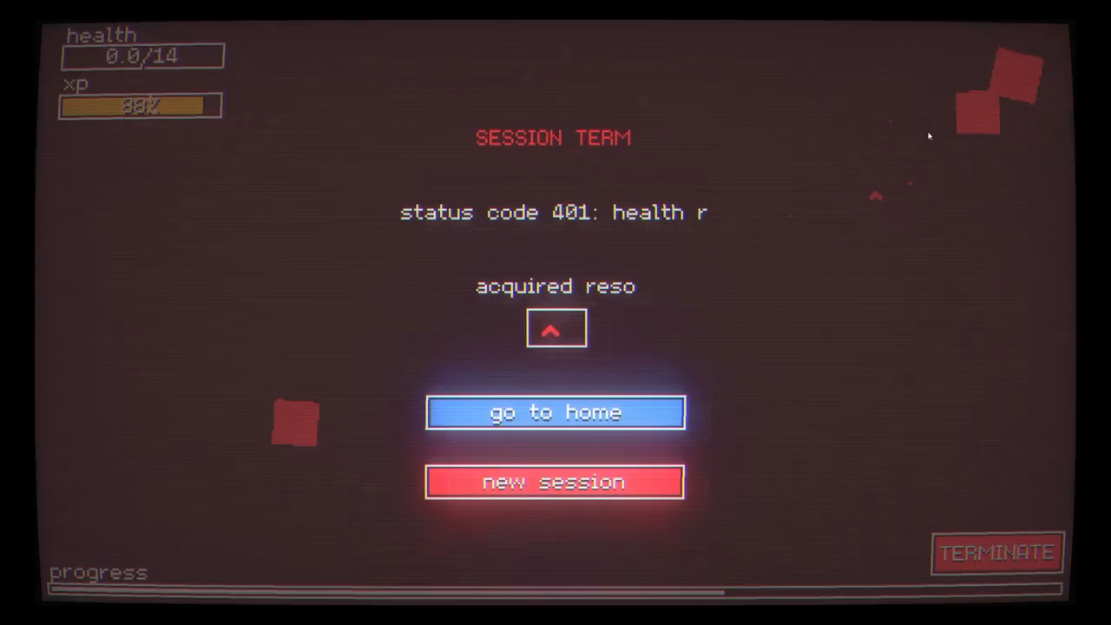
Go home, buy another crowding level, then breach into a session earning 15 bits and a skill point
left_click(555, 412)
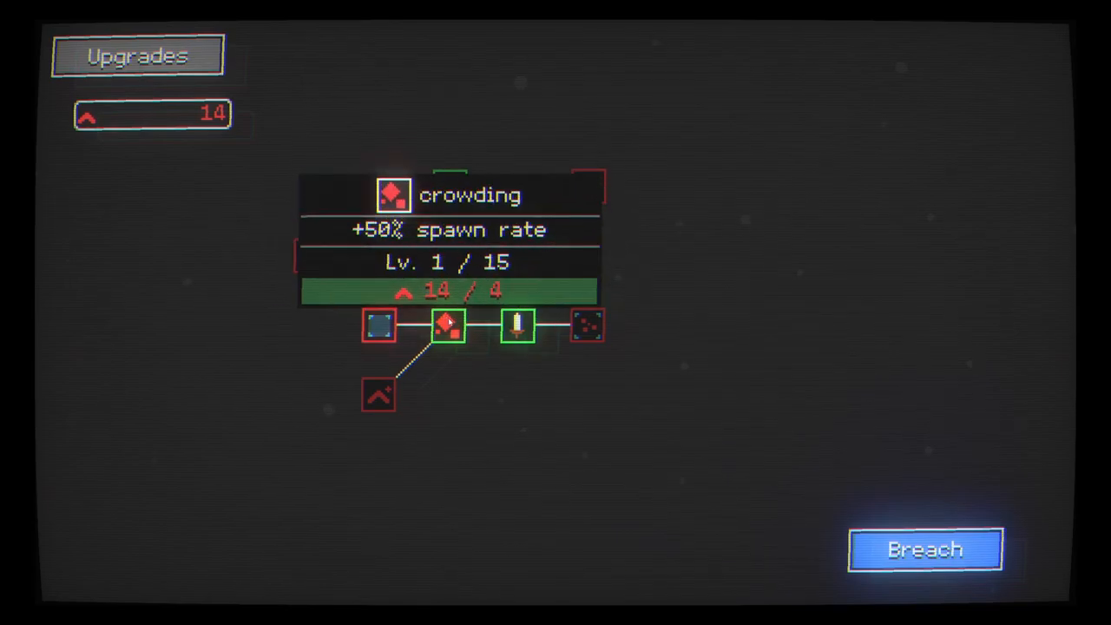
left_click(518, 327)
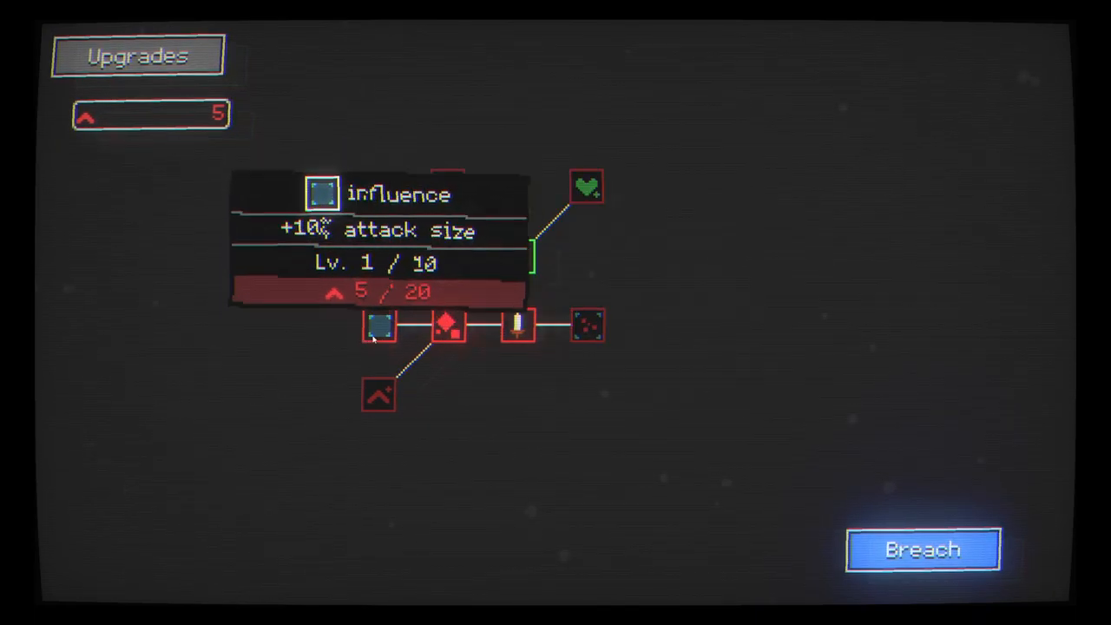
left_click(922, 549)
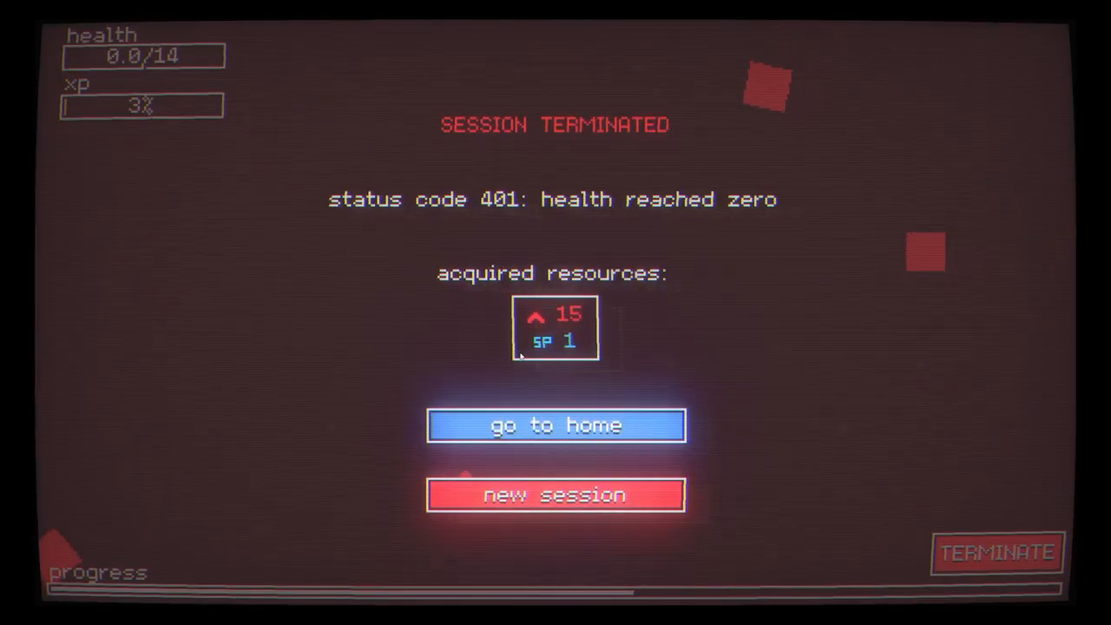
Go home, spend the skill point on bit boost, buy firewall armor and another crowding level, then breach
left_click(556, 425)
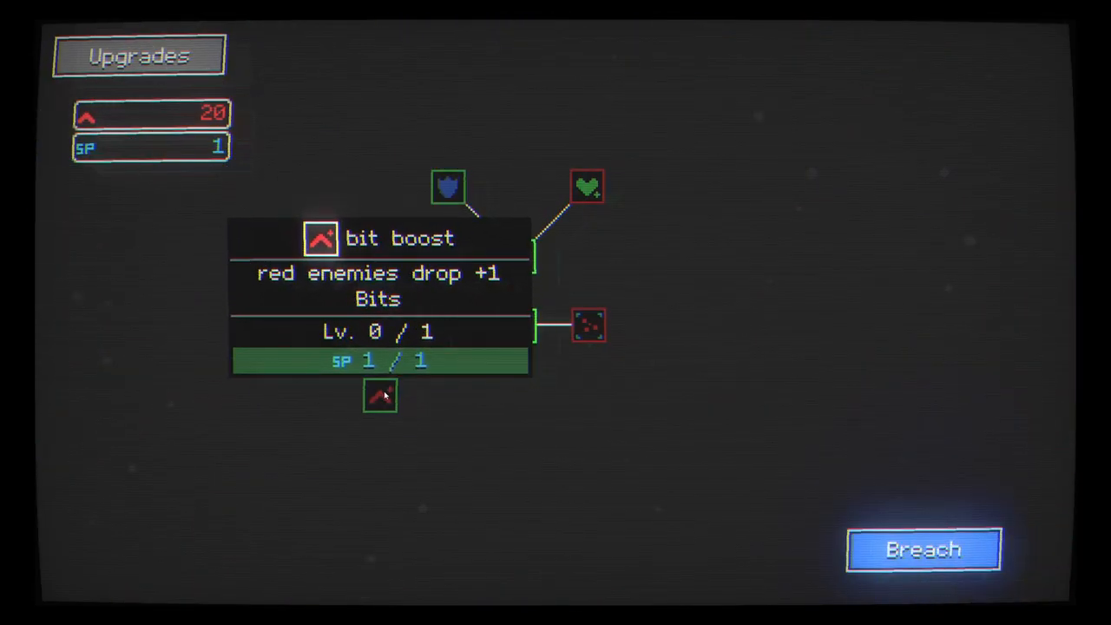
left_click(379, 396)
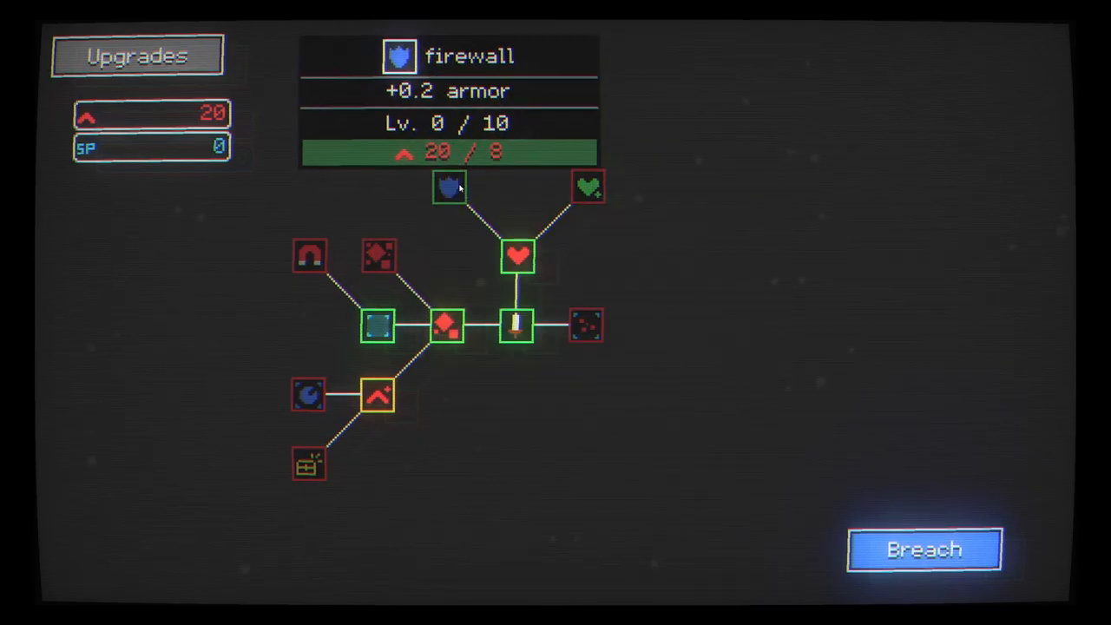
left_click(376, 327)
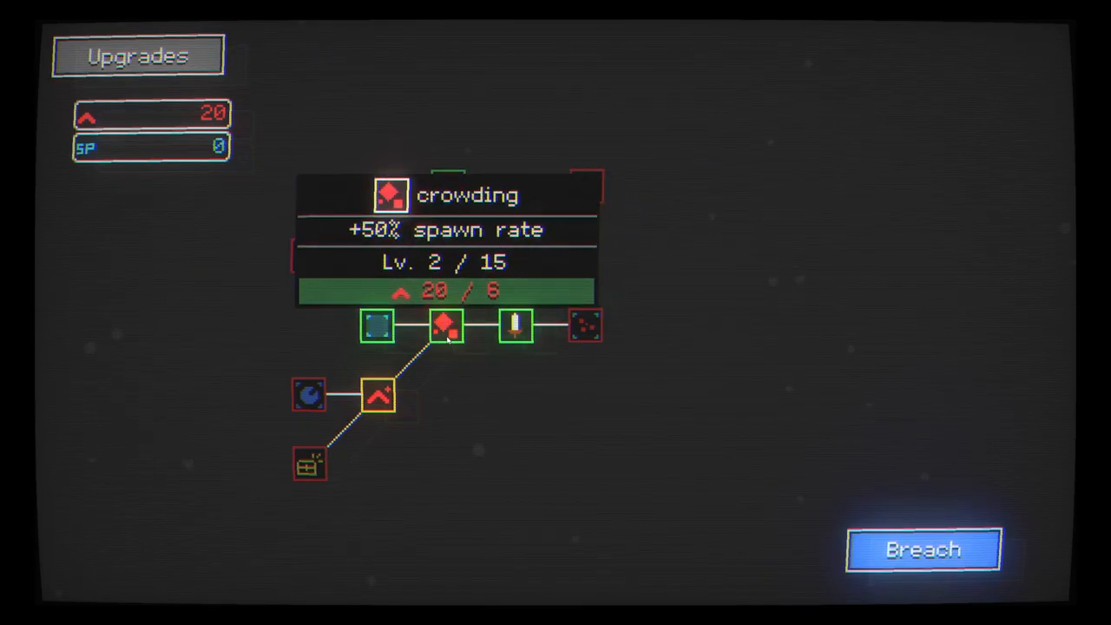
left_click(444, 326)
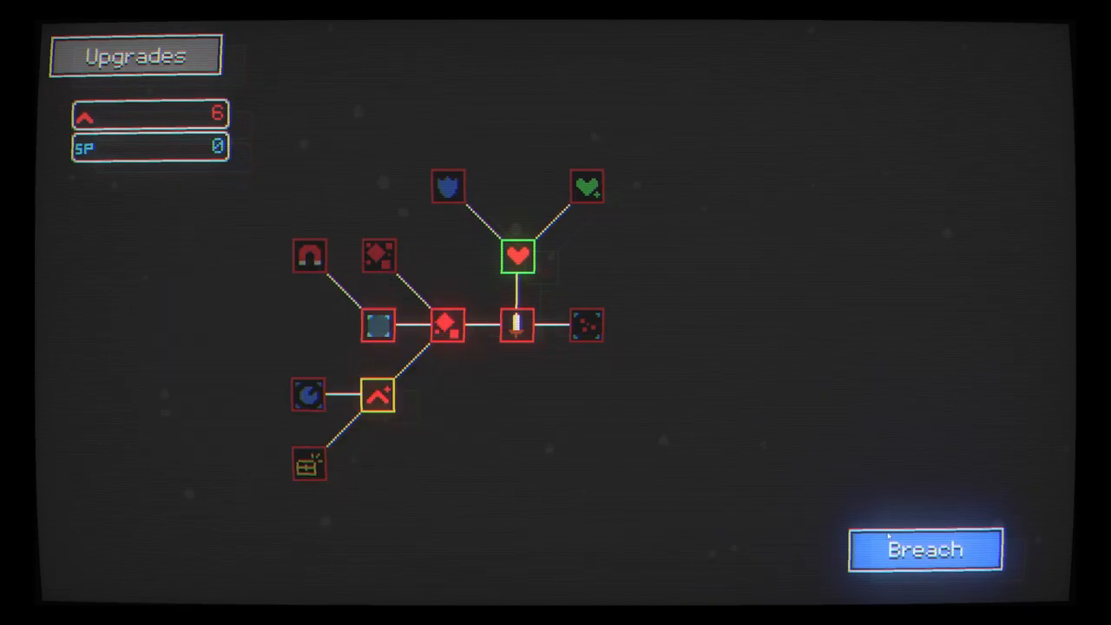
left_click(924, 549)
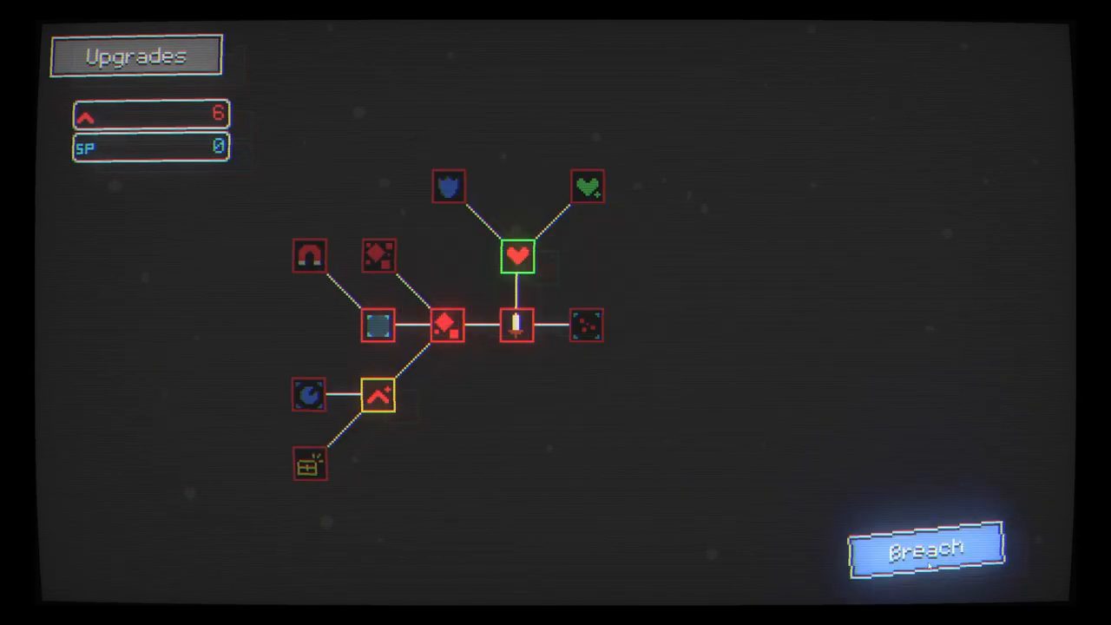
Play a breach session earning 32 bits, then go home to the upgrade tree
left_click(925, 549)
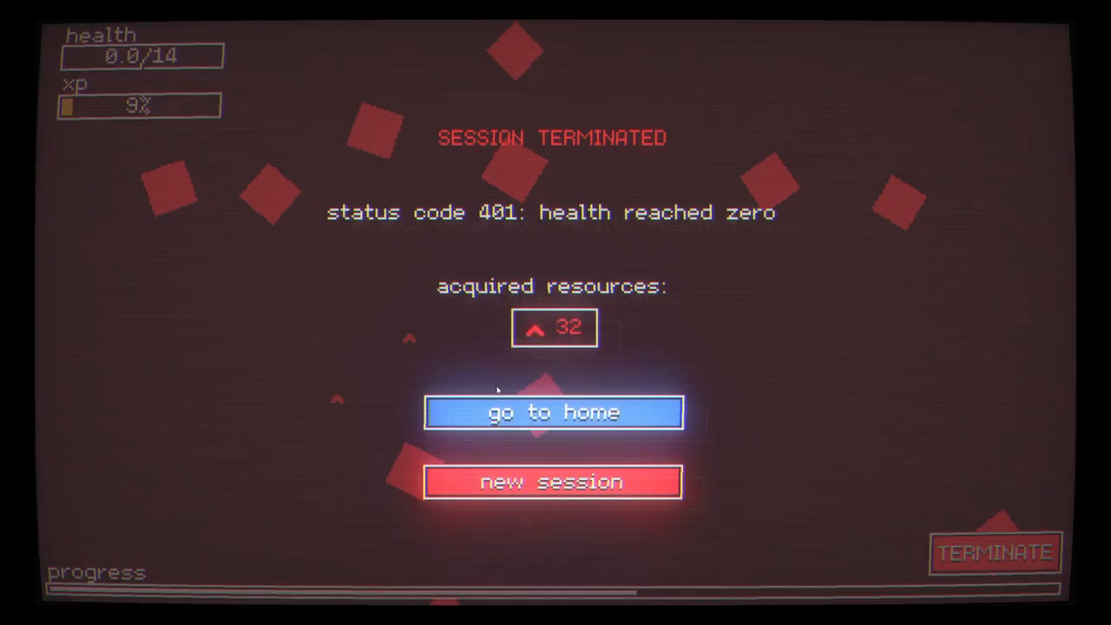
left_click(552, 413)
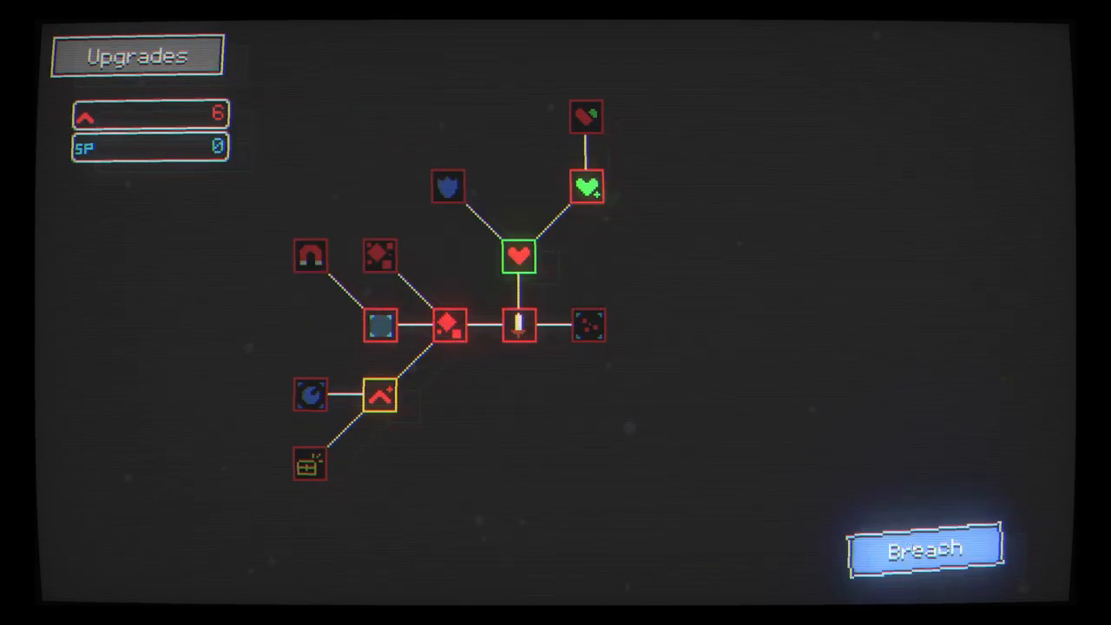
Breach into another session with the new heart upgrade, collecting 38 bits
left_click(924, 549)
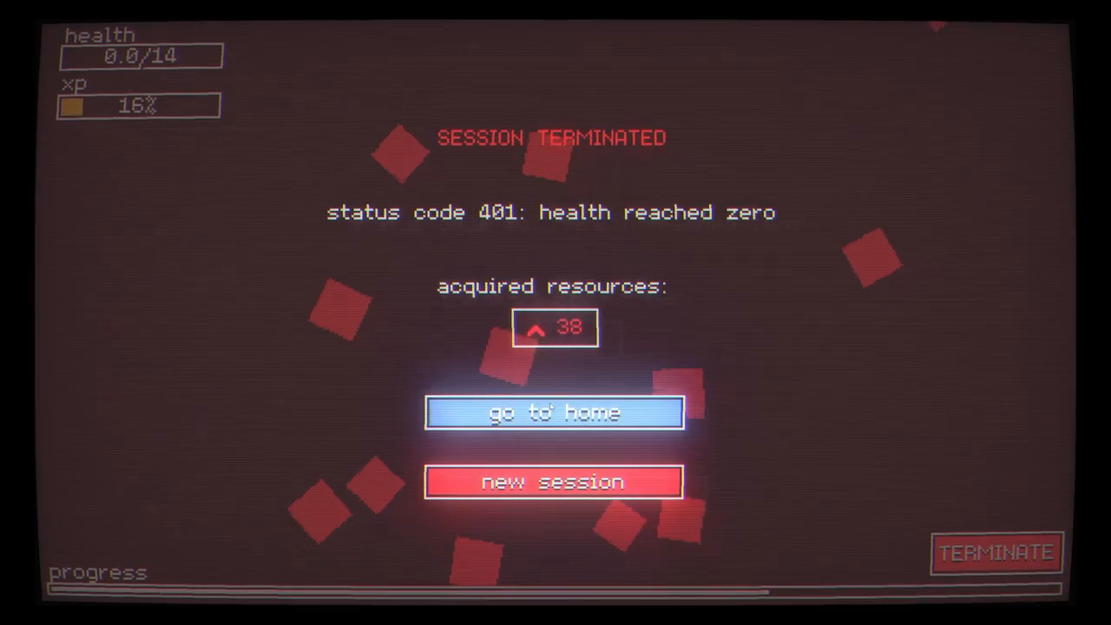
Return home, buy crowding up to level 7 with all 44 resources, and start a breach run
left_click(555, 413)
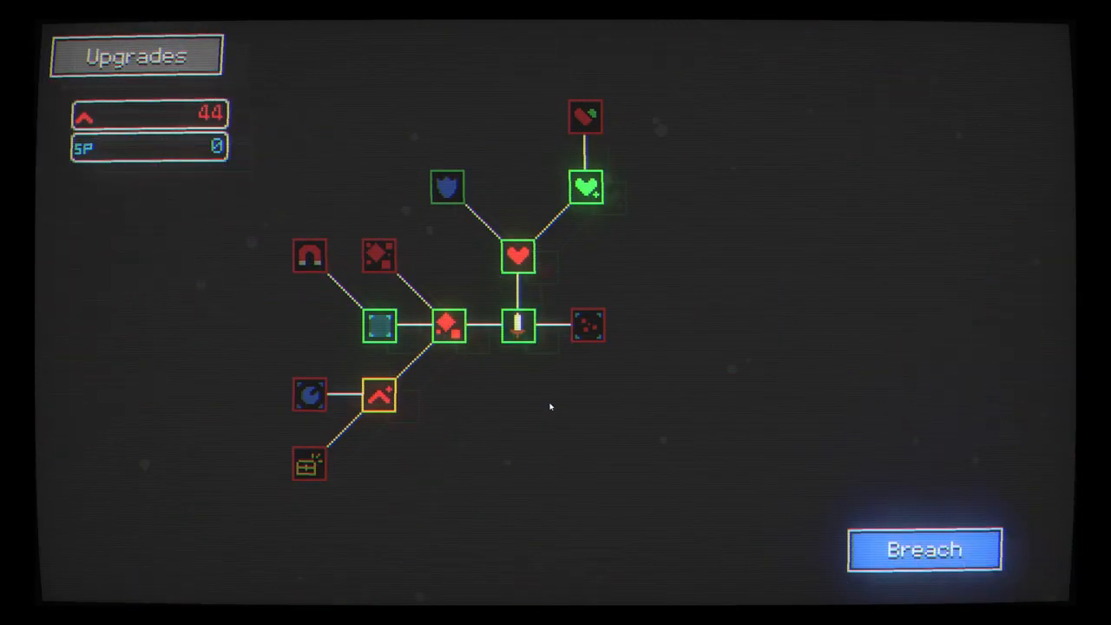
mouse_move(587, 327)
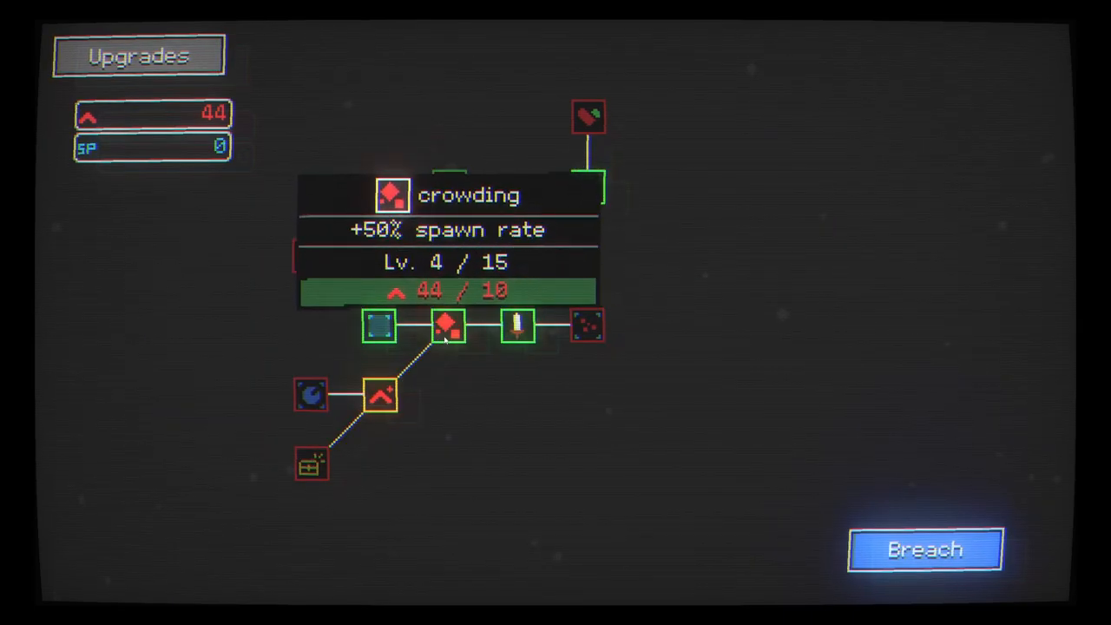
left_click(448, 326)
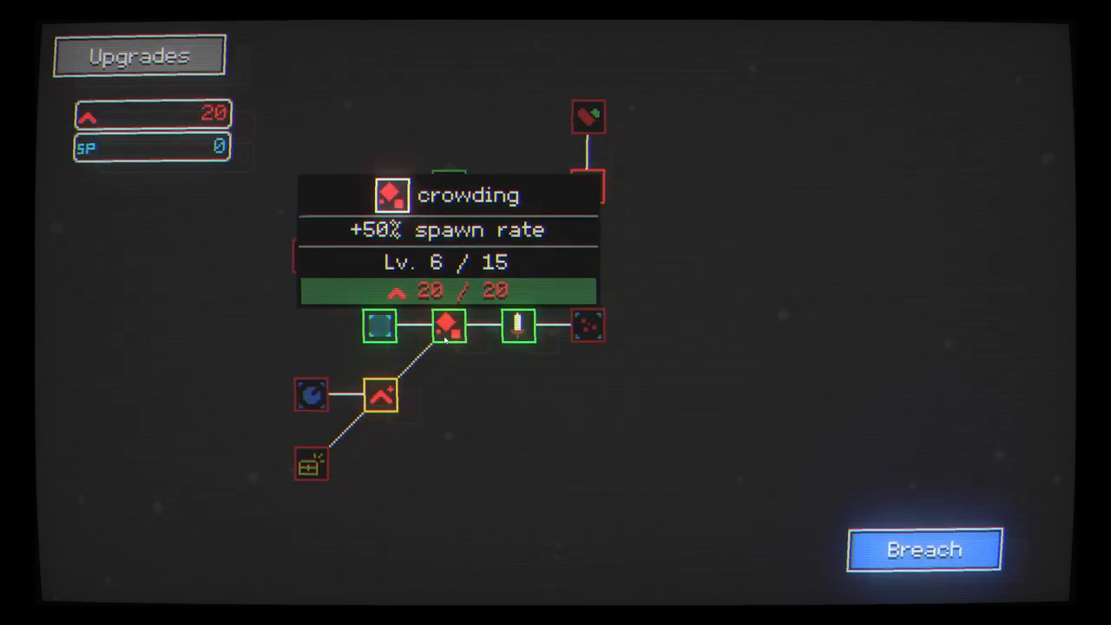
left_click(447, 326)
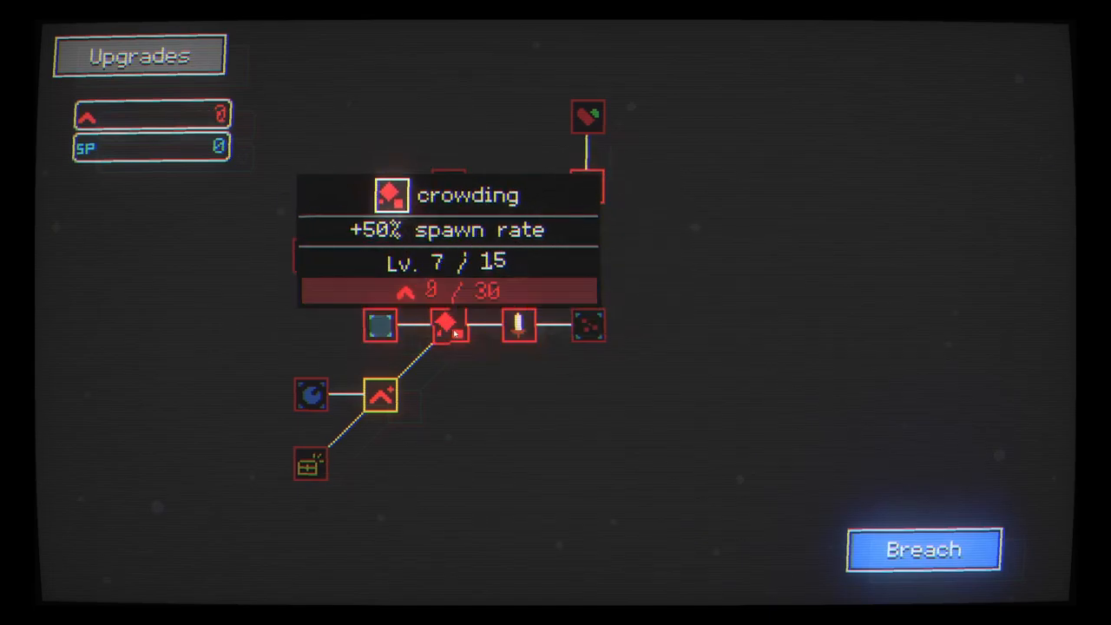
left_click(924, 548)
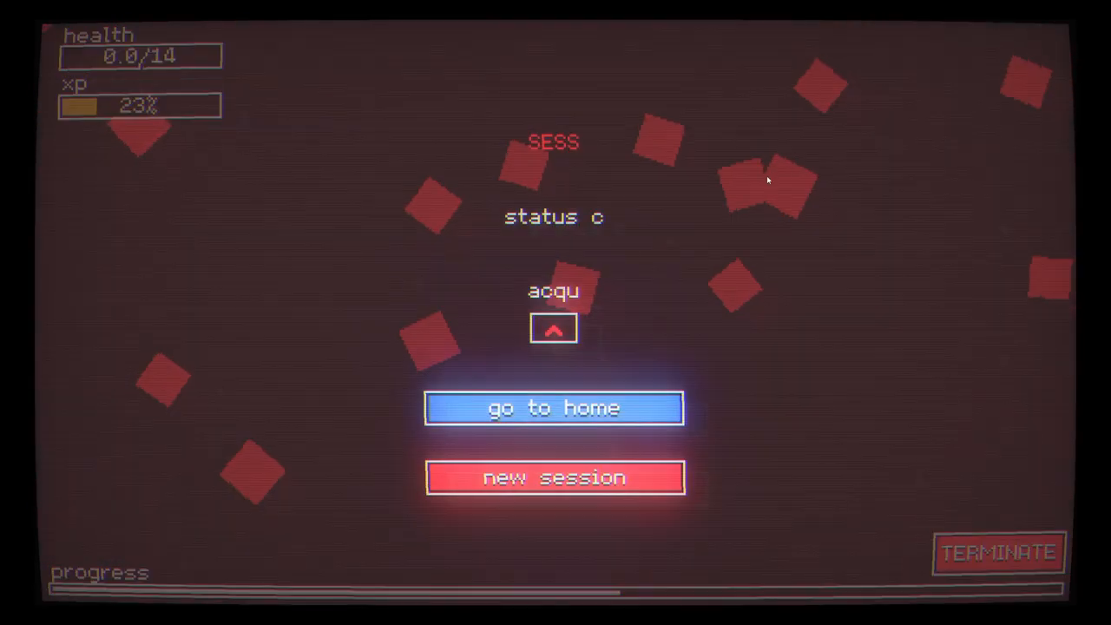
Return home with 44 resources and launch another breach session
left_click(552, 408)
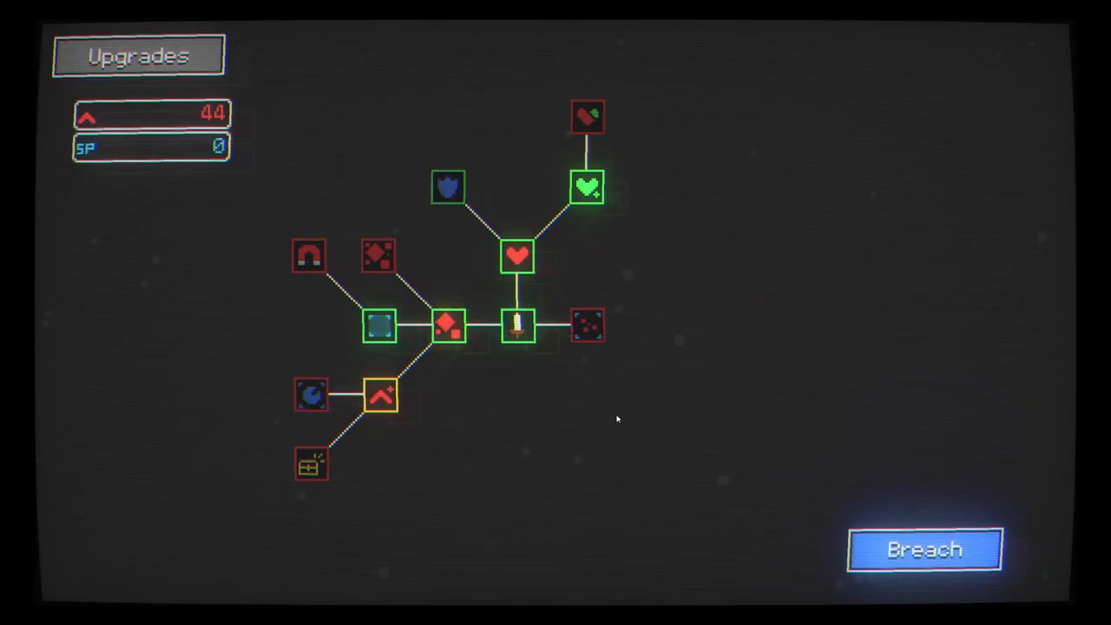
left_click(924, 548)
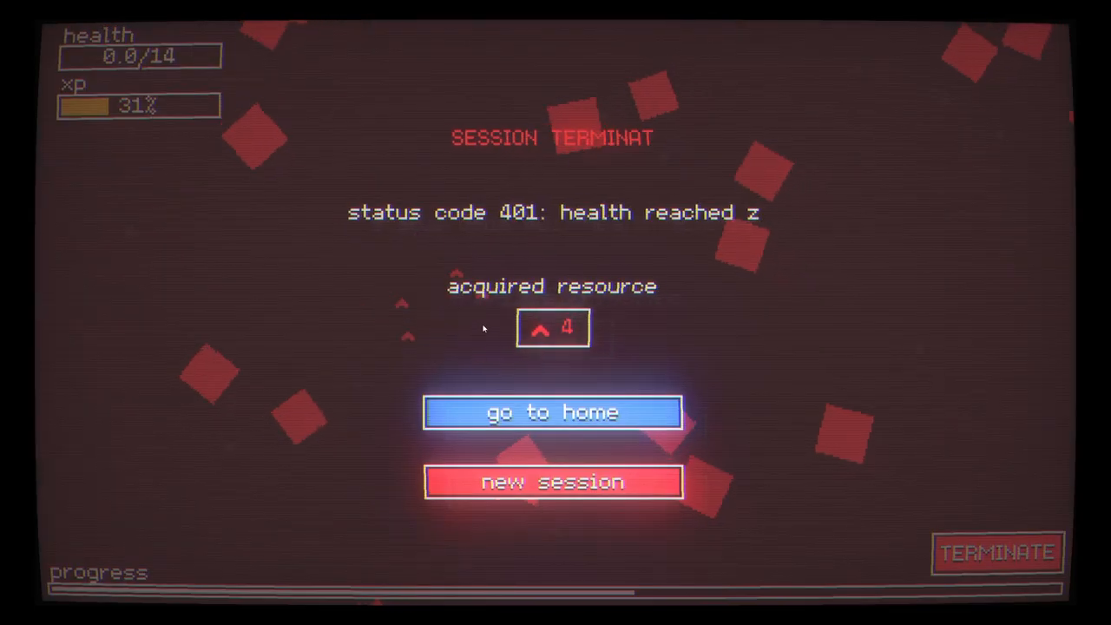
Buy connection buster, a firewall armor level and an influence level, then start a breach run
left_click(553, 411)
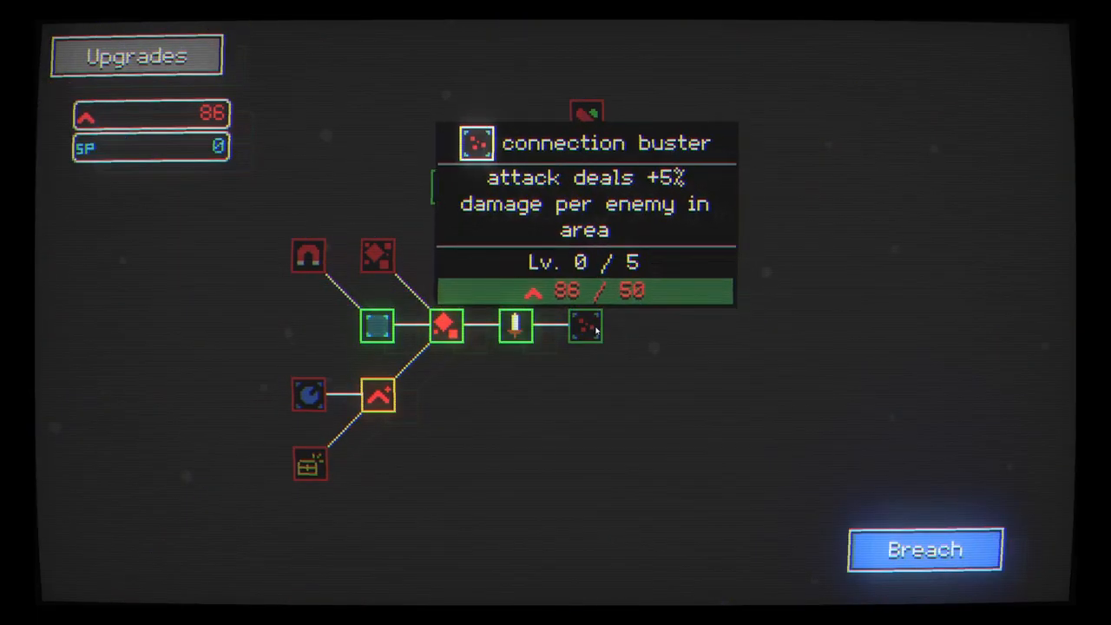
left_click(585, 326)
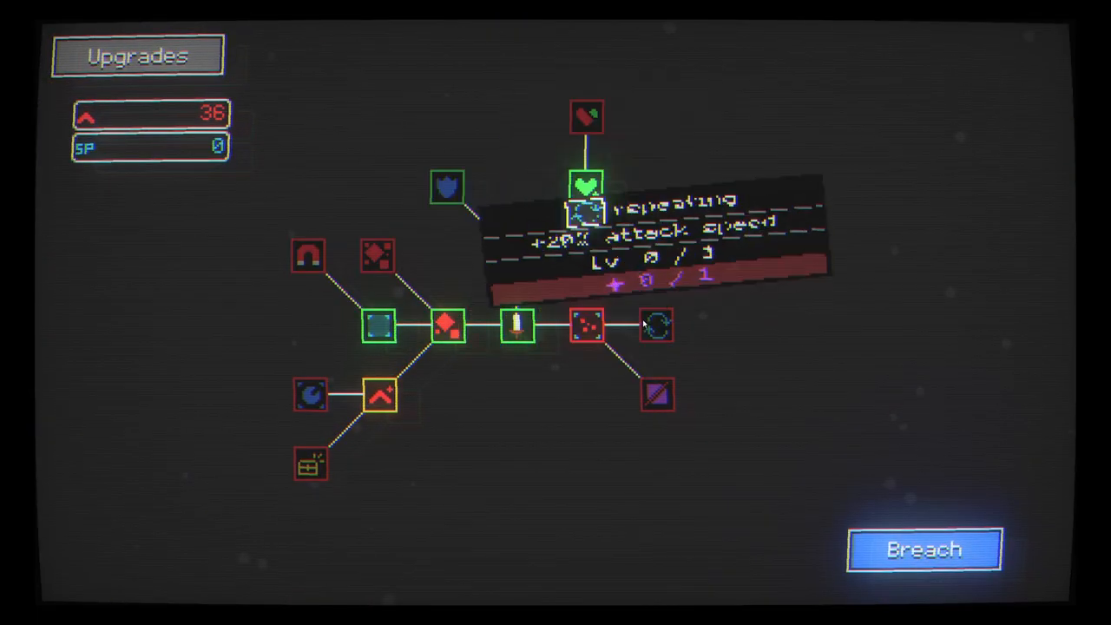
mouse_move(656, 396)
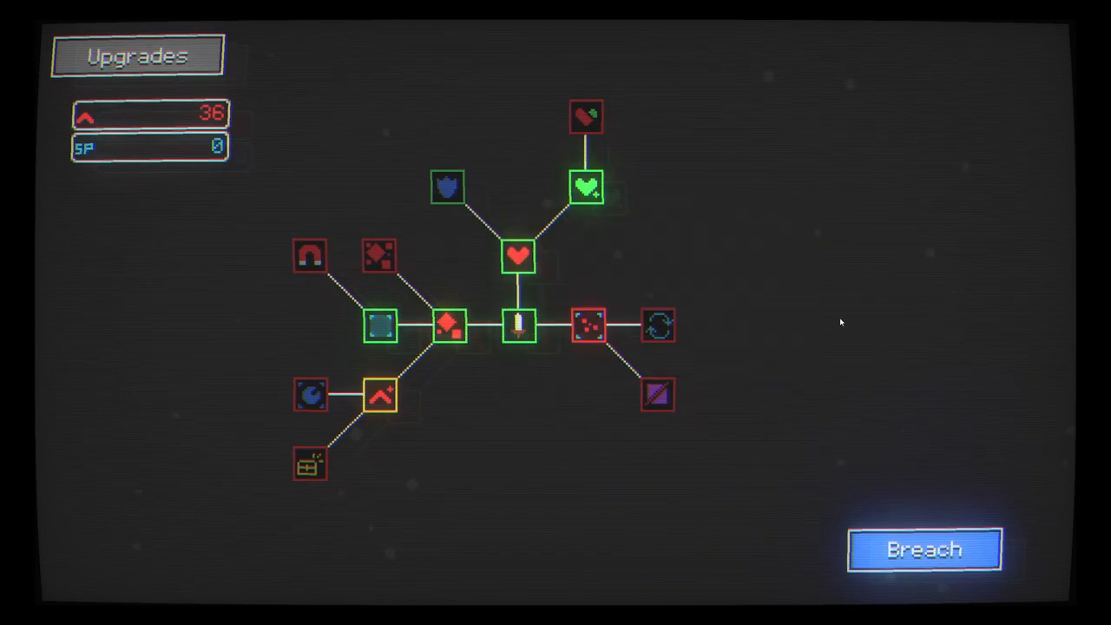
mouse_move(484, 168)
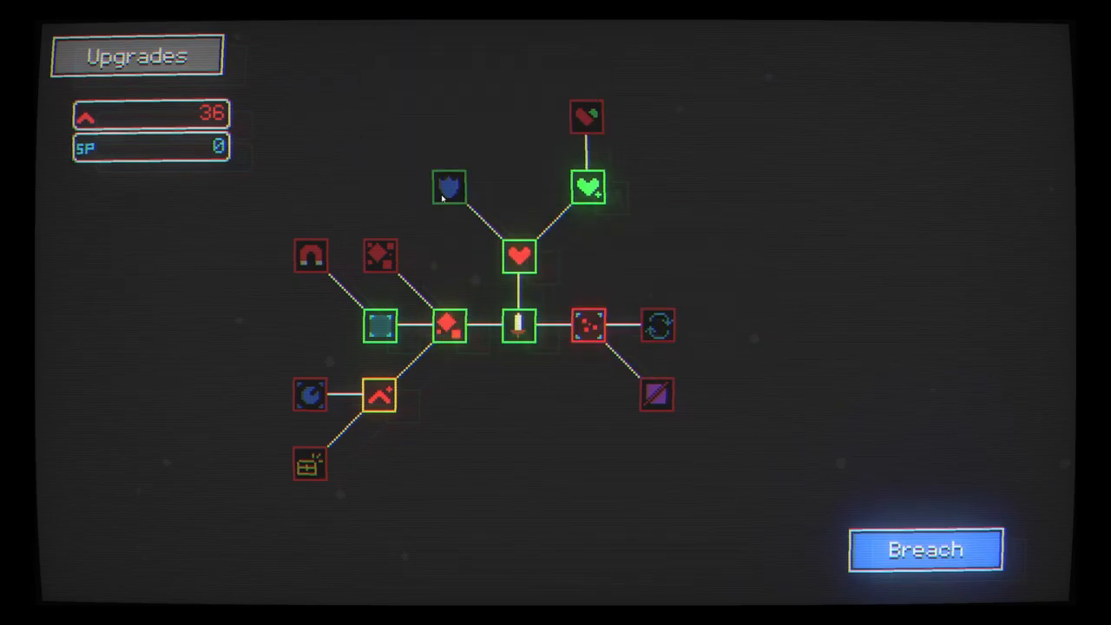
left_click(448, 327)
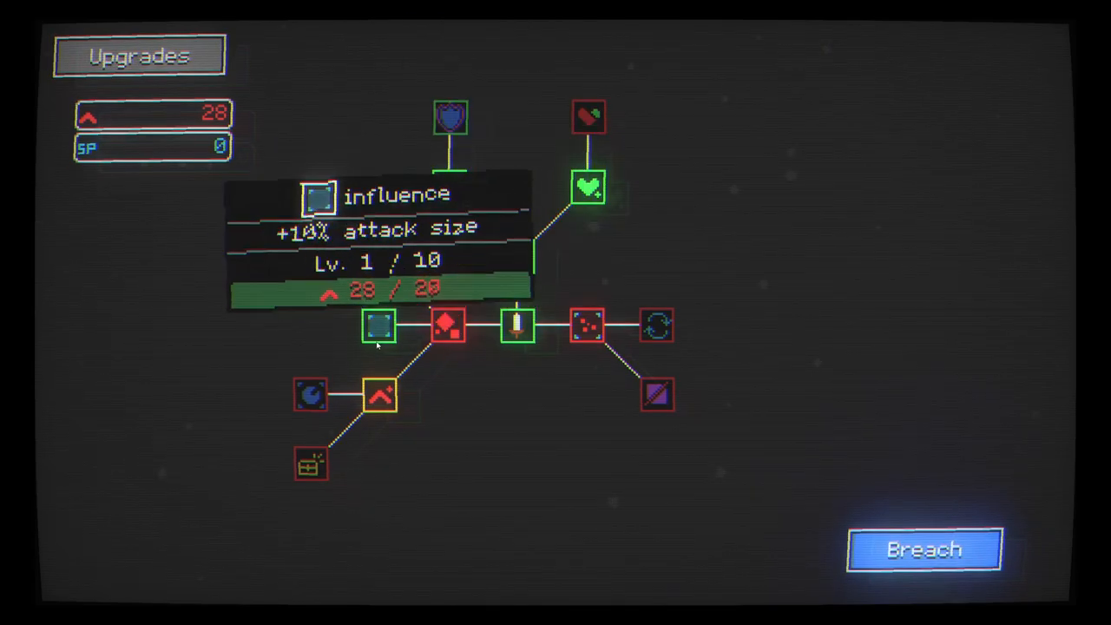
left_click(379, 326)
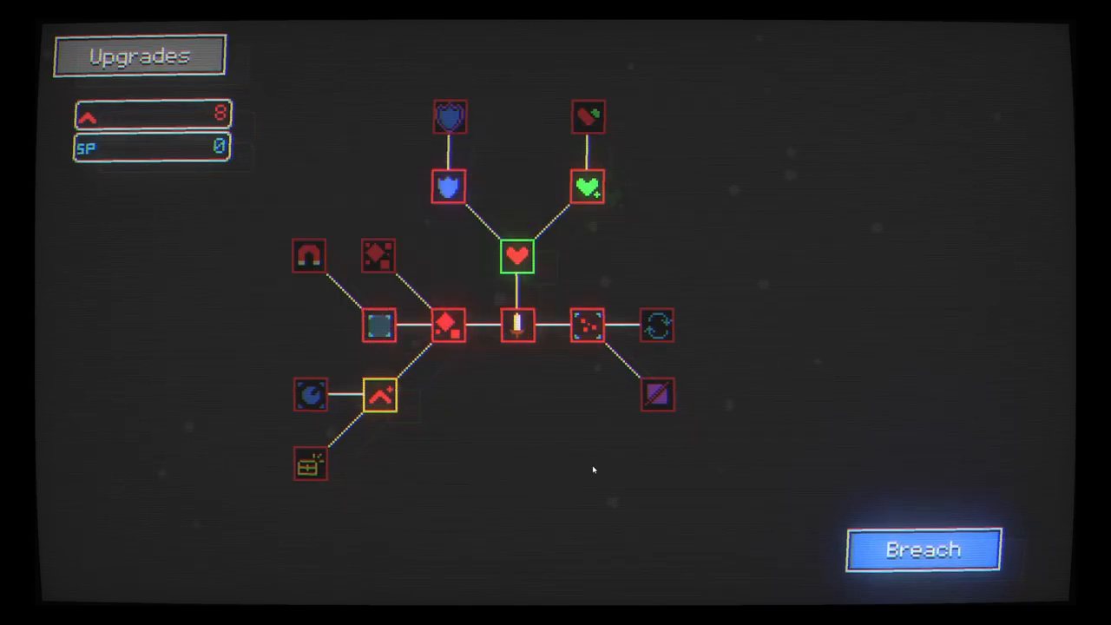
left_click(923, 549)
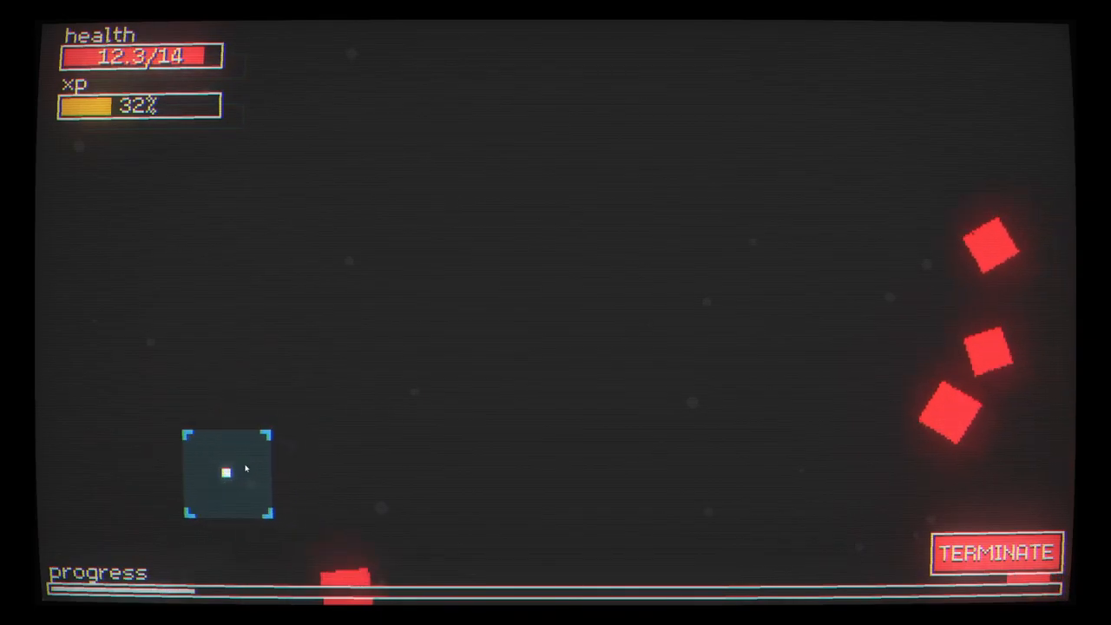
mouse_move(910, 373)
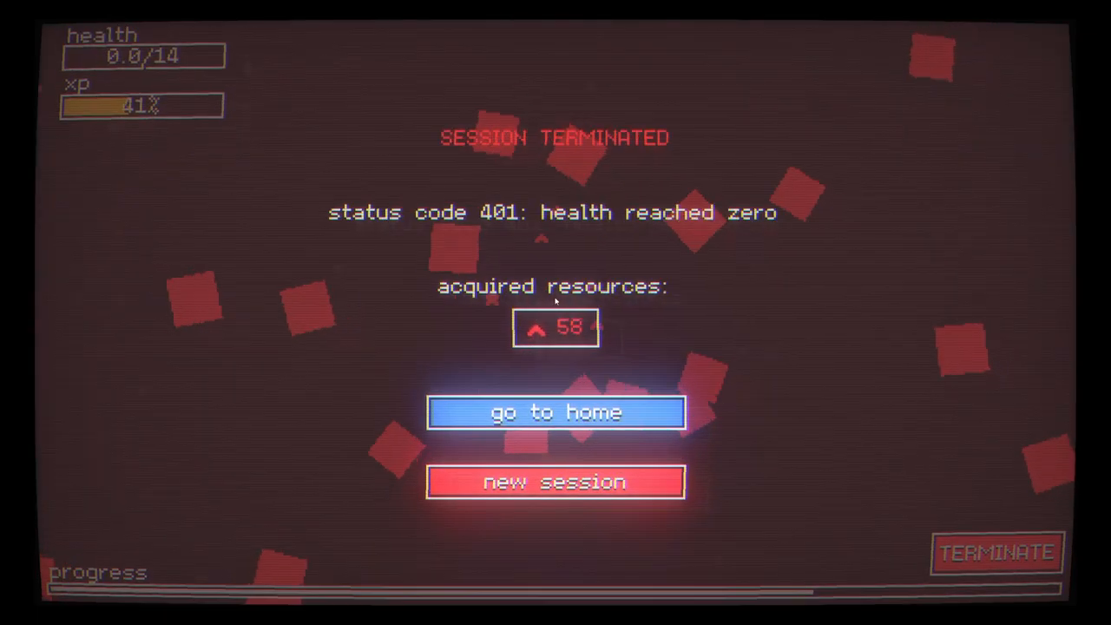
Return home, buy a crowding level and an endurance level, and start the next run
left_click(556, 413)
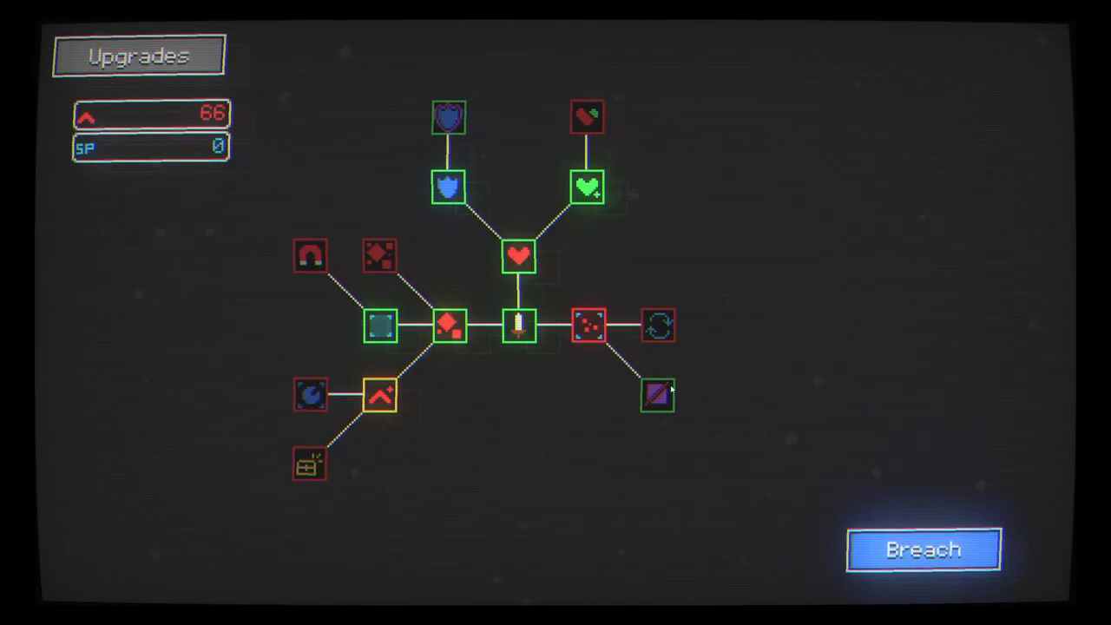
mouse_move(656, 396)
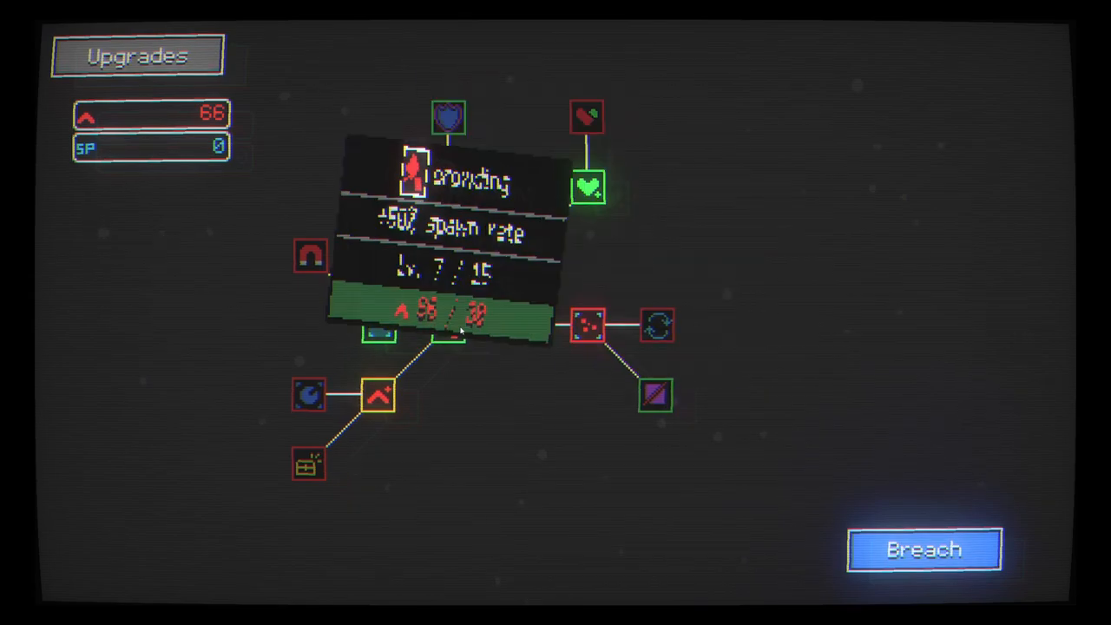
left_click(518, 326)
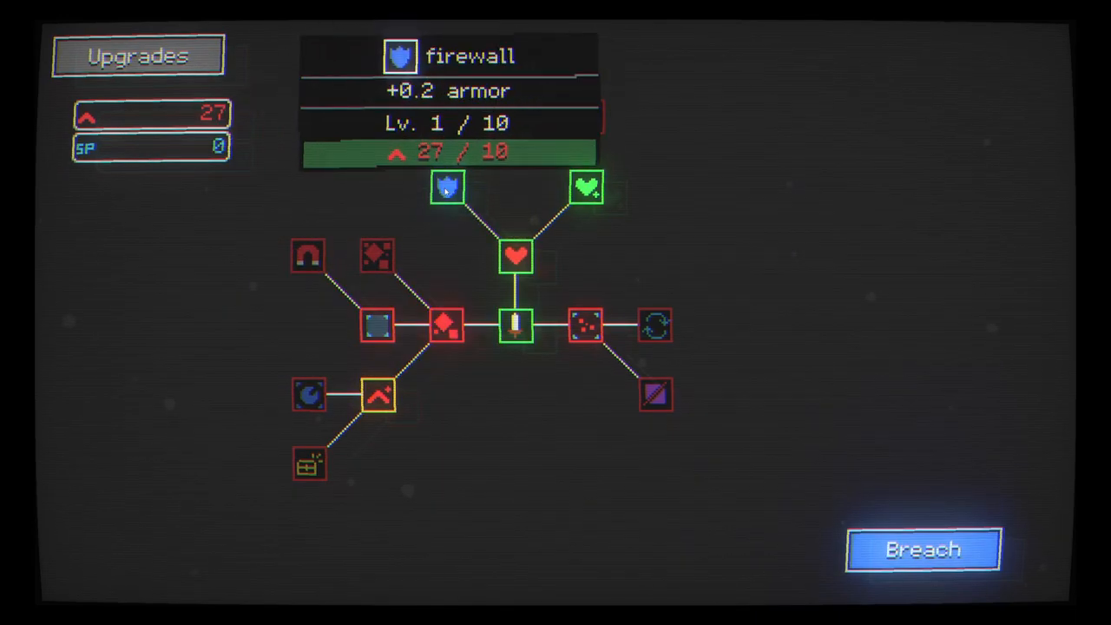
mouse_move(518, 256)
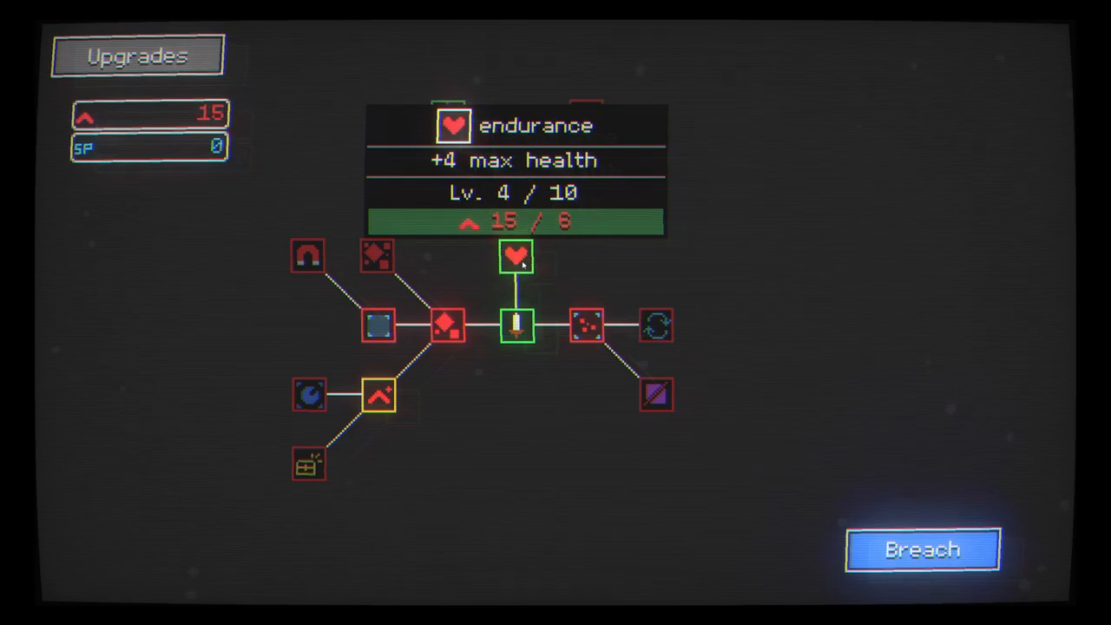
left_click(518, 257)
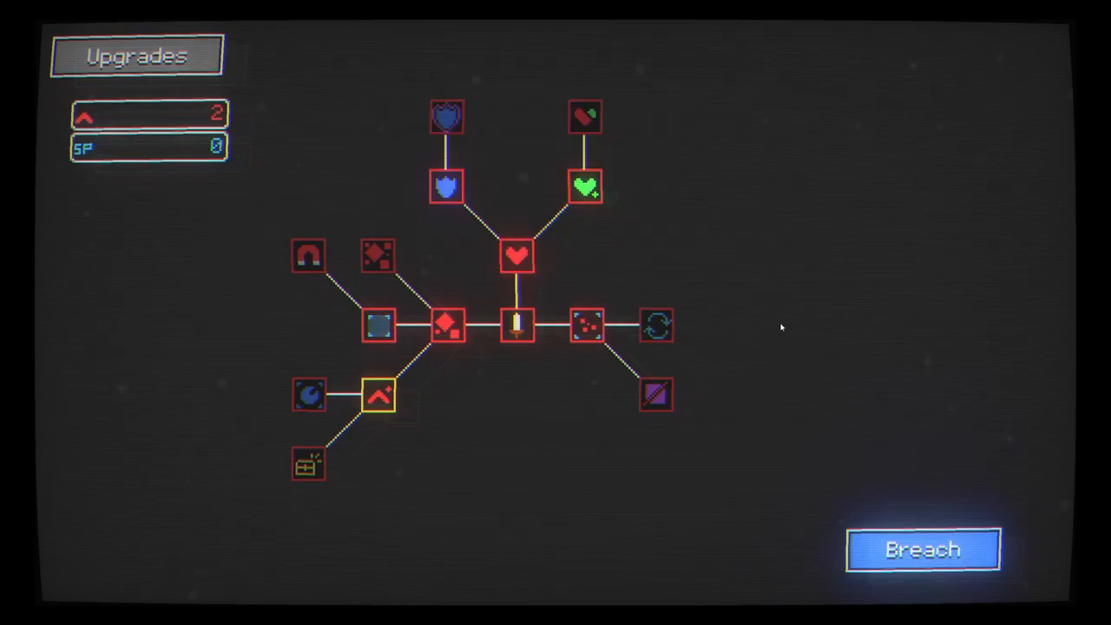
left_click(922, 549)
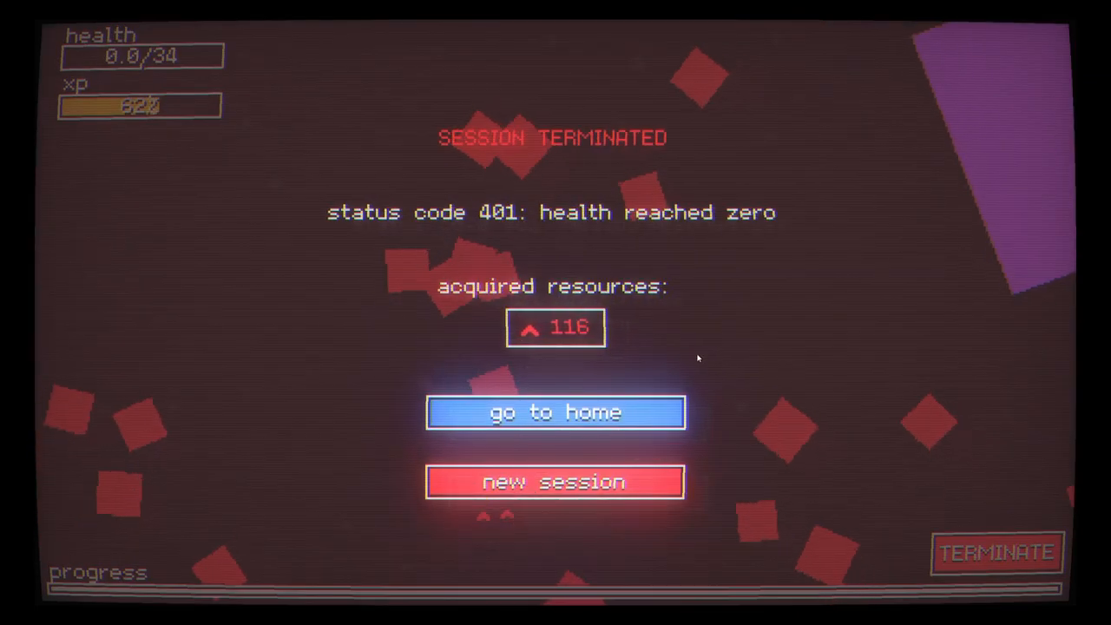
Buy giant slayer and repair tool levels, play a run, and return home with 124 resources
left_click(556, 413)
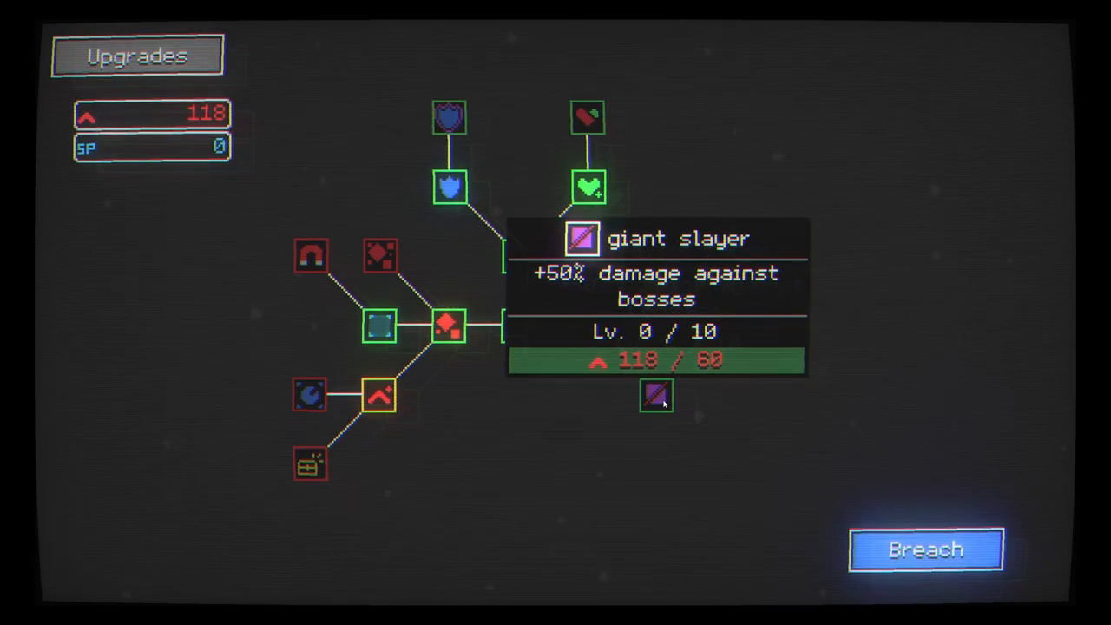
left_click(657, 398)
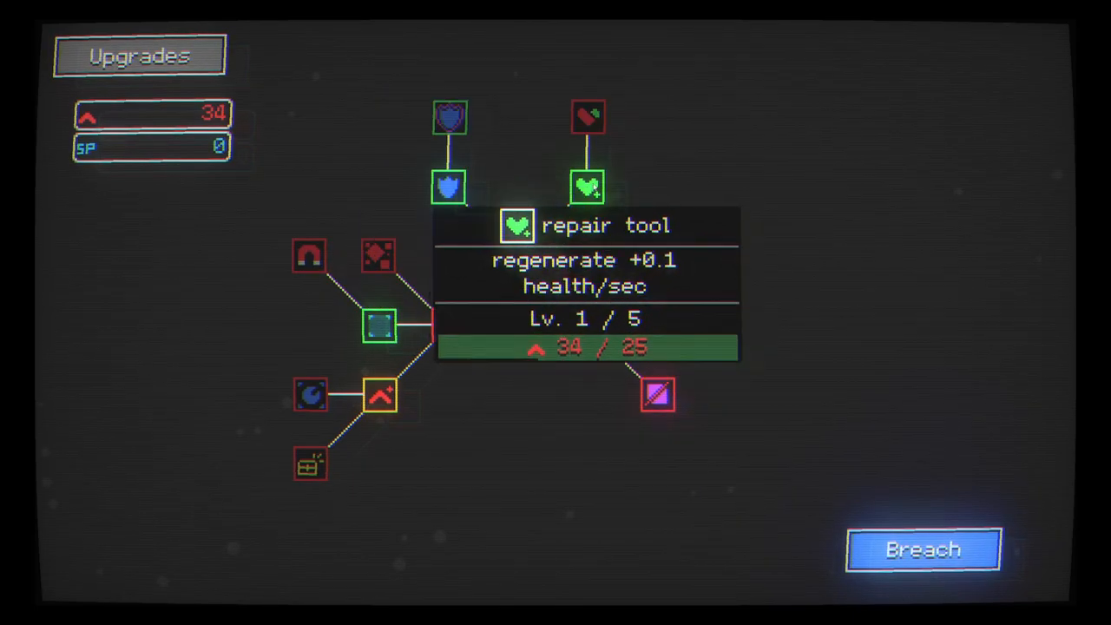
left_click(517, 257)
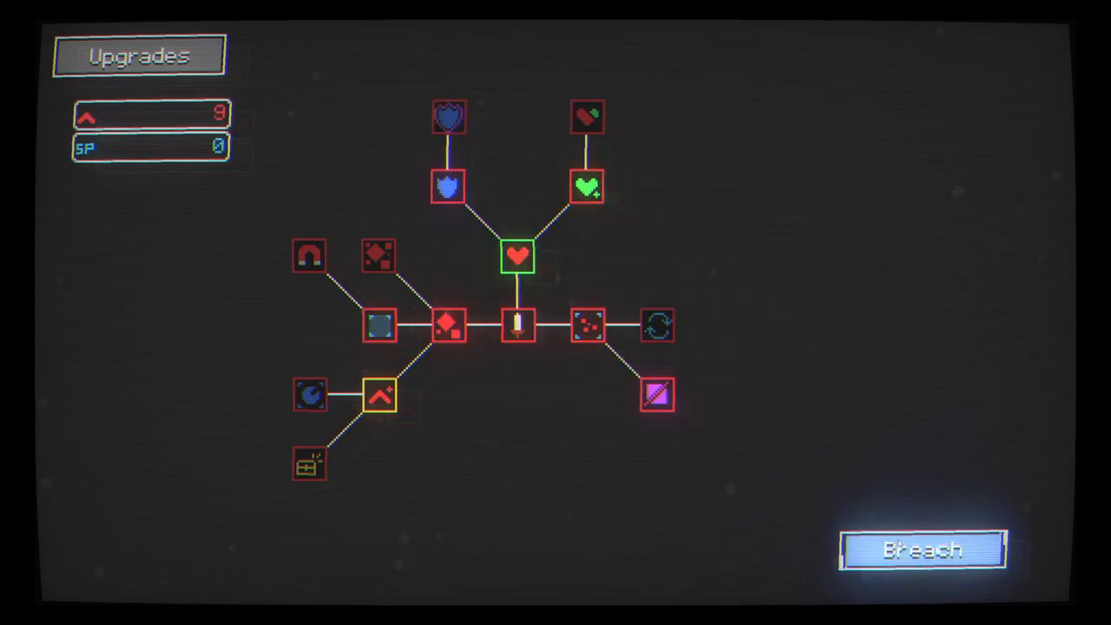
left_click(920, 549)
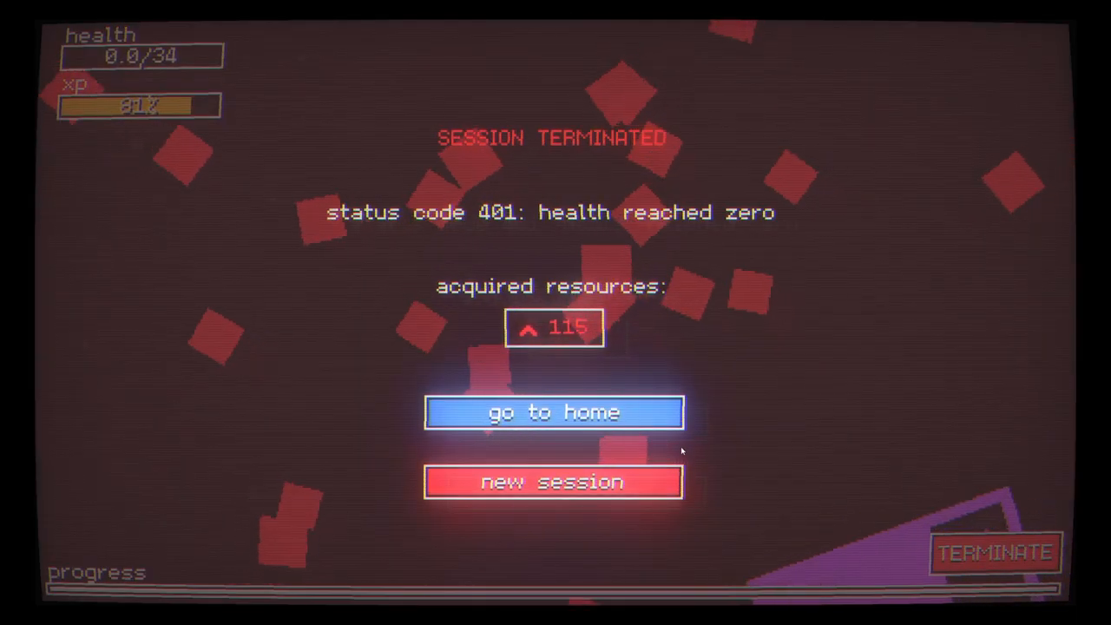
left_click(552, 412)
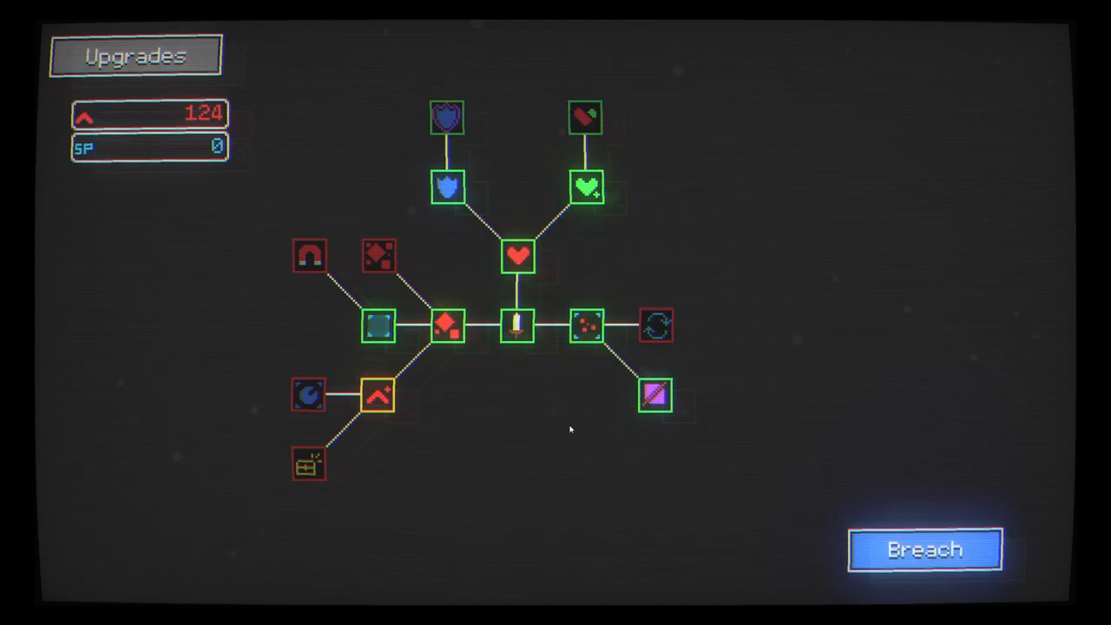
Spend the 124 resources on two endurance levels, a power level and further upgrades
left_click(517, 255)
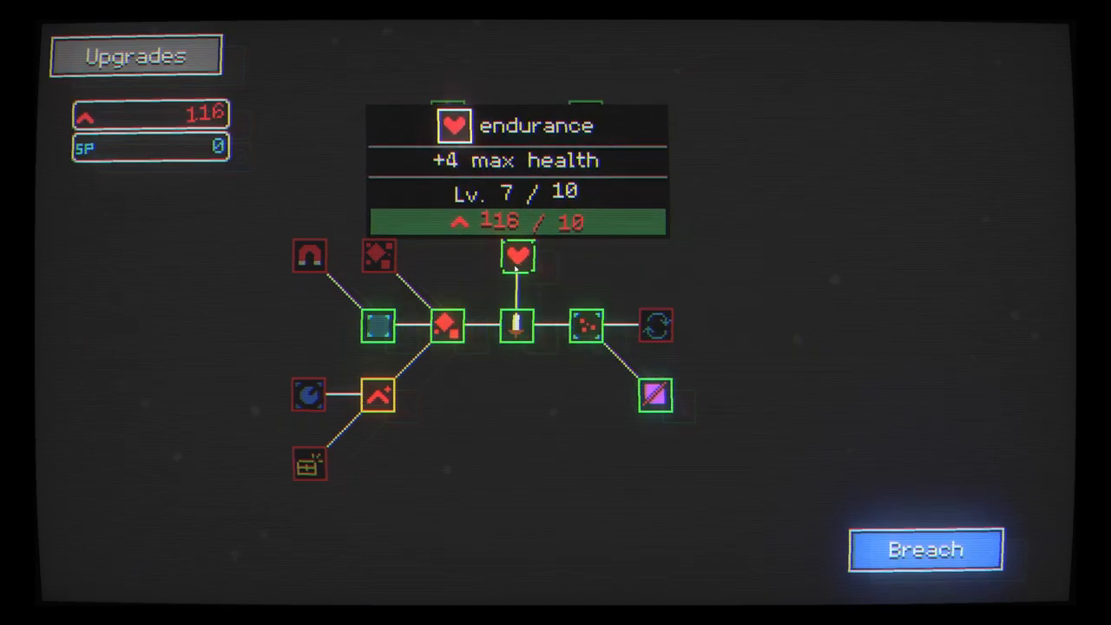
left_click(517, 327)
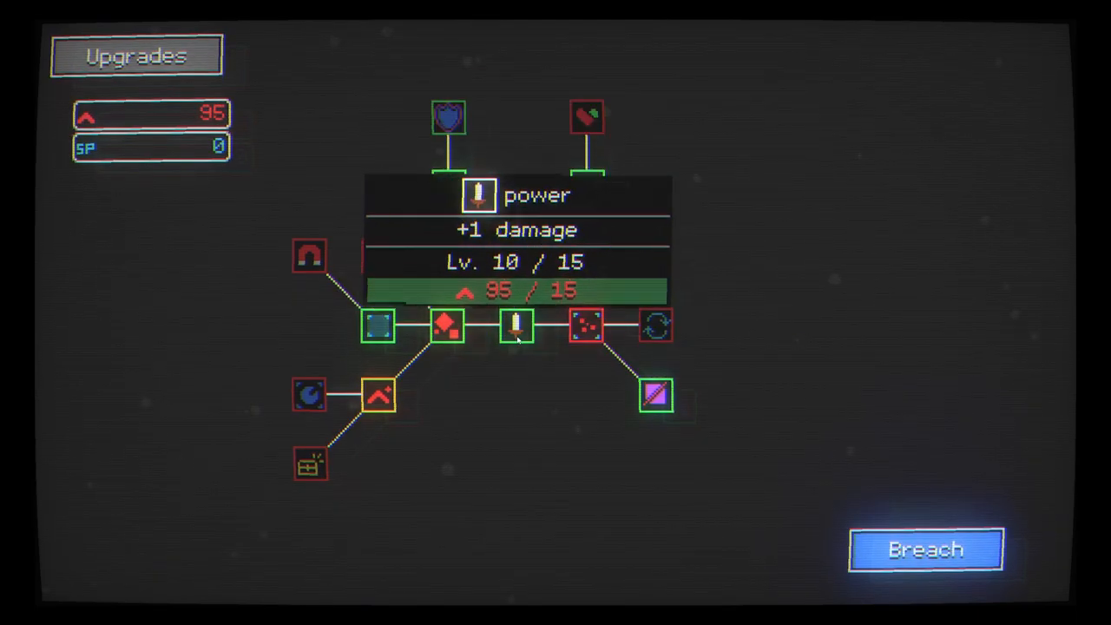
left_click(518, 325)
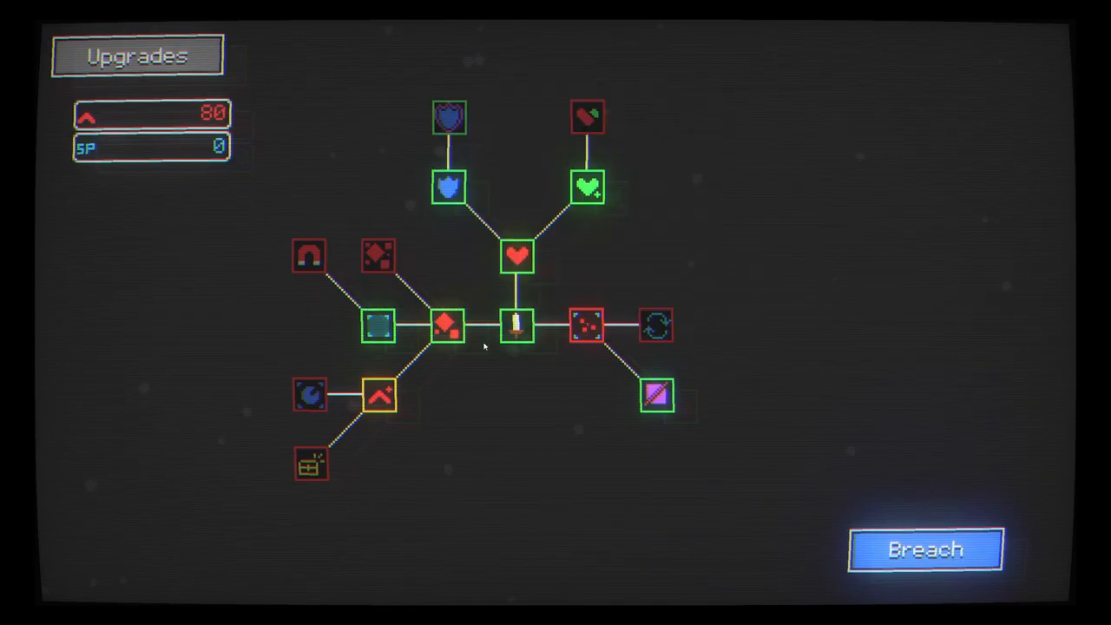
left_click(657, 395)
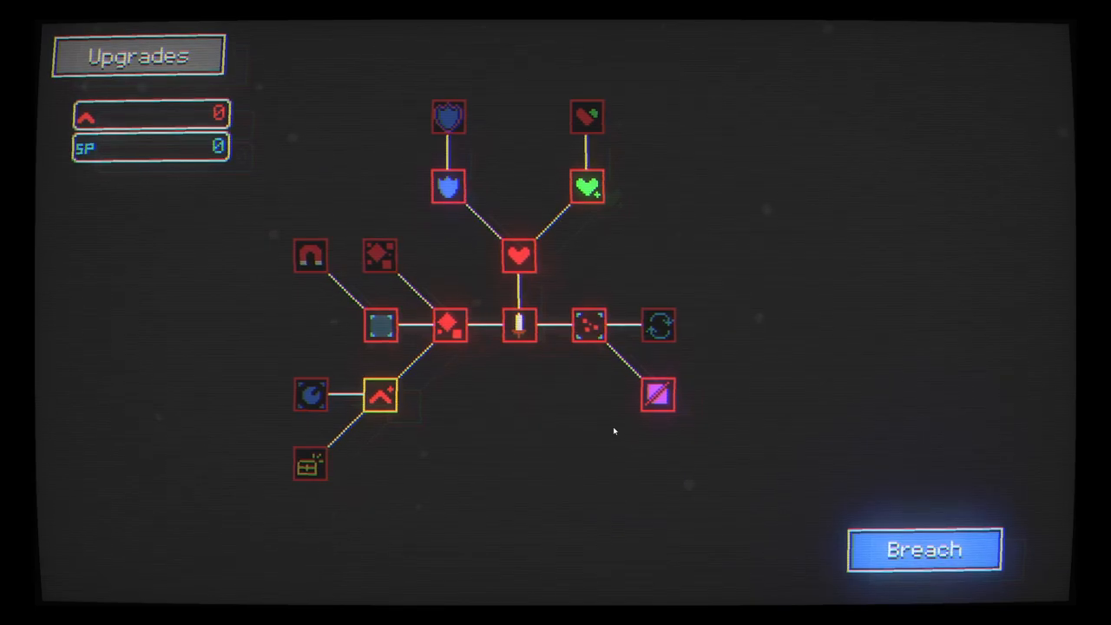
mouse_move(335, 490)
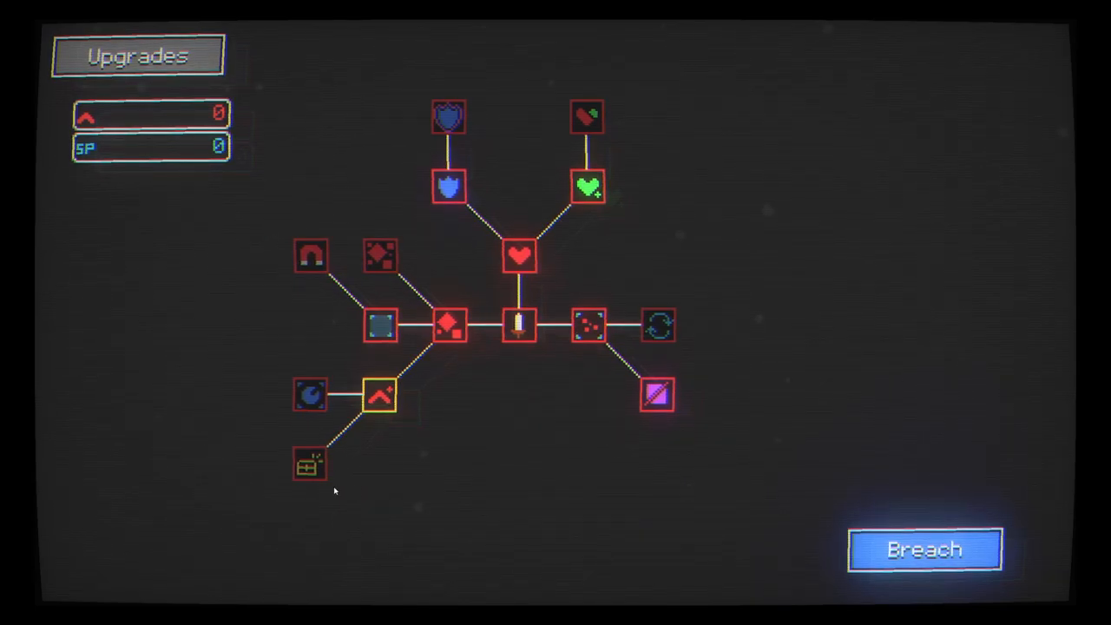
mouse_move(310, 465)
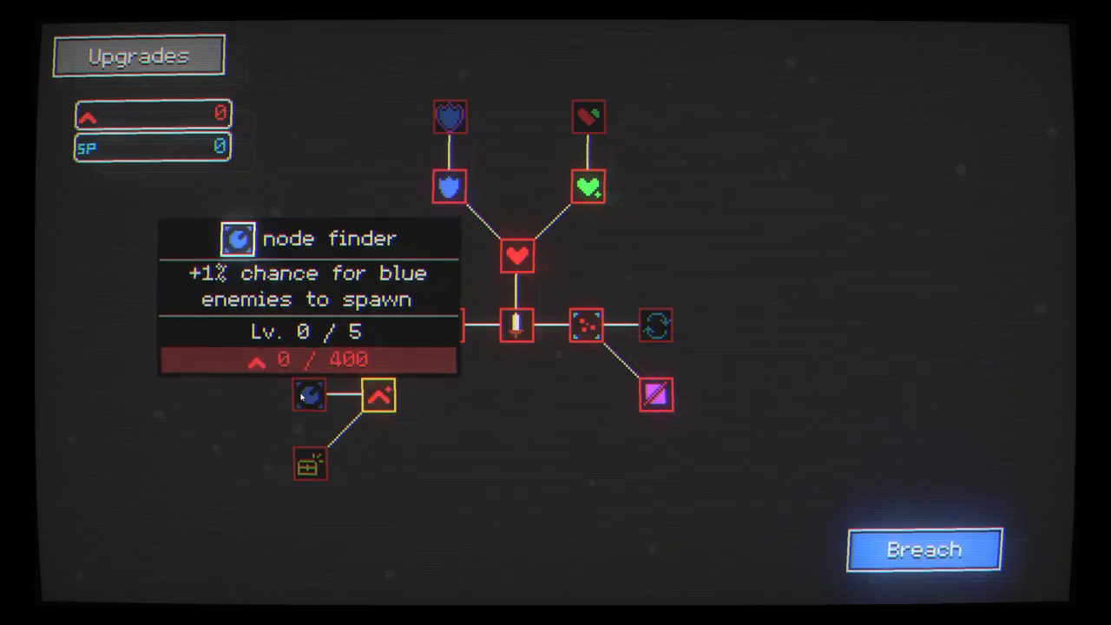
Start a breach run that ends with 126 resources and 1 SP collected
left_click(924, 549)
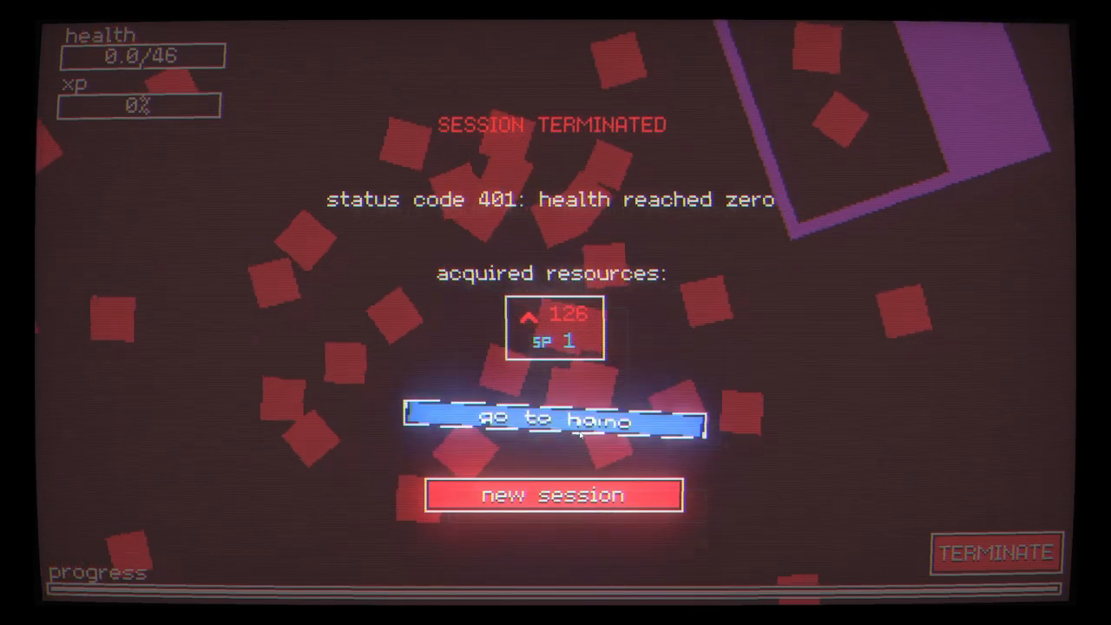
Return to the upgrade tree holding 126 resources and 1 SP
left_click(552, 421)
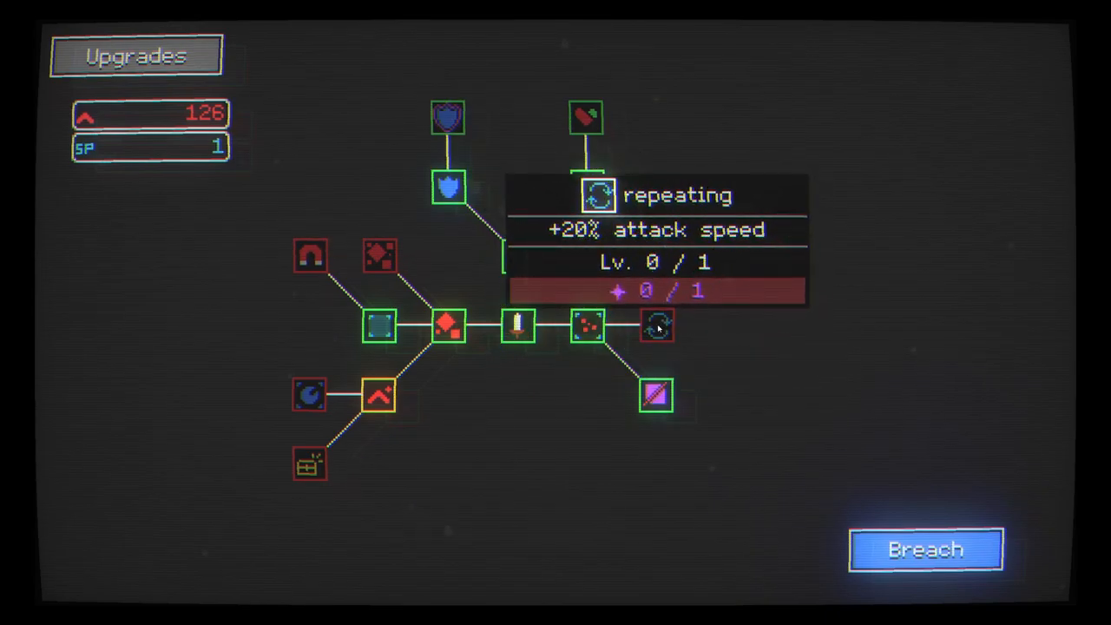
mouse_move(587, 119)
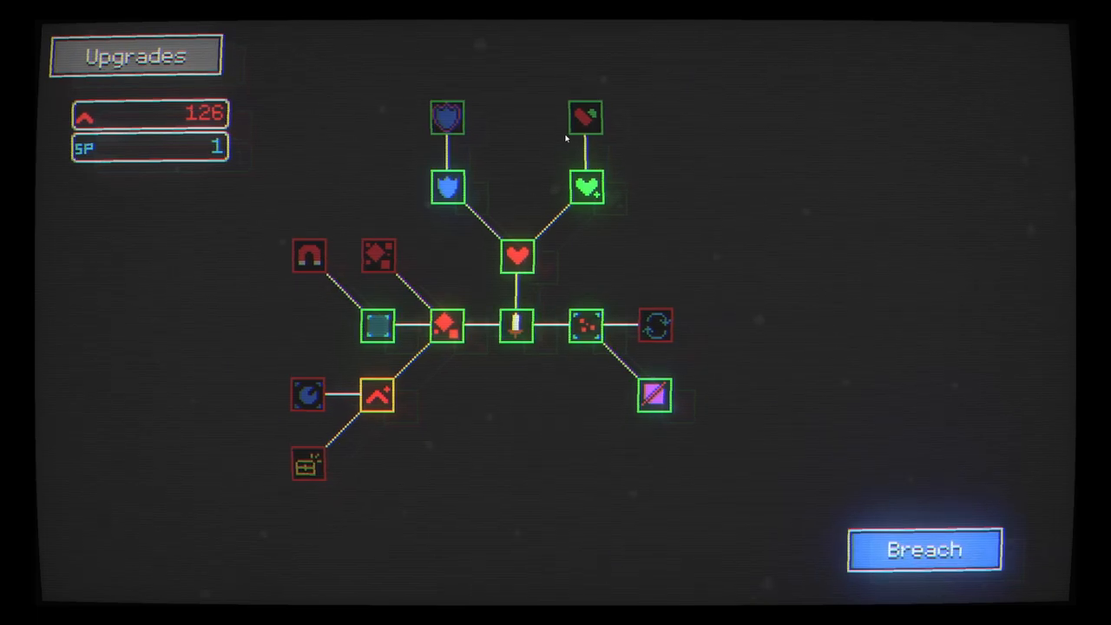
mouse_move(585, 118)
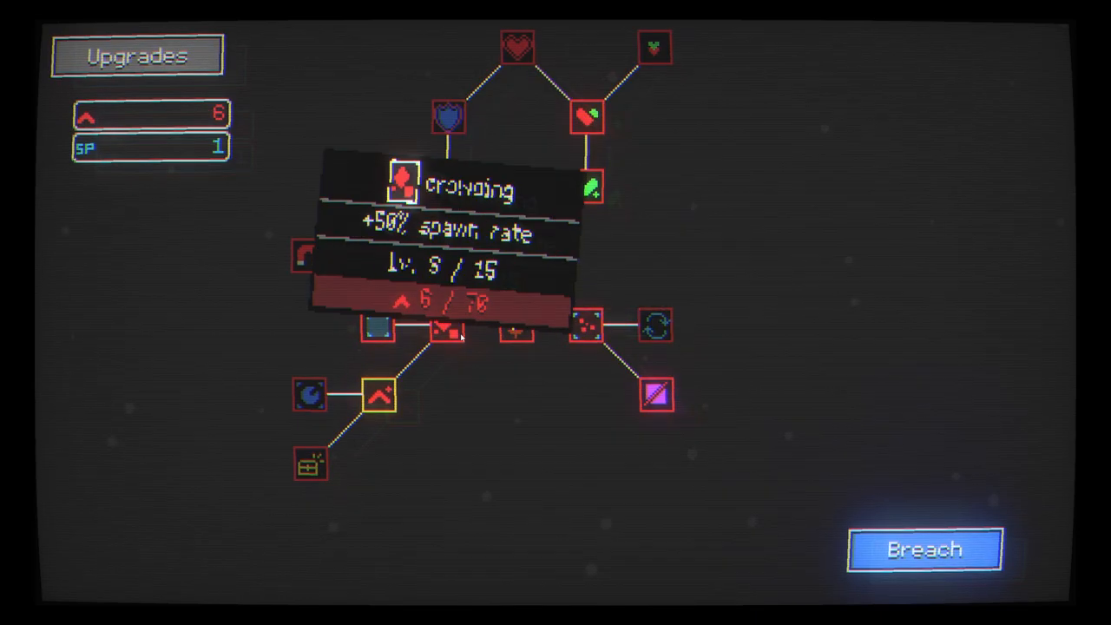
Start a run that defeats the boss, unlocking prestige 1 with 134 resources
left_click(924, 549)
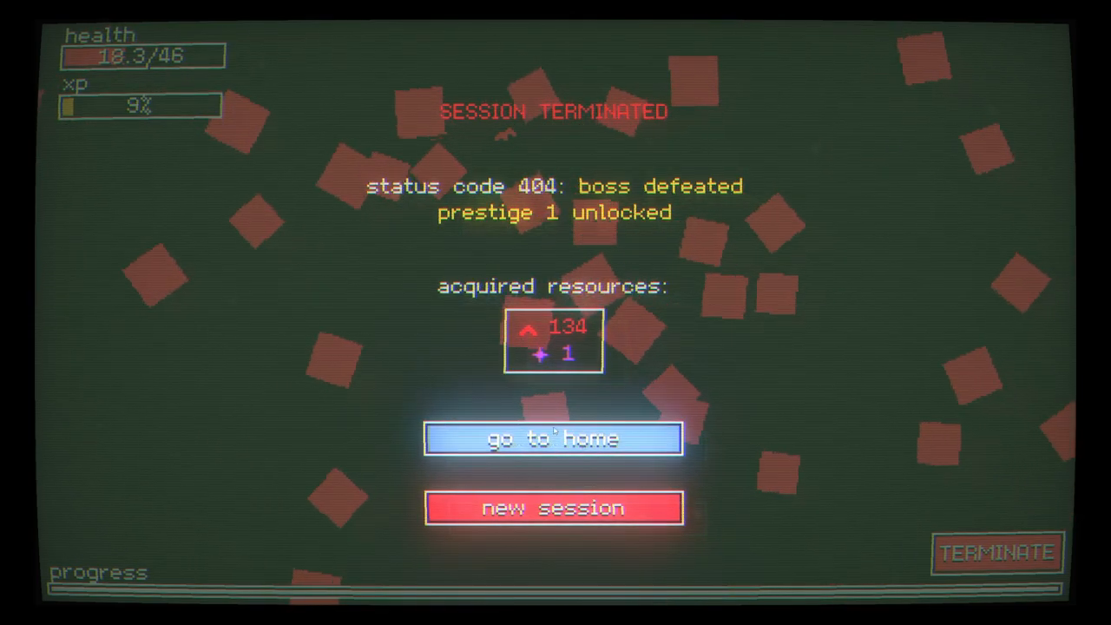
Return home, spend the prestige point on swarming and resources on upgrades, leaving 5
left_click(552, 437)
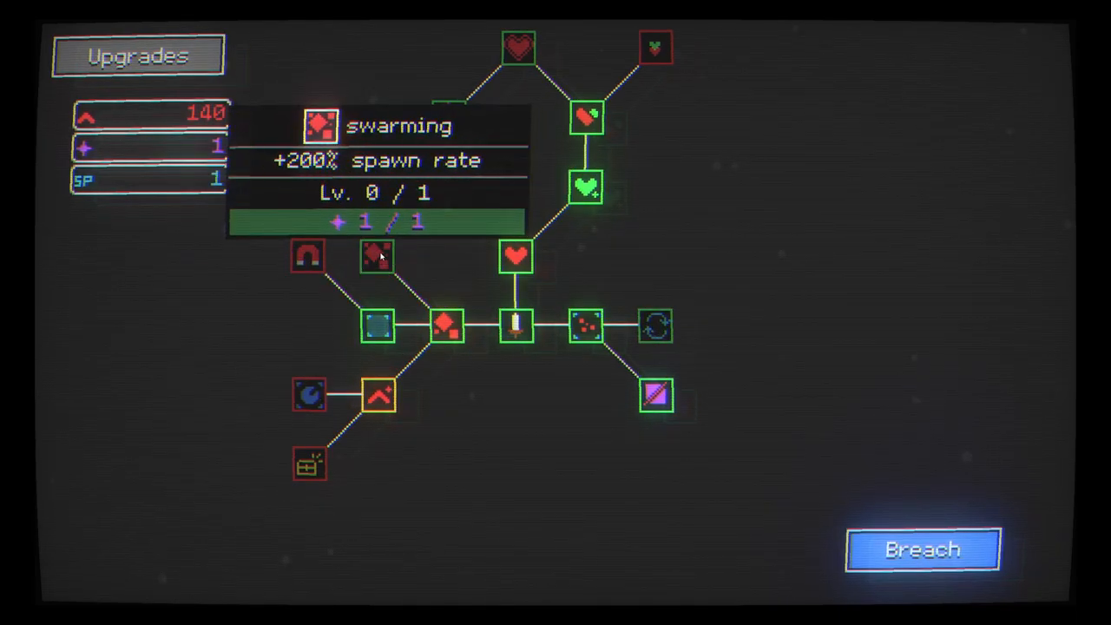
mouse_move(656, 326)
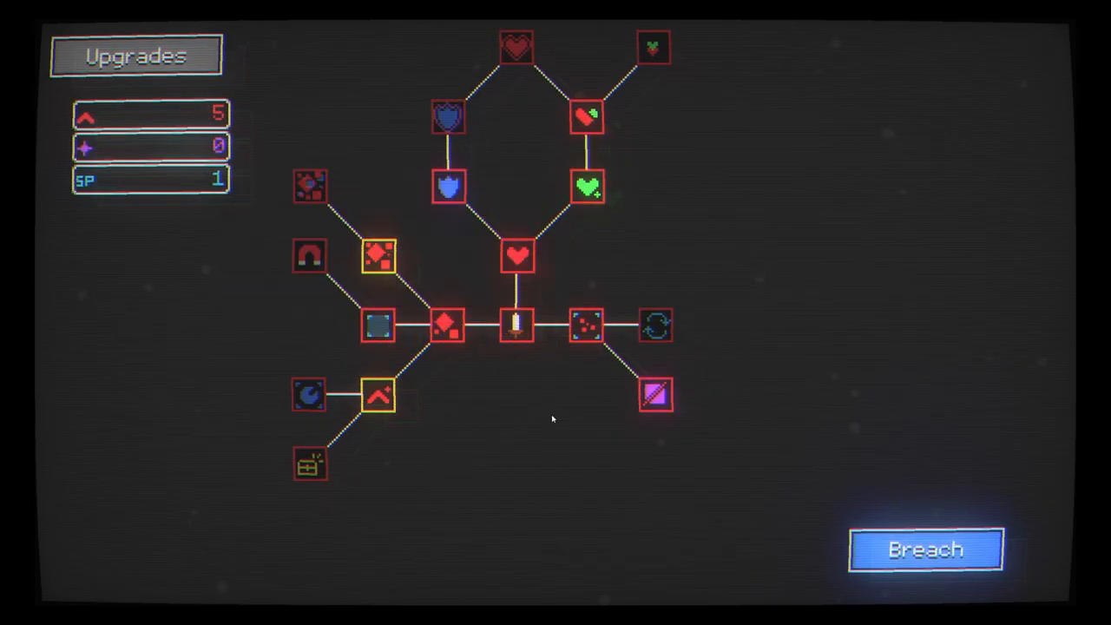
mouse_move(376, 396)
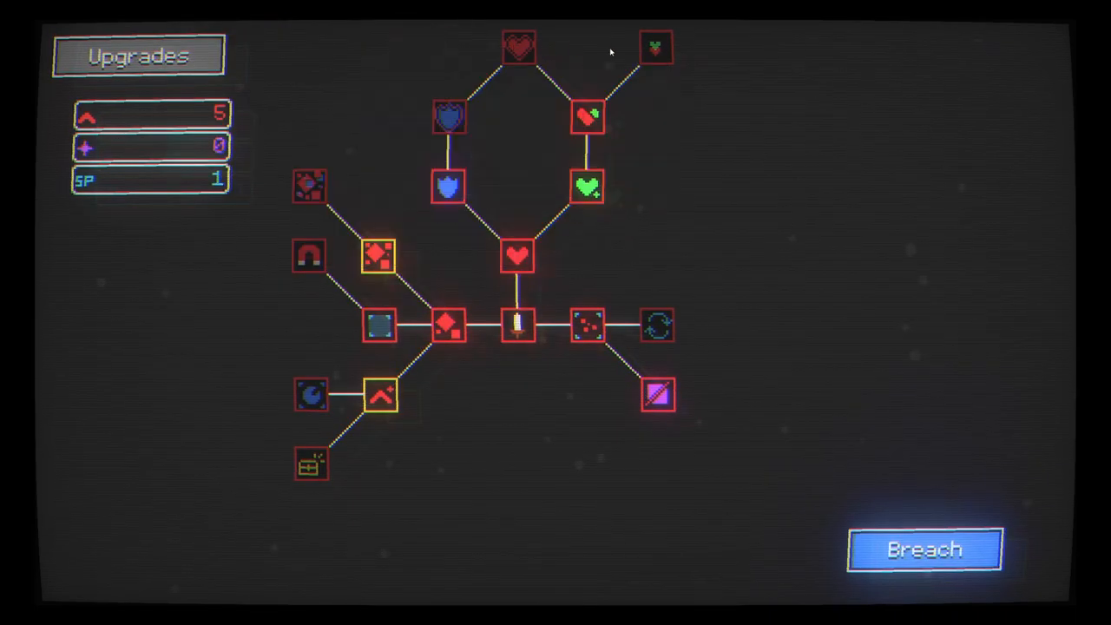
mouse_move(657, 49)
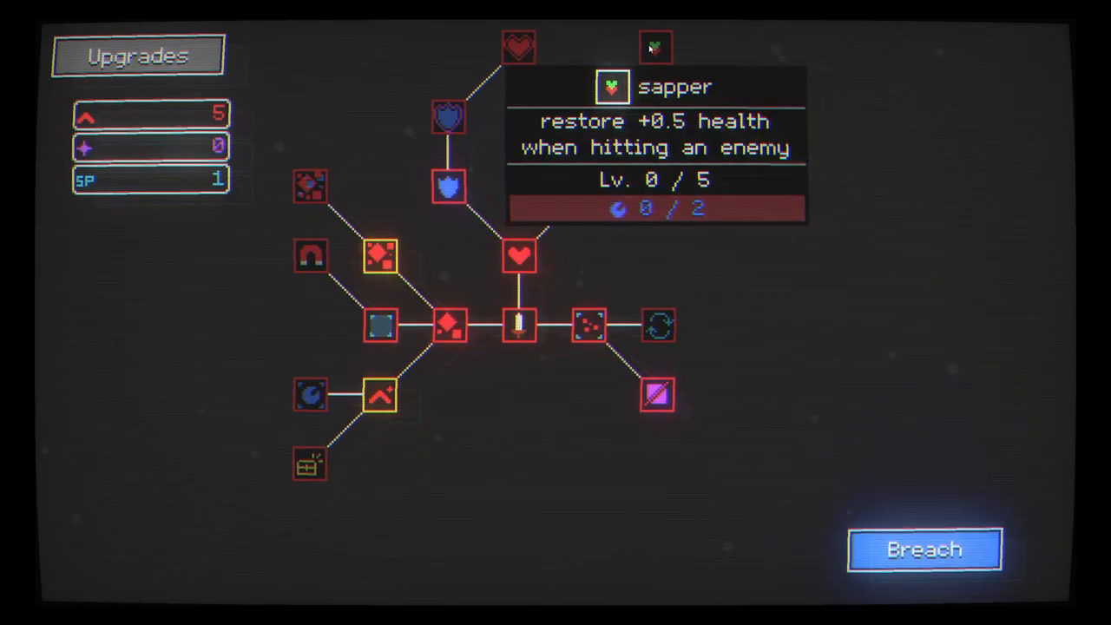
mouse_move(658, 327)
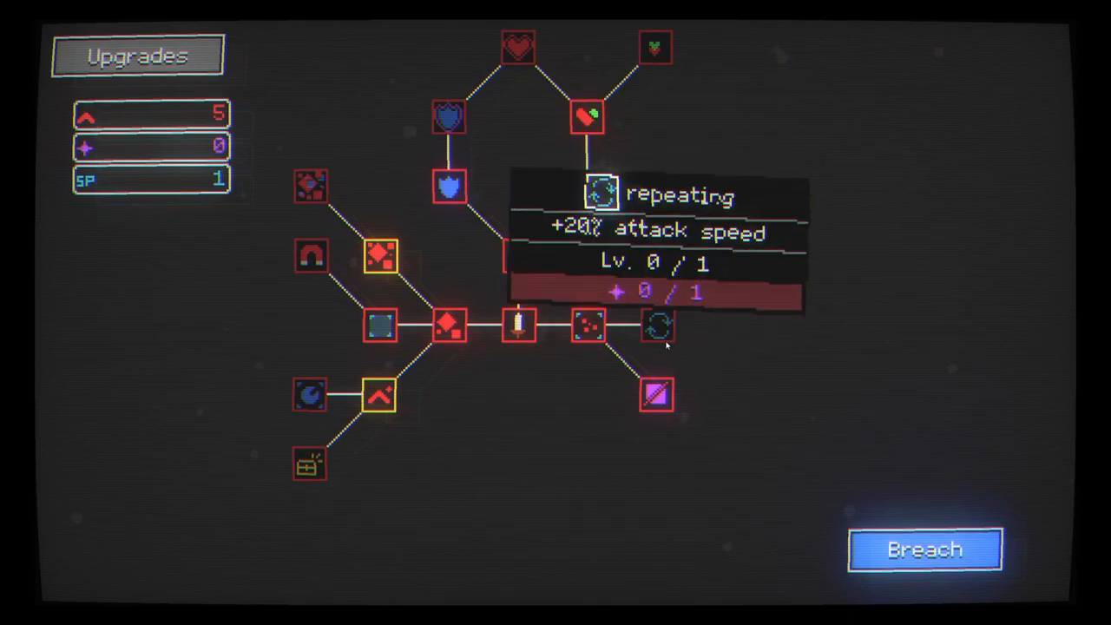
left_click(924, 548)
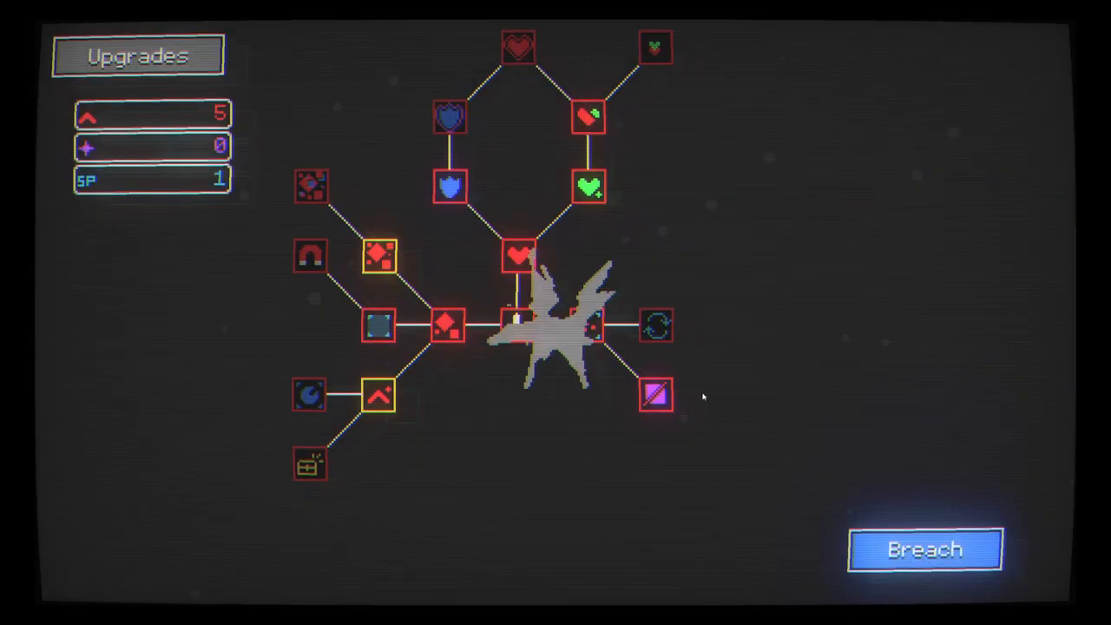
Start a new session and play until health reaches zero, collecting about 128 resources
left_click(924, 549)
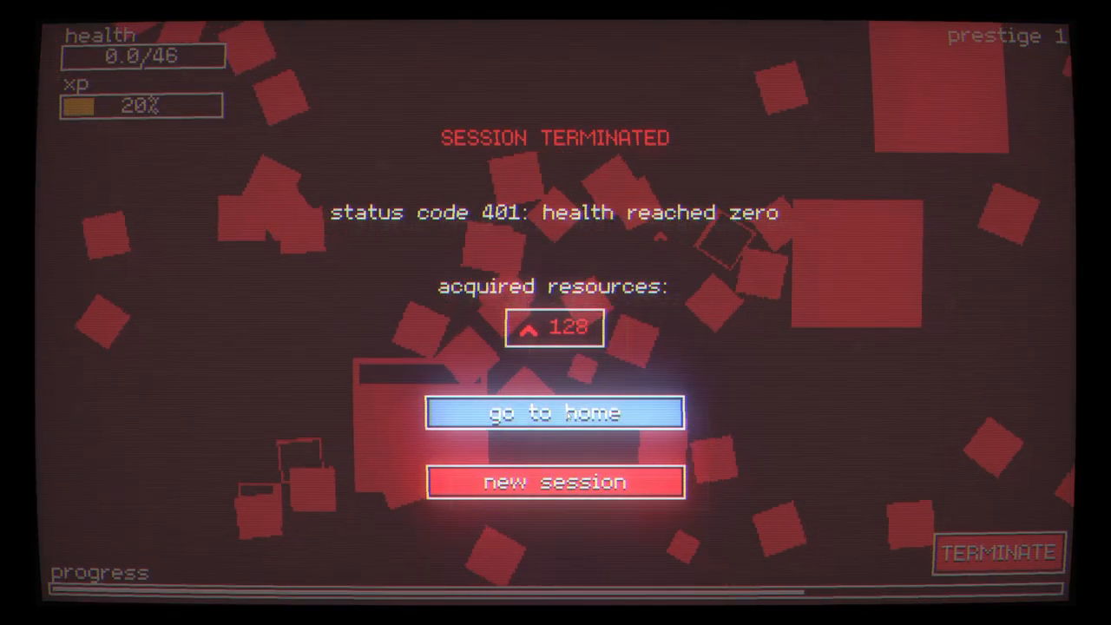
Go home to the upgrade tree and buy the heart and shield nodes, leaving 23 resources
left_click(555, 413)
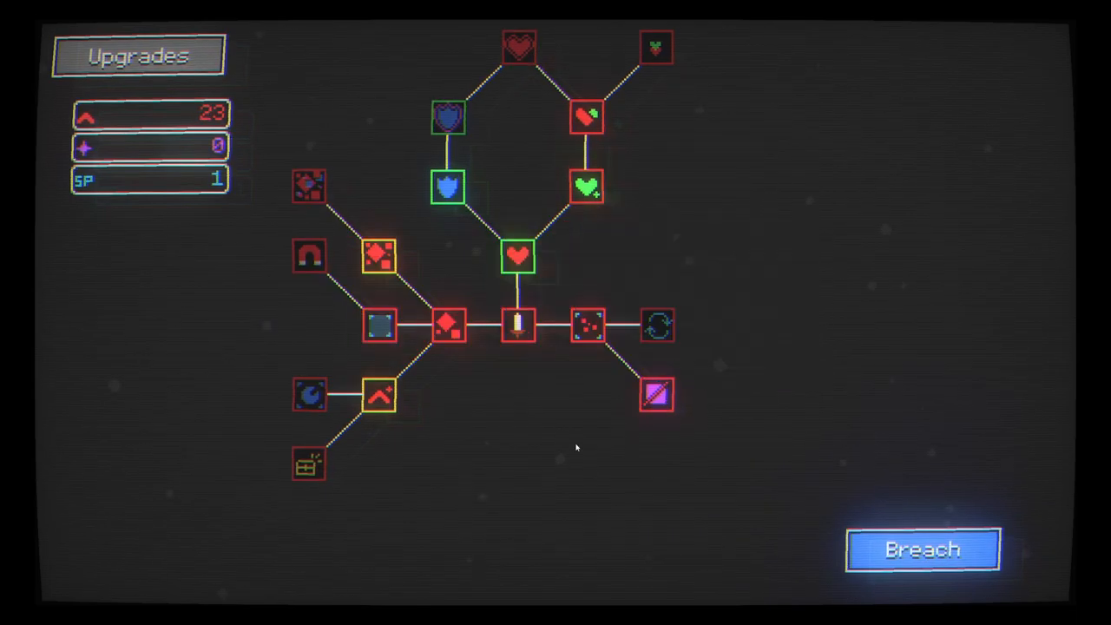
mouse_move(585, 118)
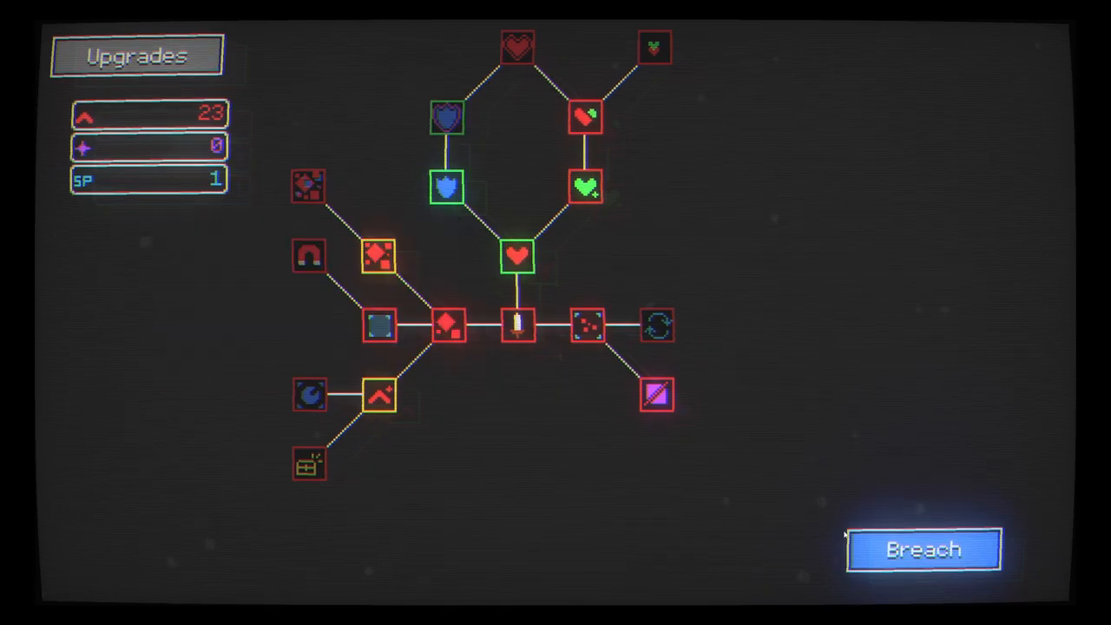
Play another session, then buy Endurance up to level 9, leaving 14 resources
left_click(924, 549)
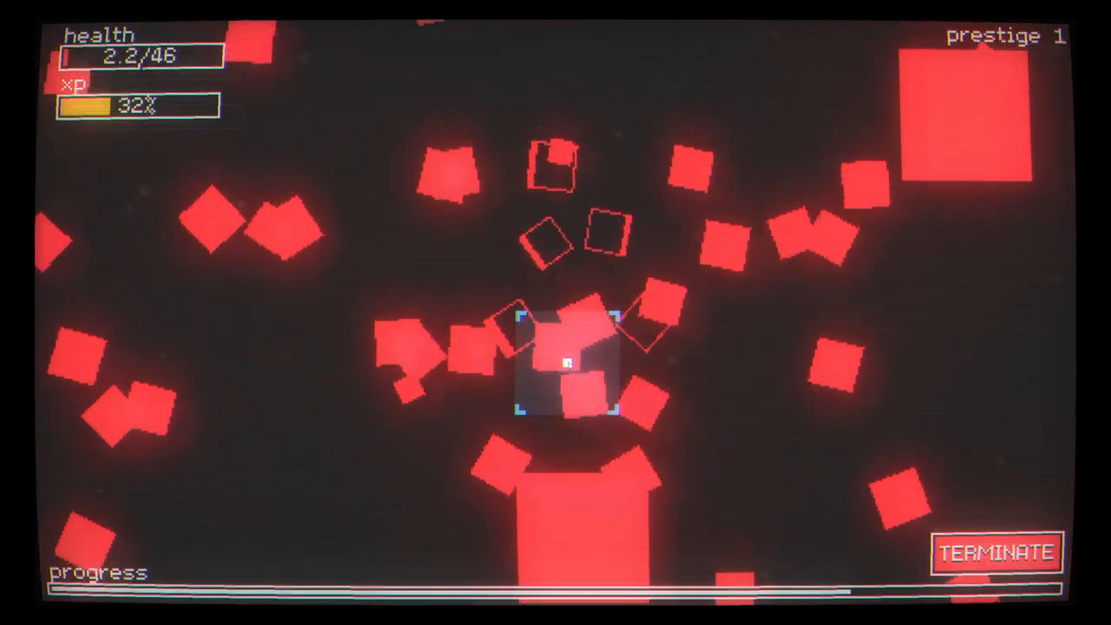
left_click(997, 552)
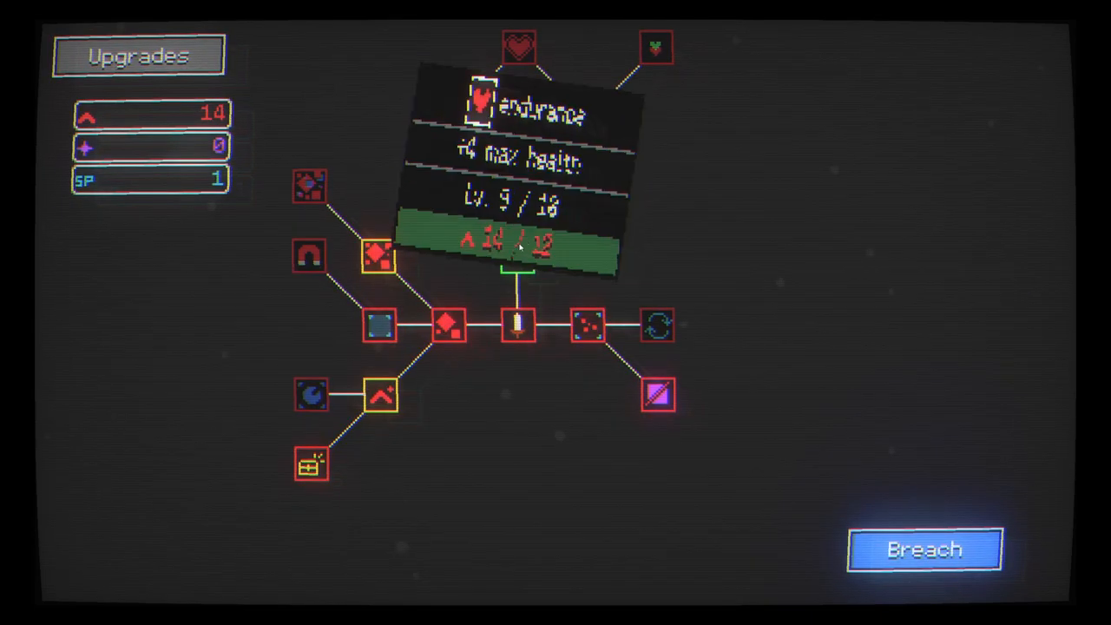
Max Endurance for 50 health, then play a prestige 1 session until health hits zero
left_click(924, 548)
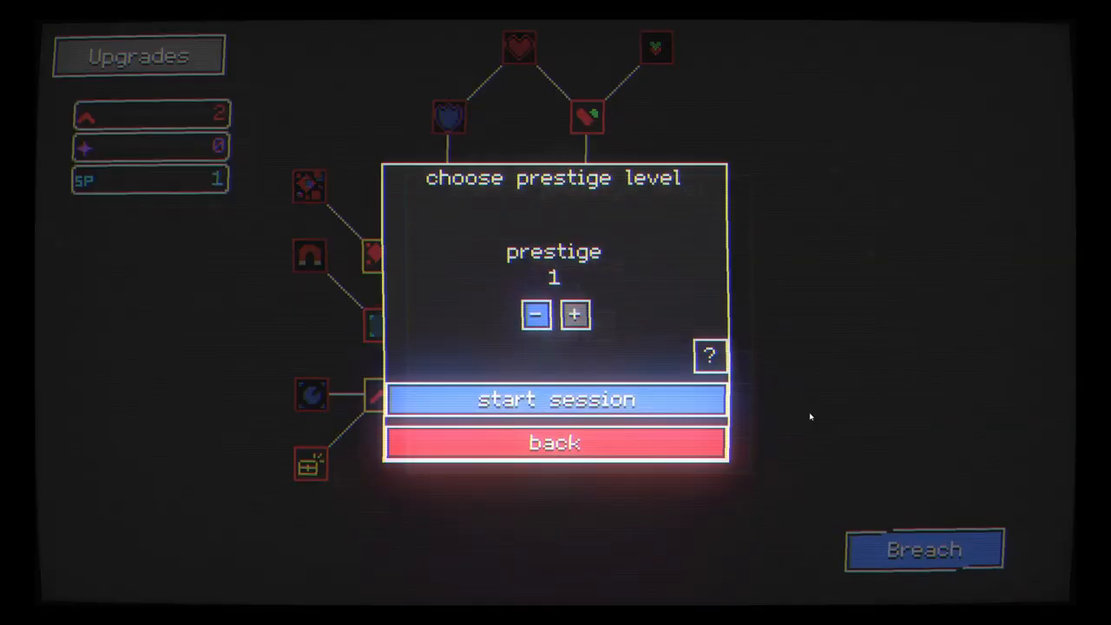
left_click(556, 400)
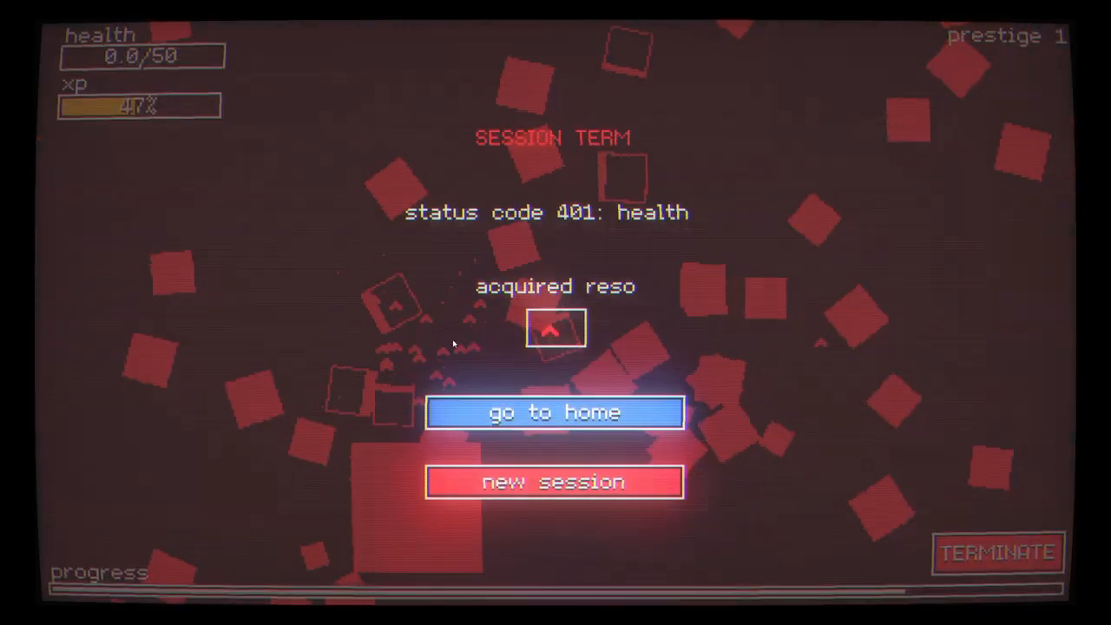
Go home and buy upgrades including Connection Buster level 2, leaving 34 resources
left_click(554, 412)
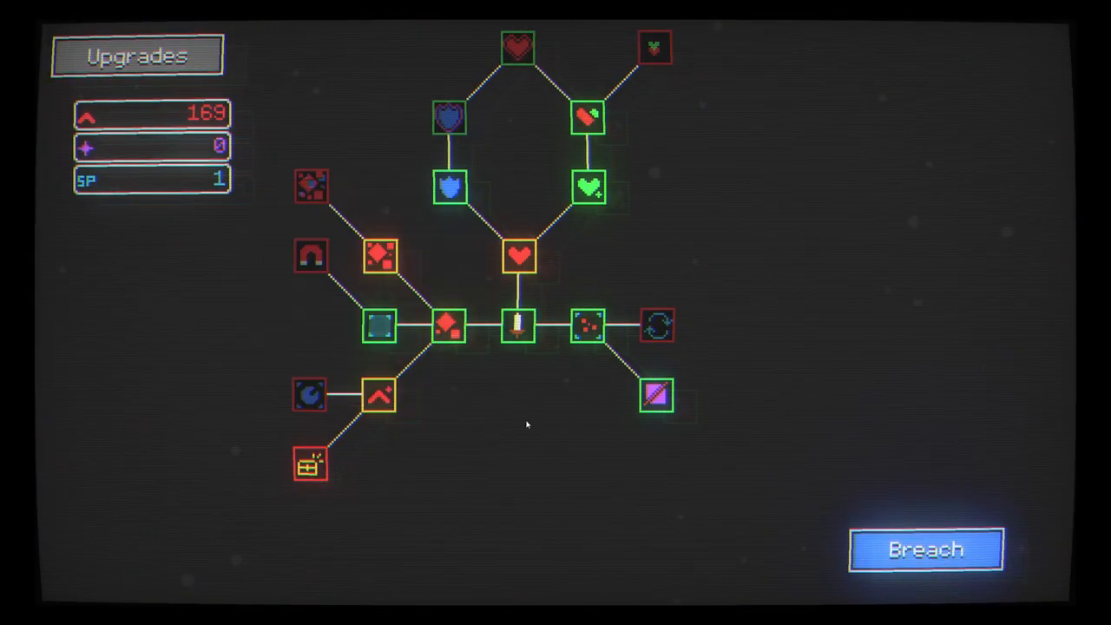
left_click(517, 327)
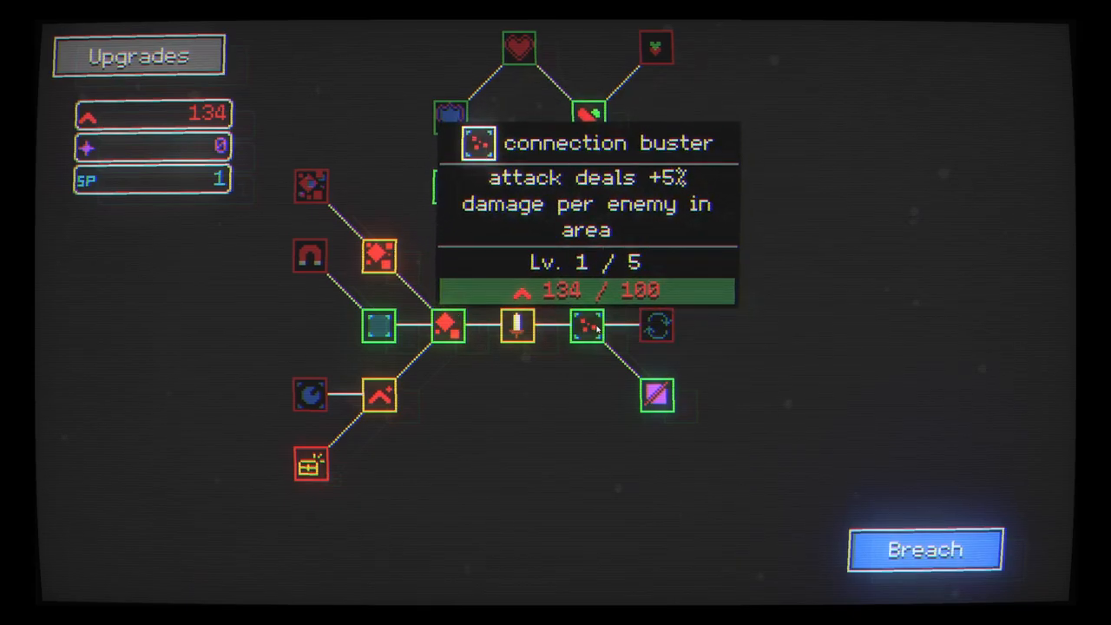
left_click(587, 327)
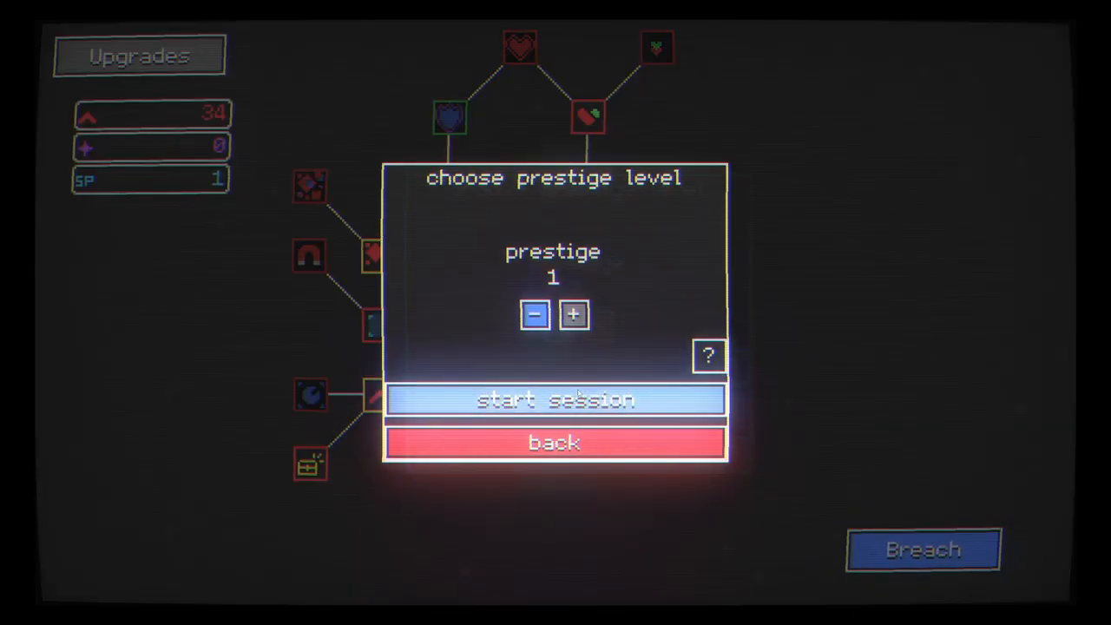
Play a prestige 1 session to zero health collecting 208 resources, then go home with 242
left_click(556, 400)
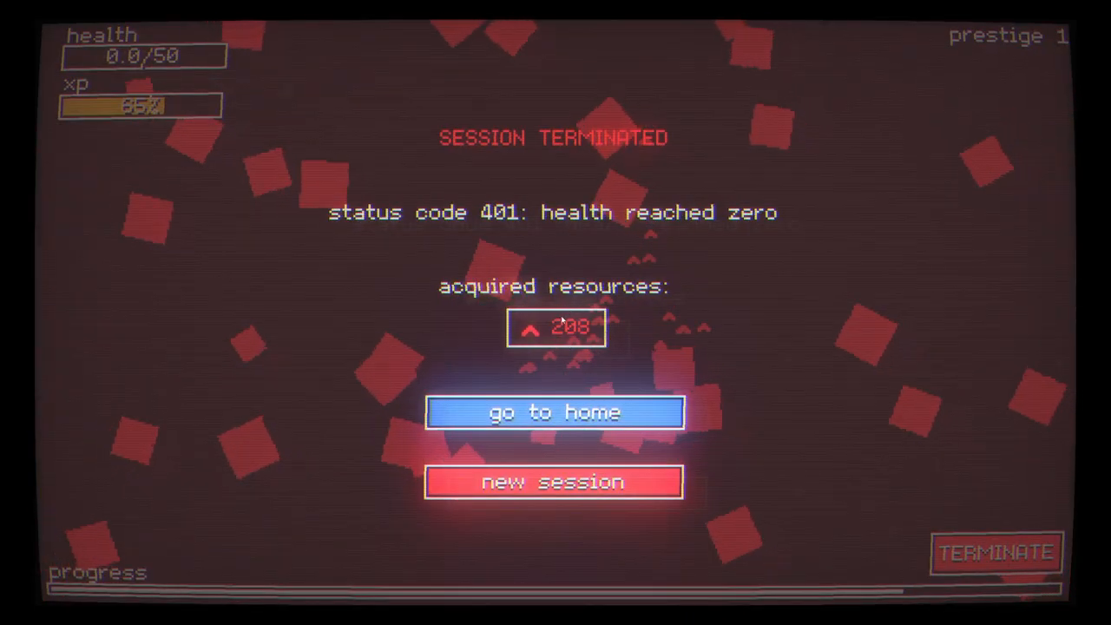
left_click(554, 411)
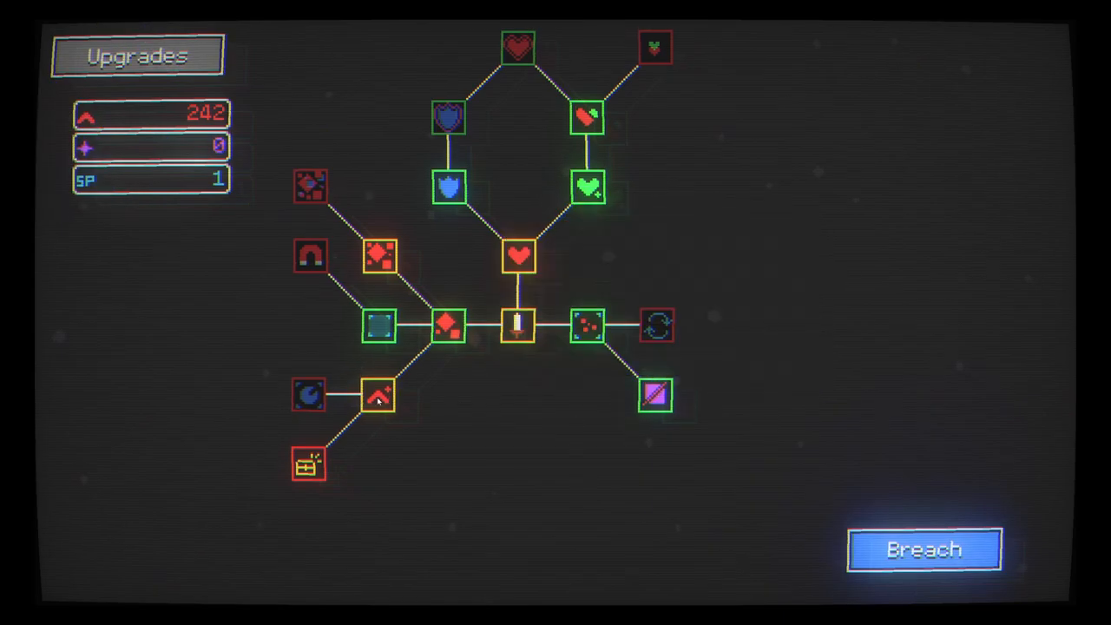
mouse_move(309, 396)
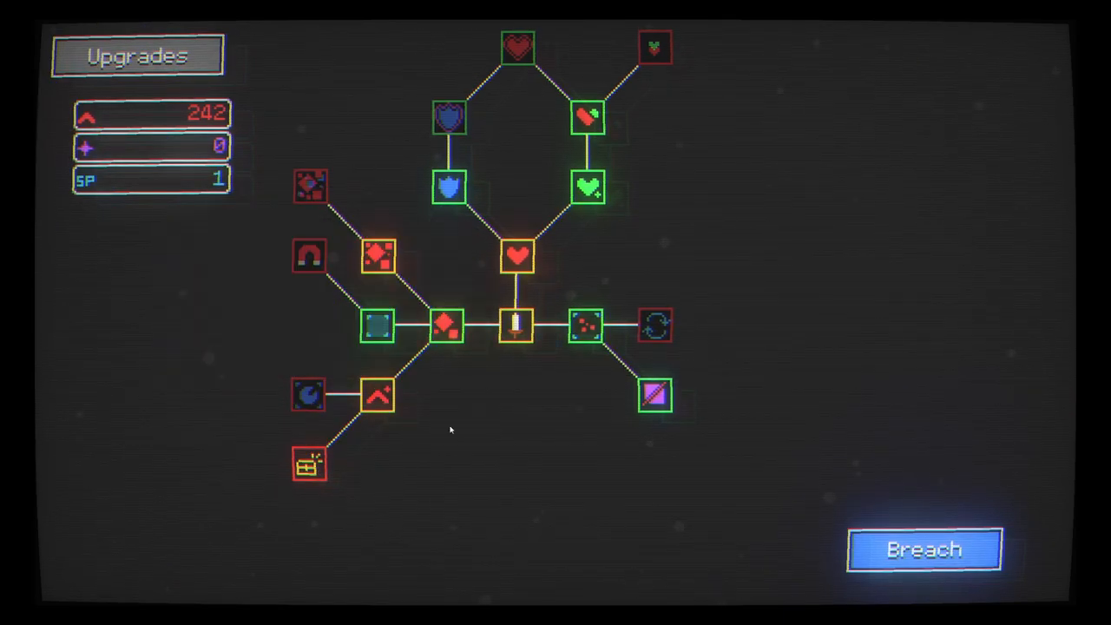
mouse_move(309, 253)
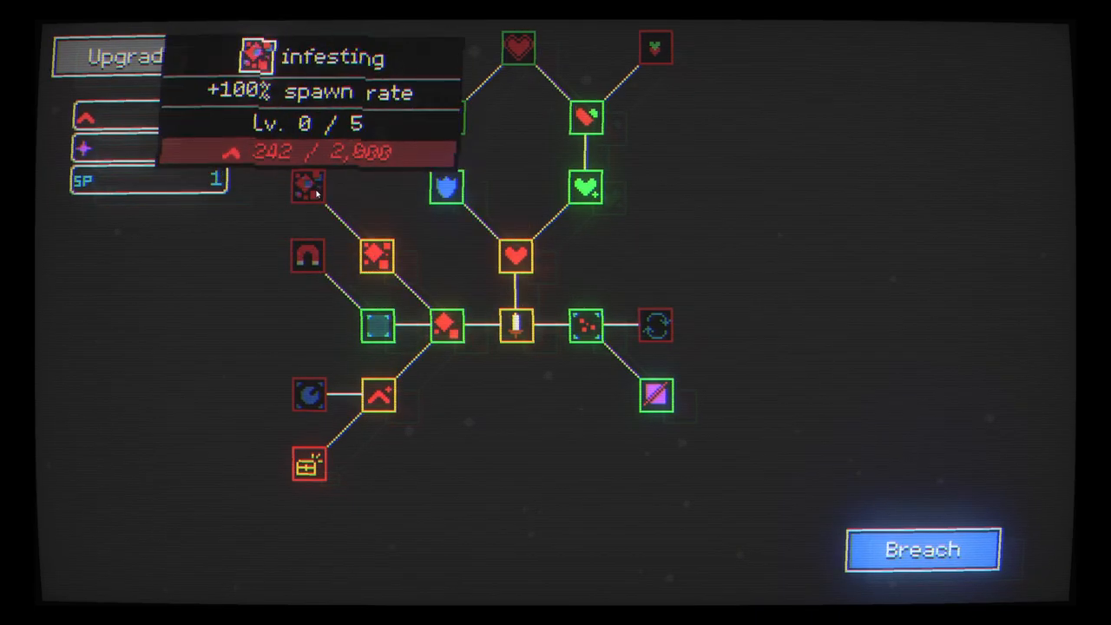
mouse_move(444, 327)
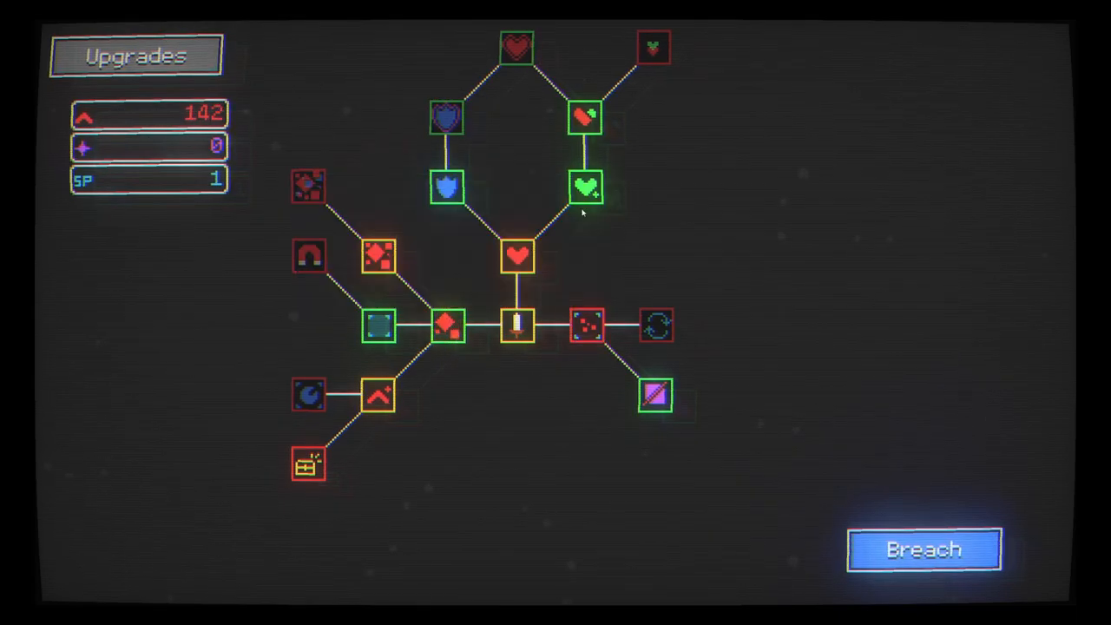
Buy Connection Buster and Repair Tool levels, spending 185 and leaving 57 resources
left_click(585, 188)
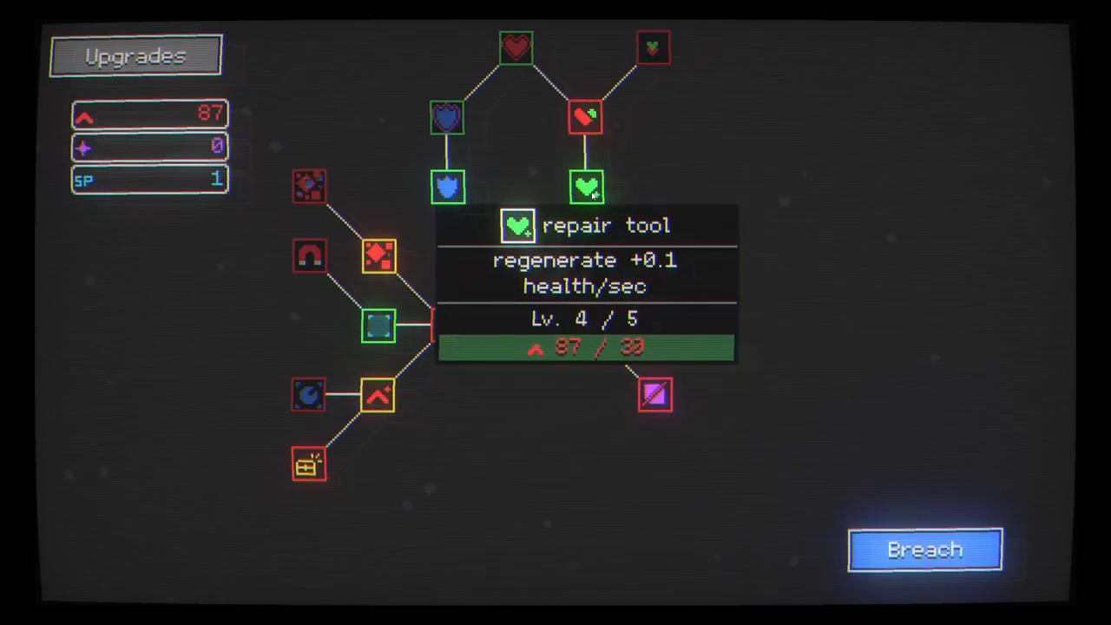
left_click(585, 188)
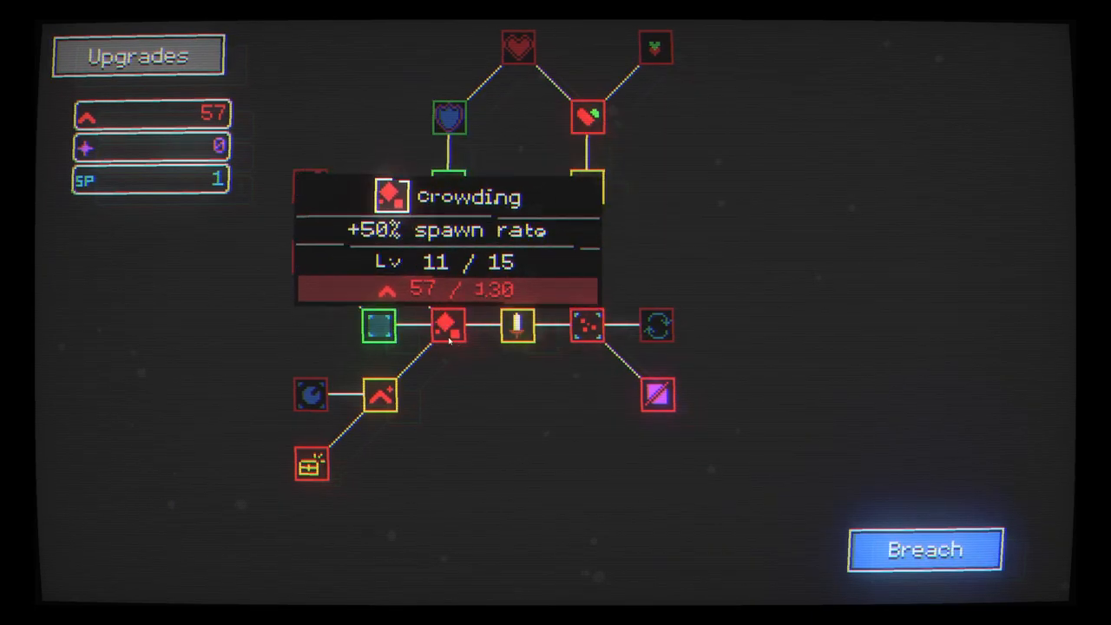
mouse_move(309, 393)
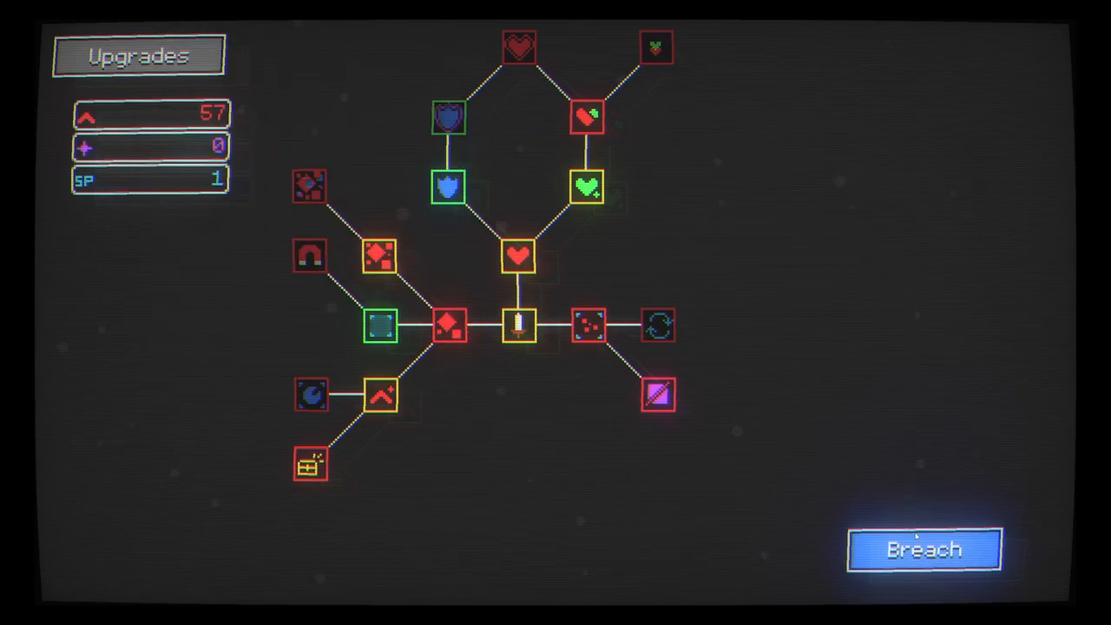
Play another session and return to the upgrade tree holding 242 resources
left_click(924, 549)
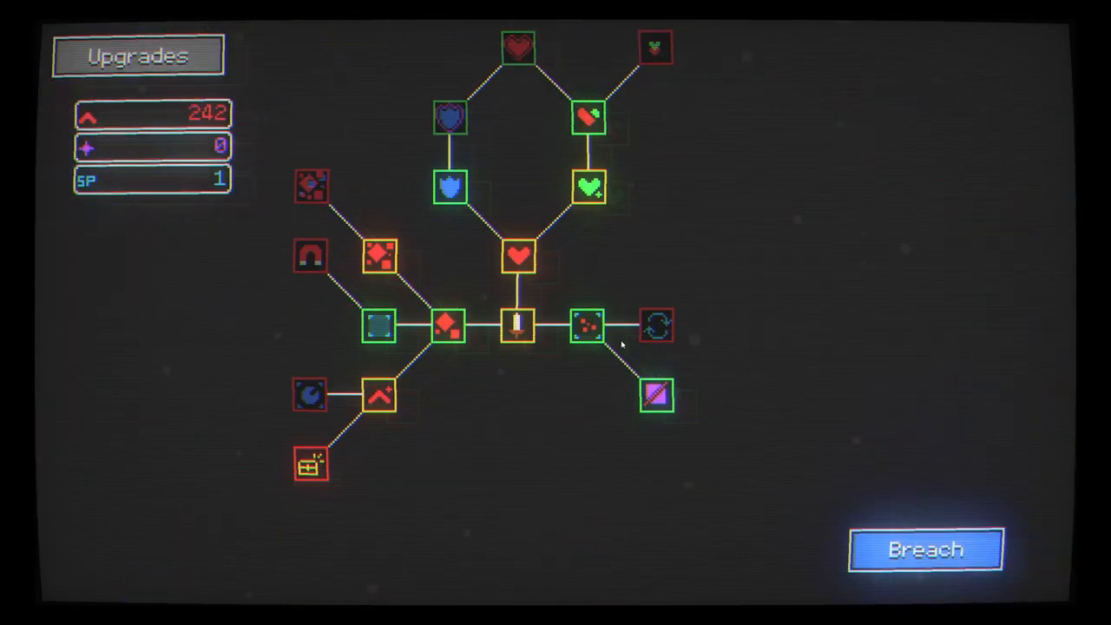
mouse_move(695, 278)
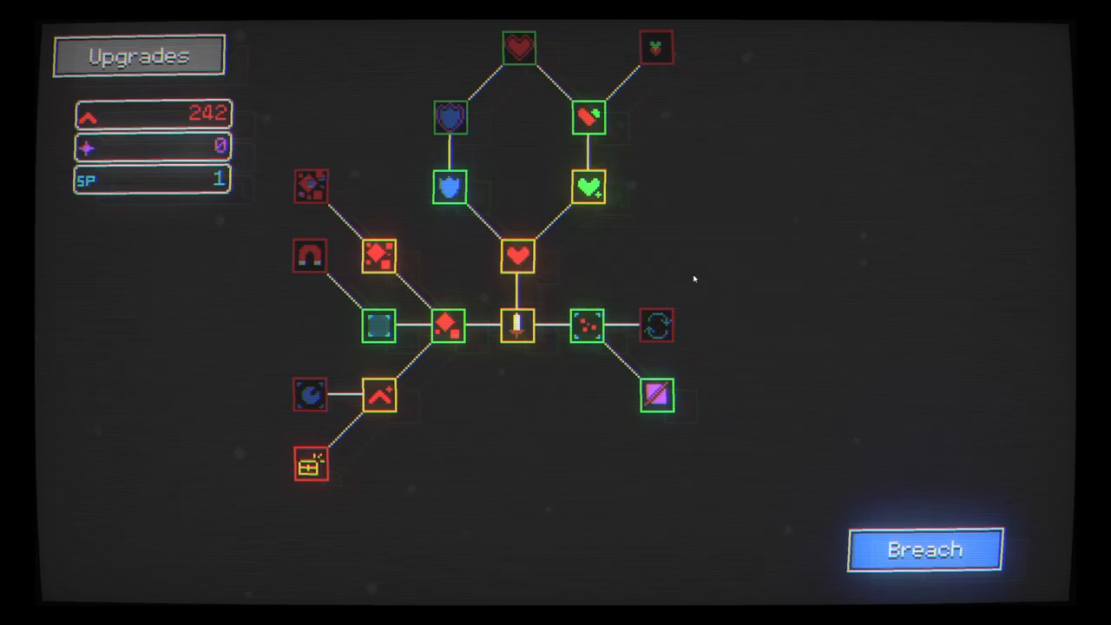
mouse_move(356, 348)
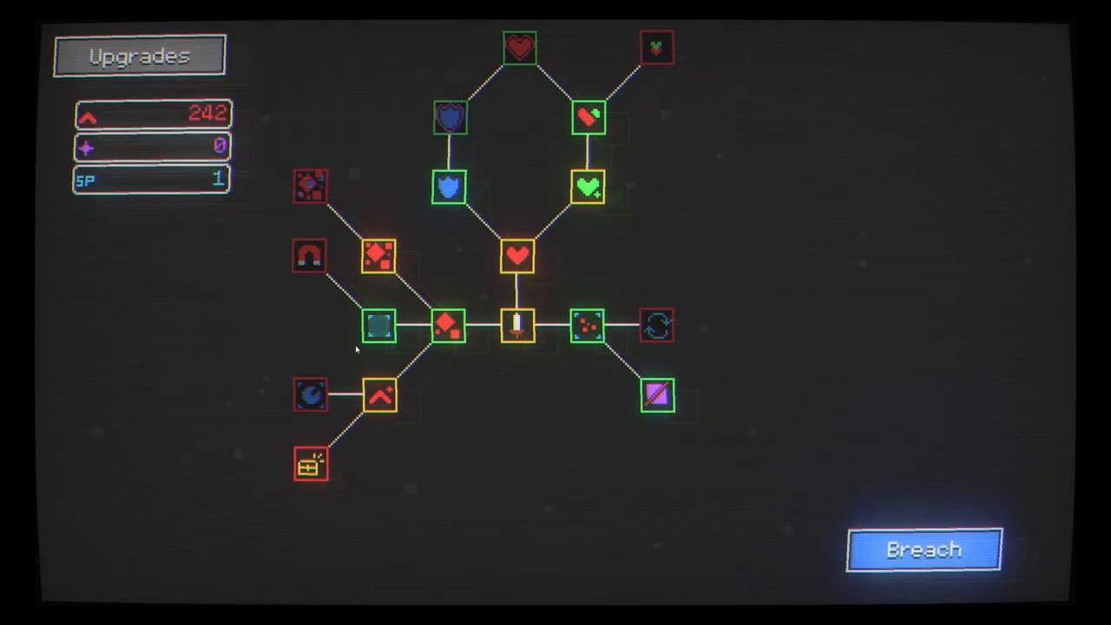
Play a prestige 1 session to zero health, earning 218 resources and 1 SP
left_click(923, 548)
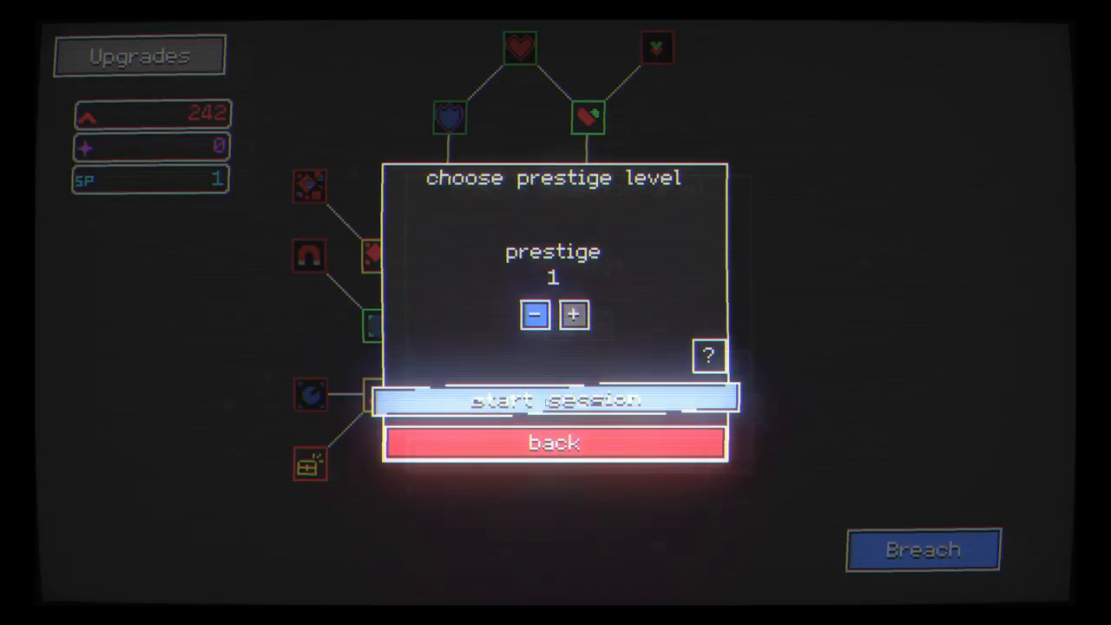
left_click(554, 398)
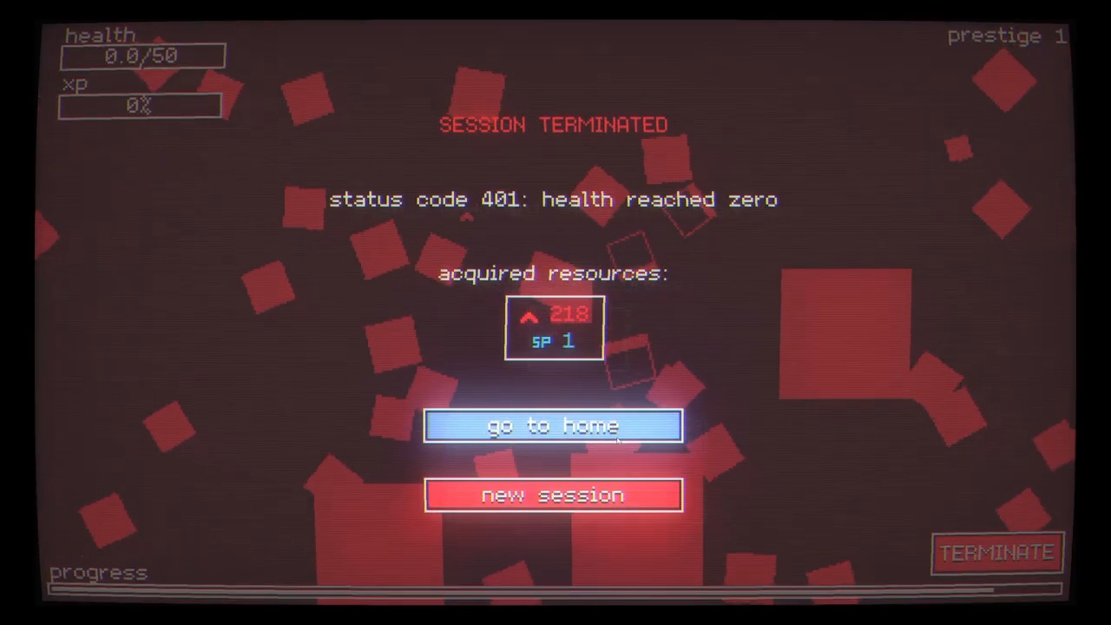
Go home, buy new nodes plus Firewall armor and Influence attack size, then open the prestige chooser
left_click(553, 425)
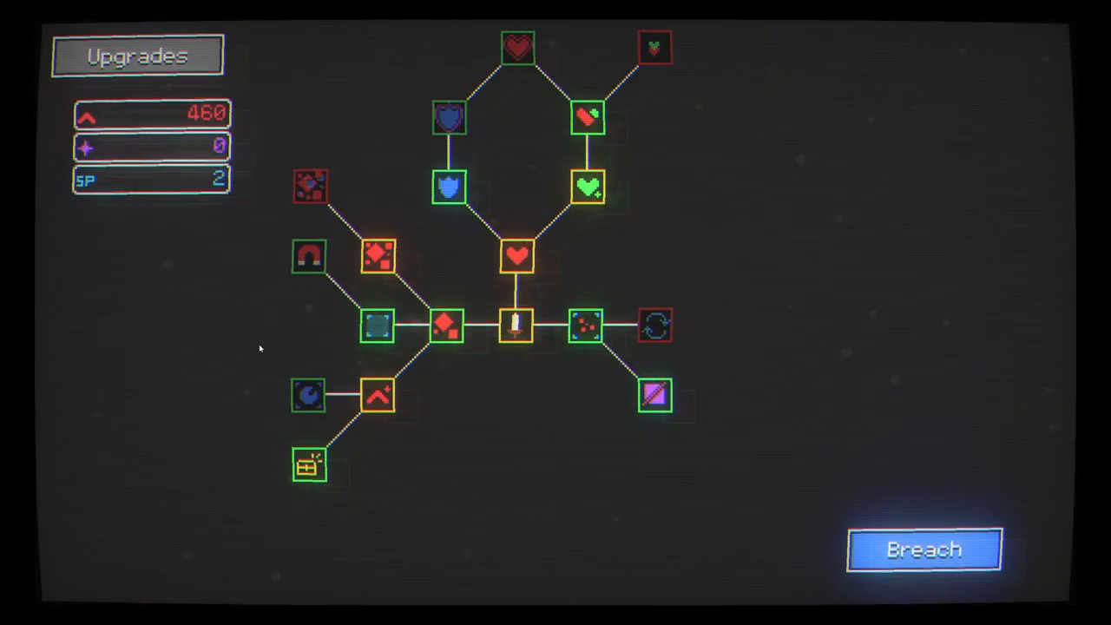
mouse_move(309, 396)
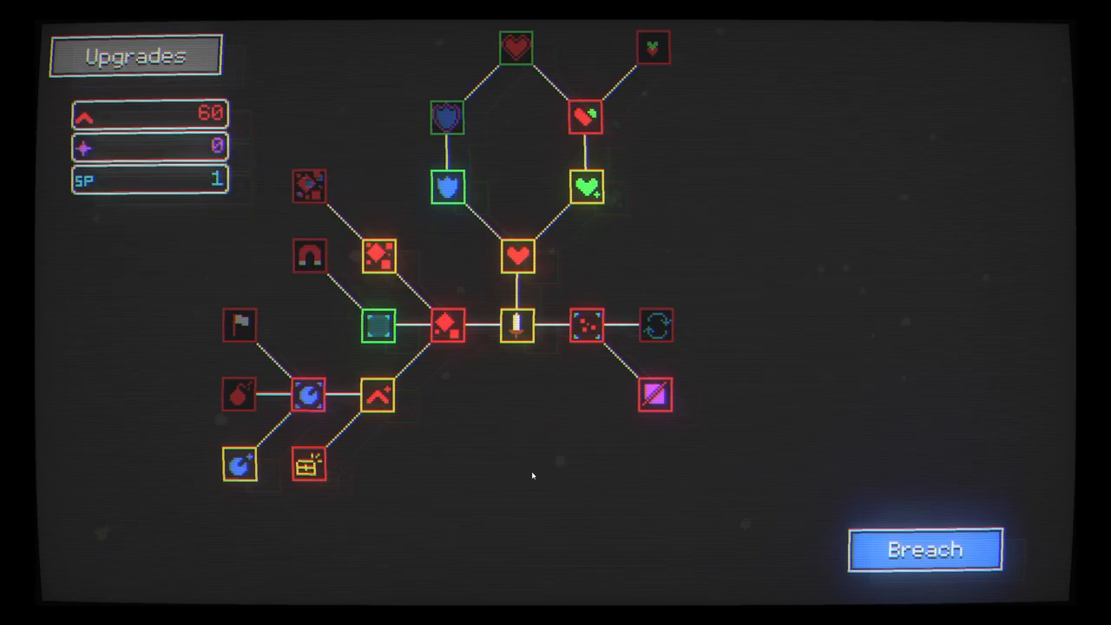
mouse_move(517, 255)
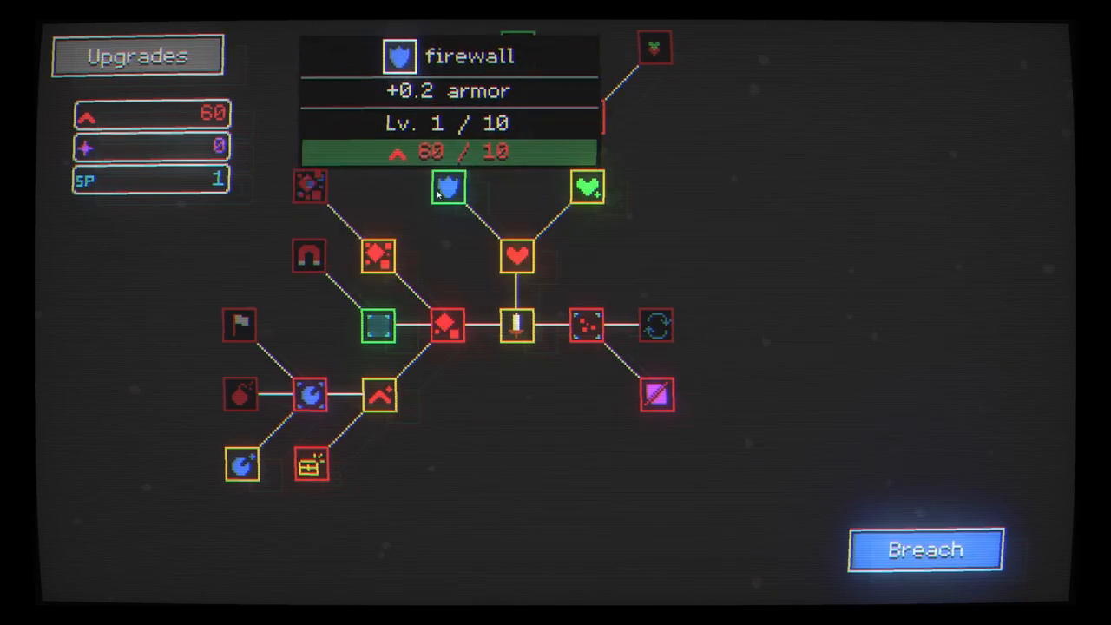
left_click(658, 396)
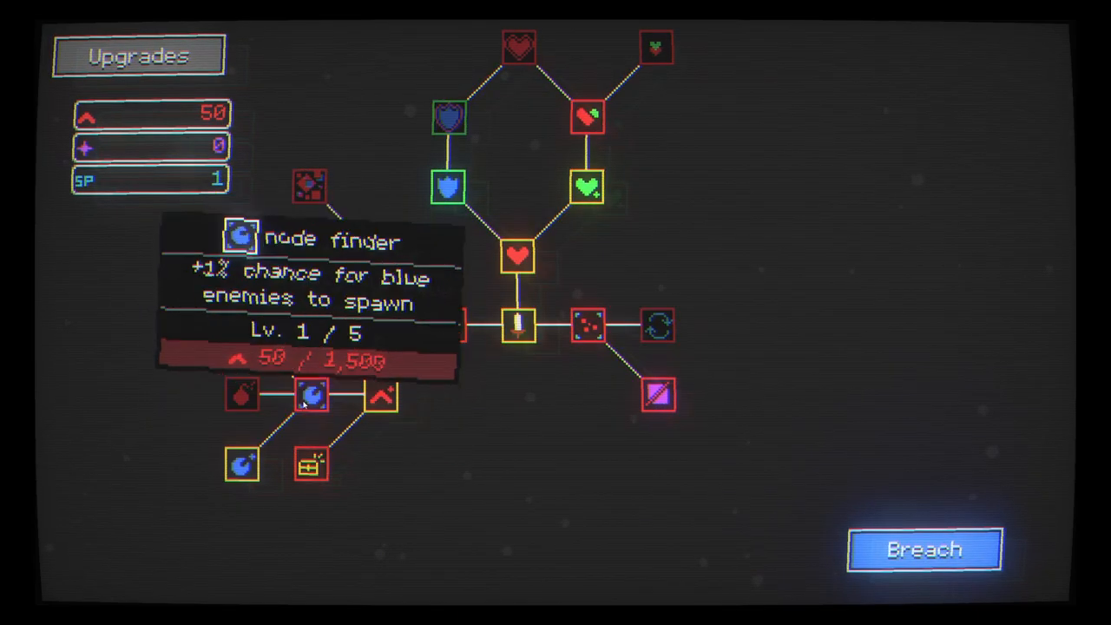
mouse_move(381, 326)
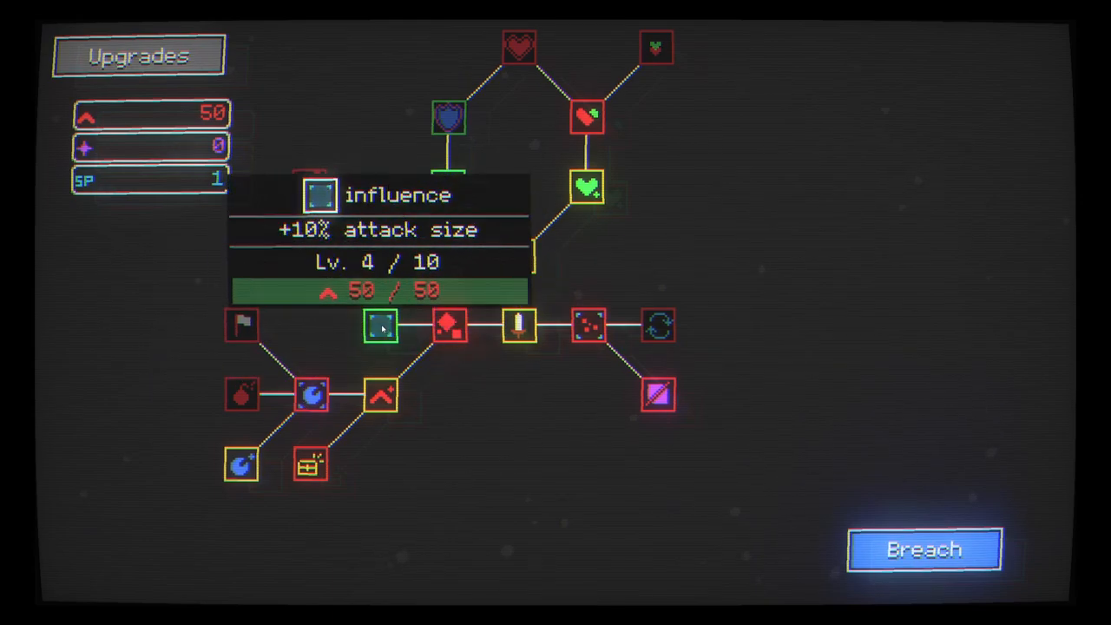
left_click(924, 549)
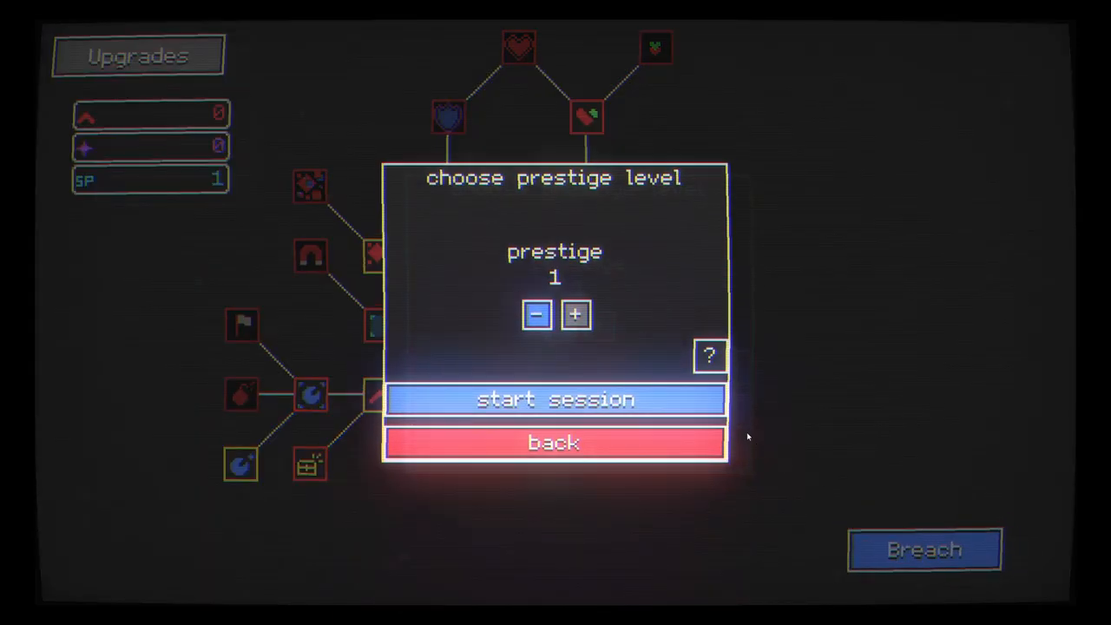
Start a prestige 1 session and play until health hits zero, earning 218 bits and 2 blue
left_click(555, 400)
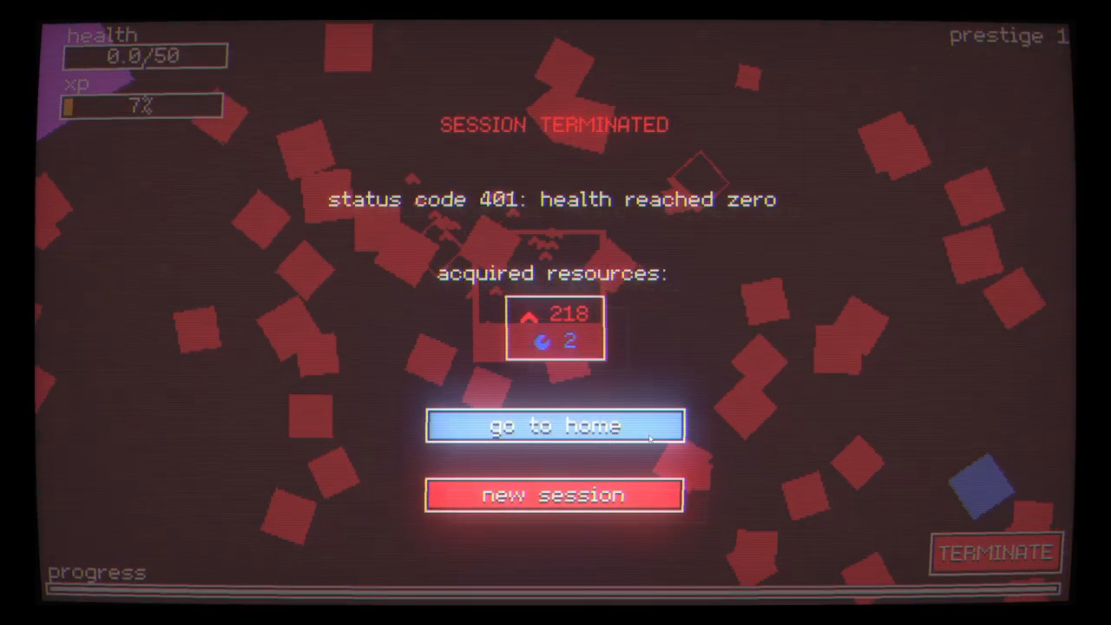
Return home and buy the sapper health-restore upgrade plus another giant slayer level
left_click(552, 427)
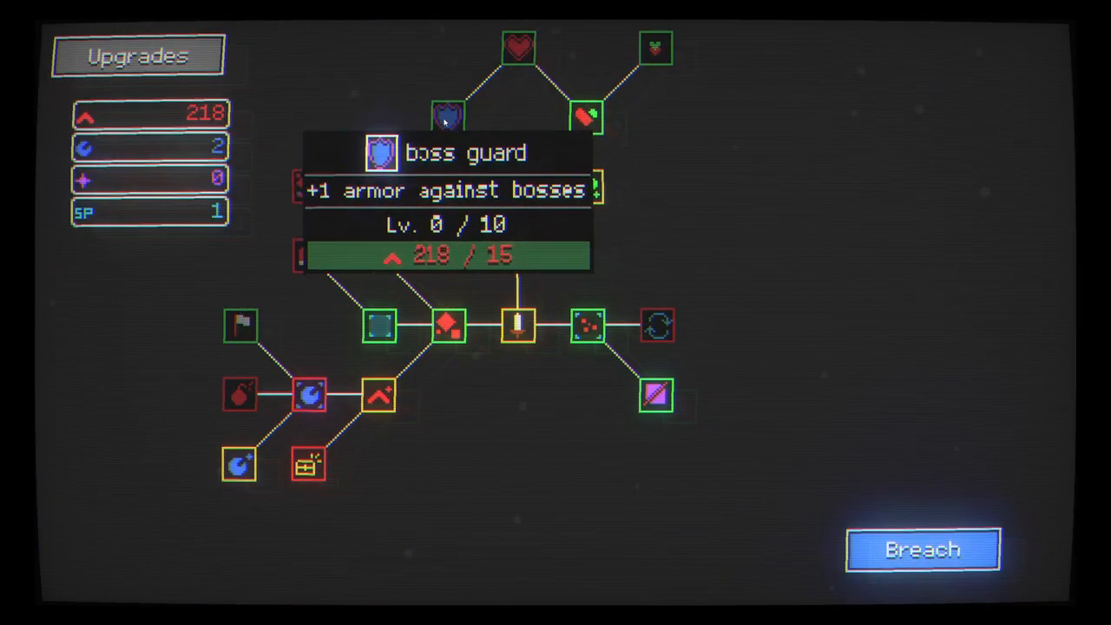
mouse_move(656, 49)
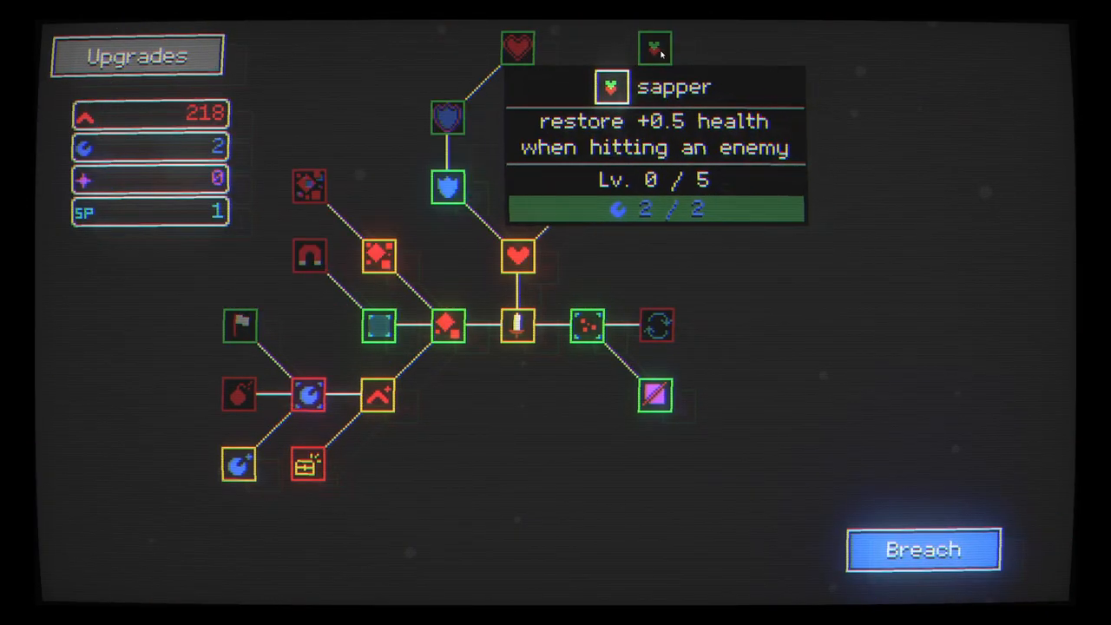
left_click(657, 49)
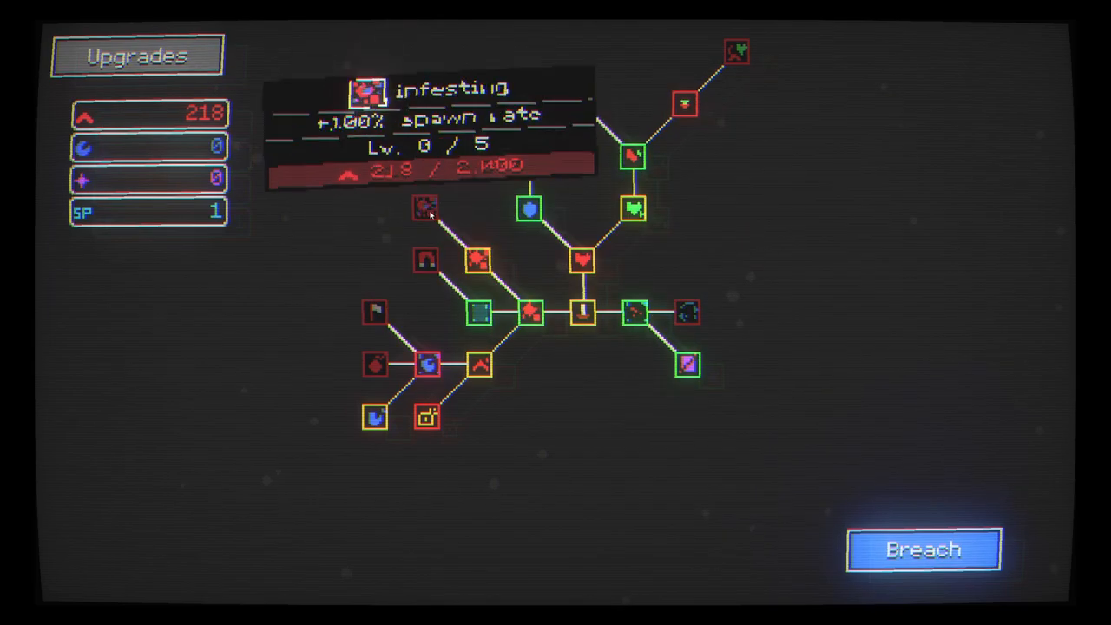
mouse_move(375, 313)
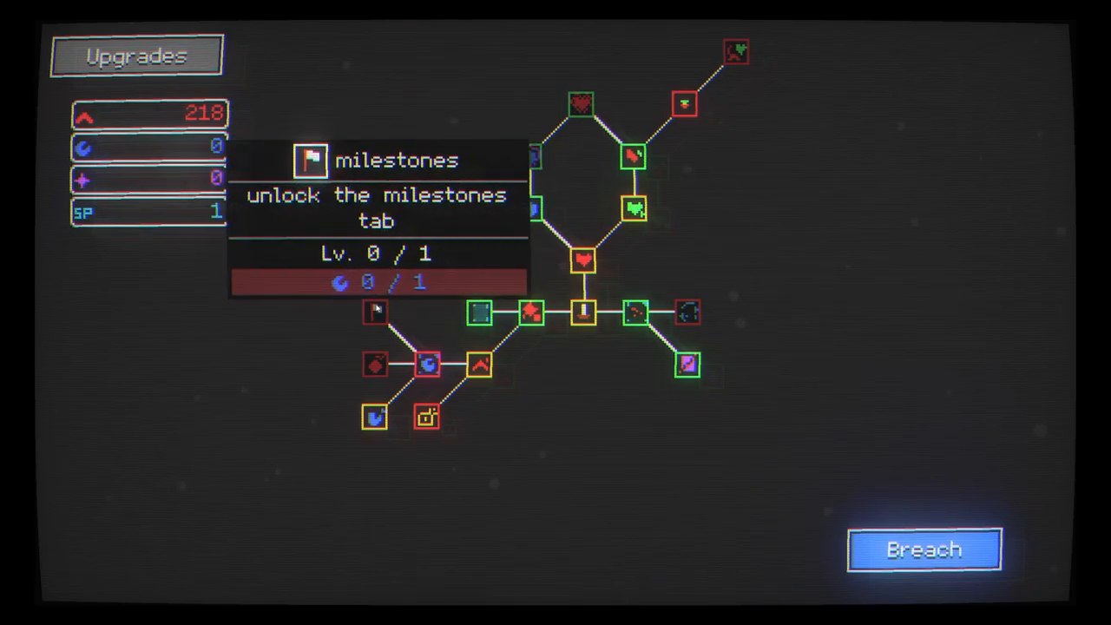
mouse_move(376, 363)
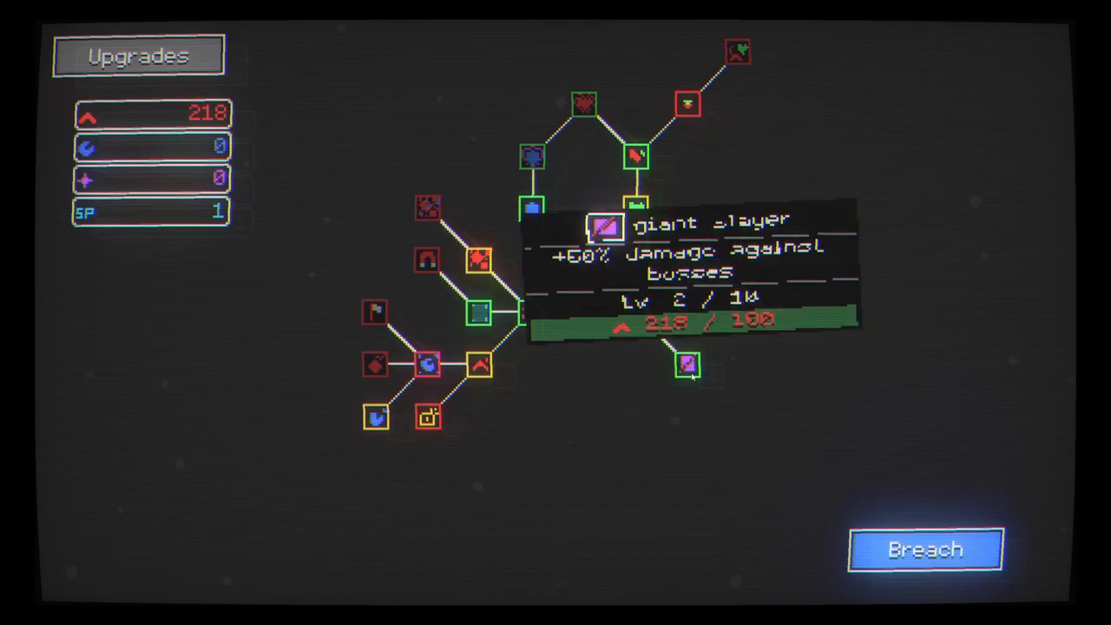
left_click(583, 312)
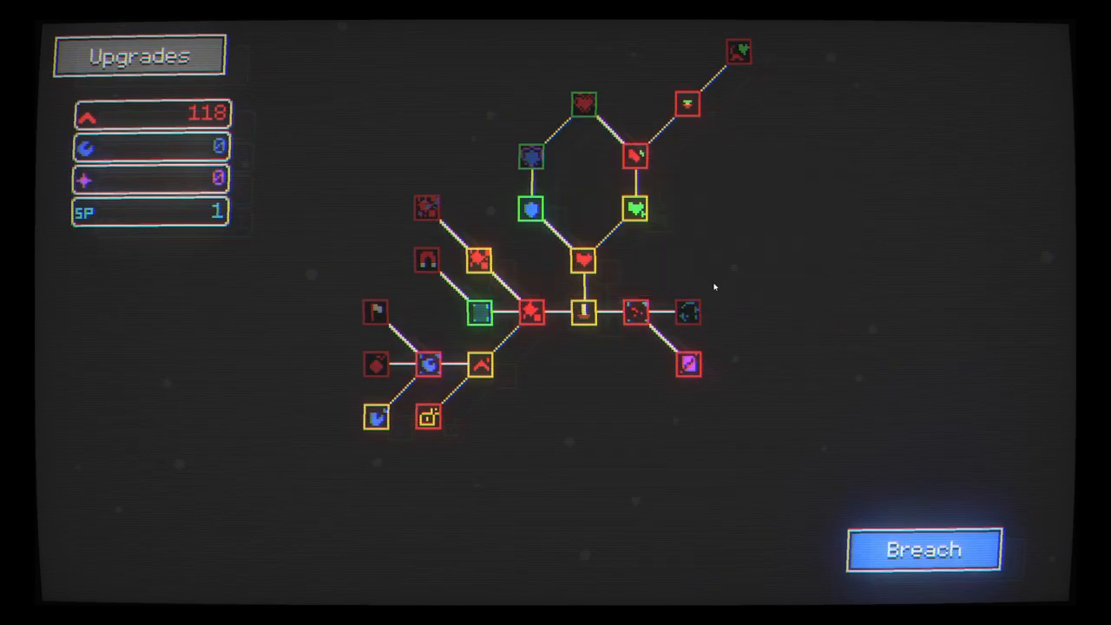
mouse_move(530, 158)
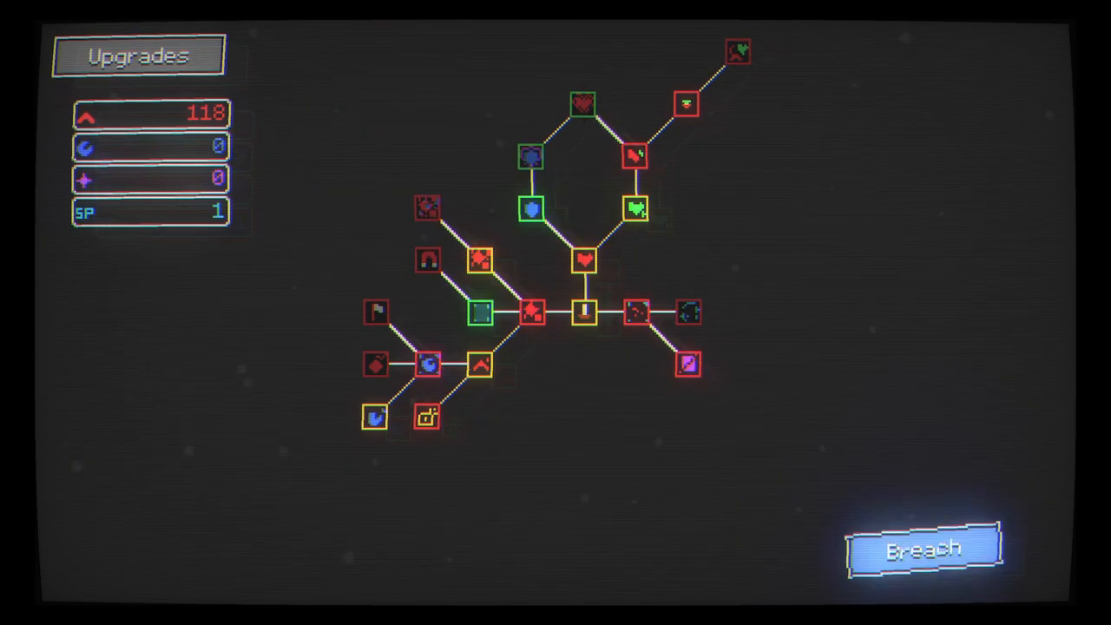
Breach into a new prestige 1 run and play until health hits zero, earning 243 bits
left_click(920, 548)
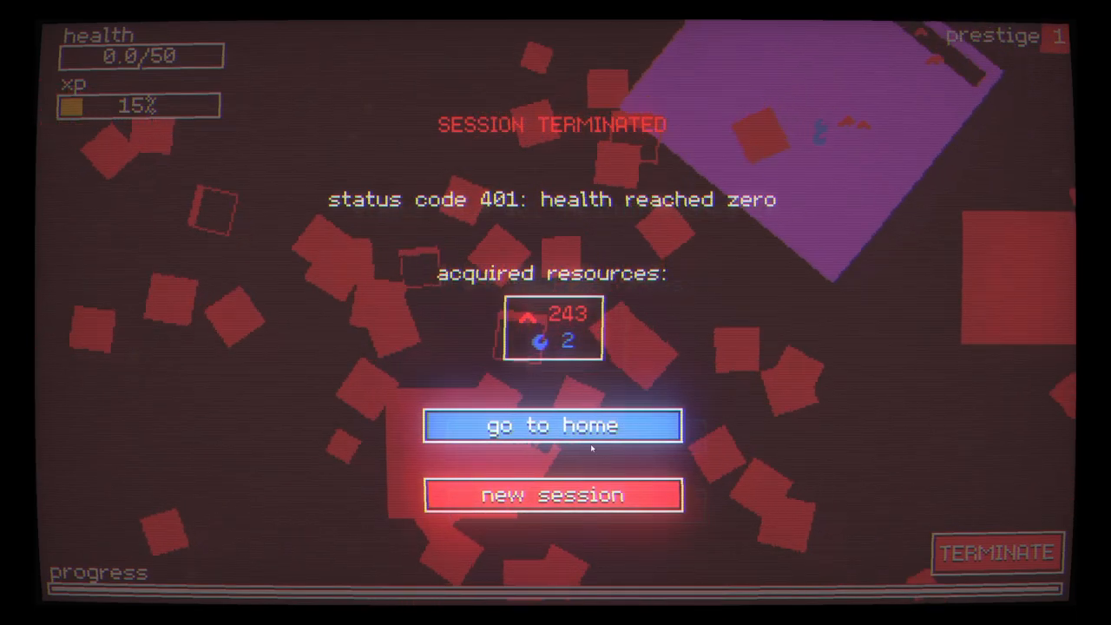
Return home, unlock milestones, claim the Red Defeater 500-bit reward, and go back to Upgrades
left_click(552, 425)
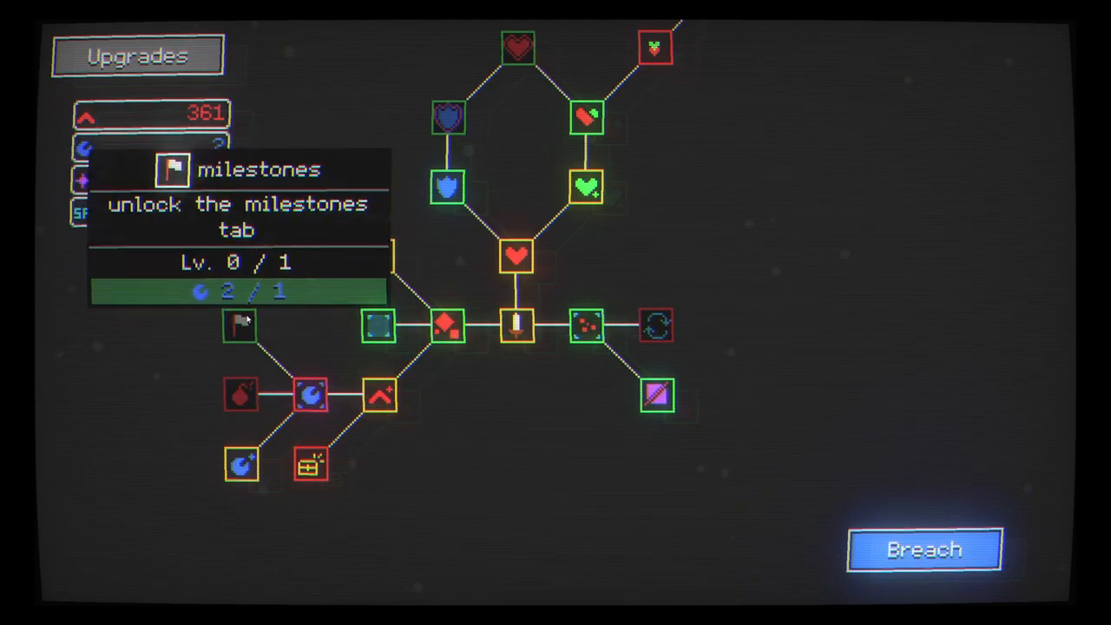
left_click(239, 326)
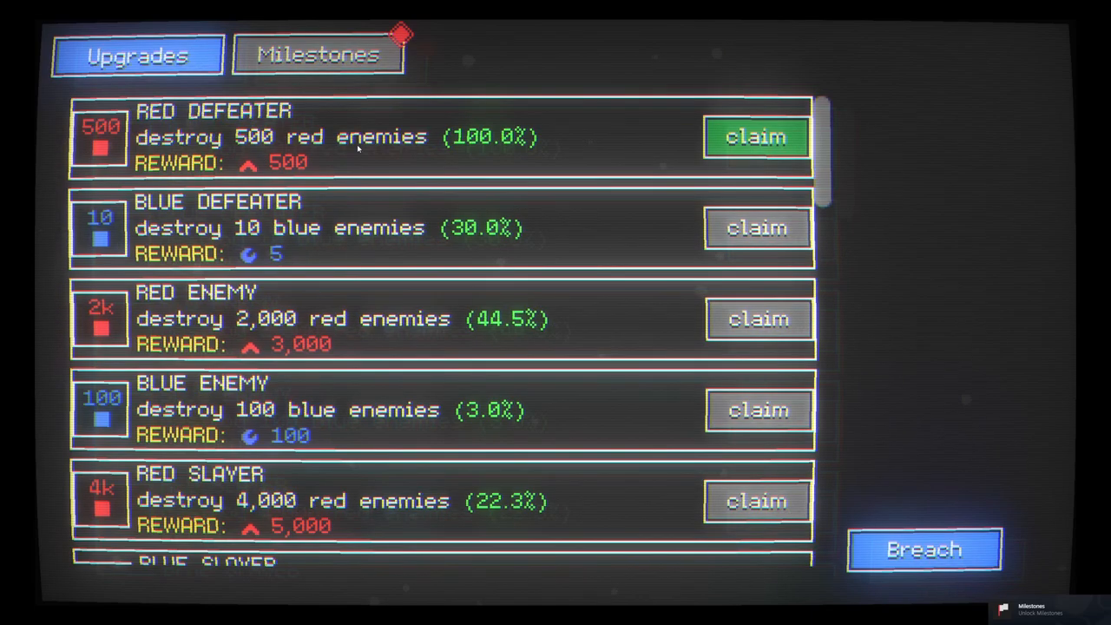
scroll("down", 3)
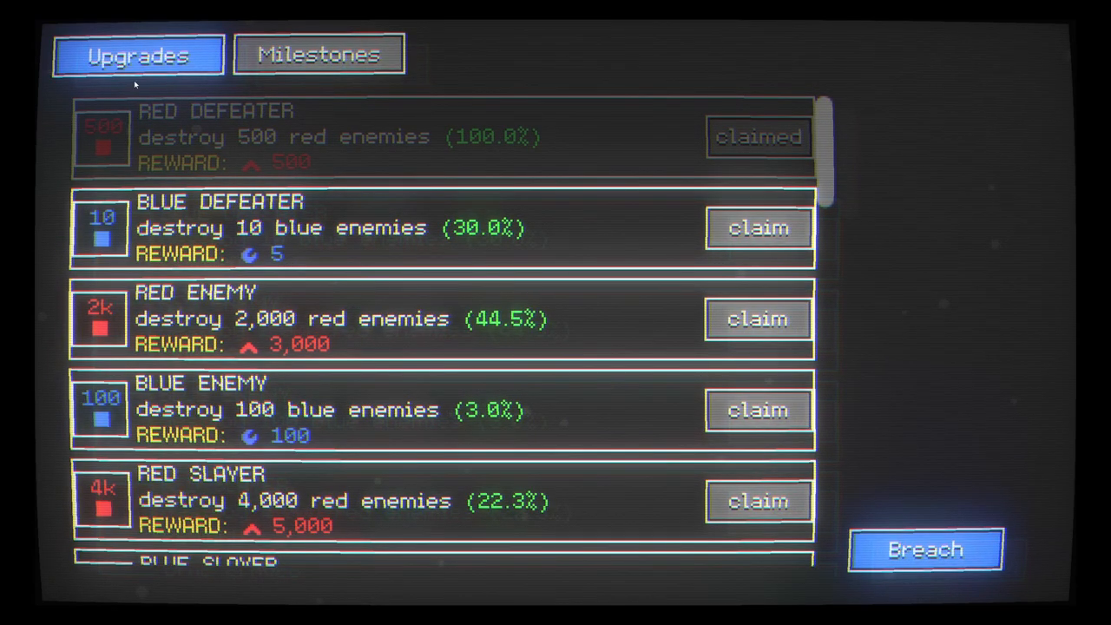
left_click(320, 53)
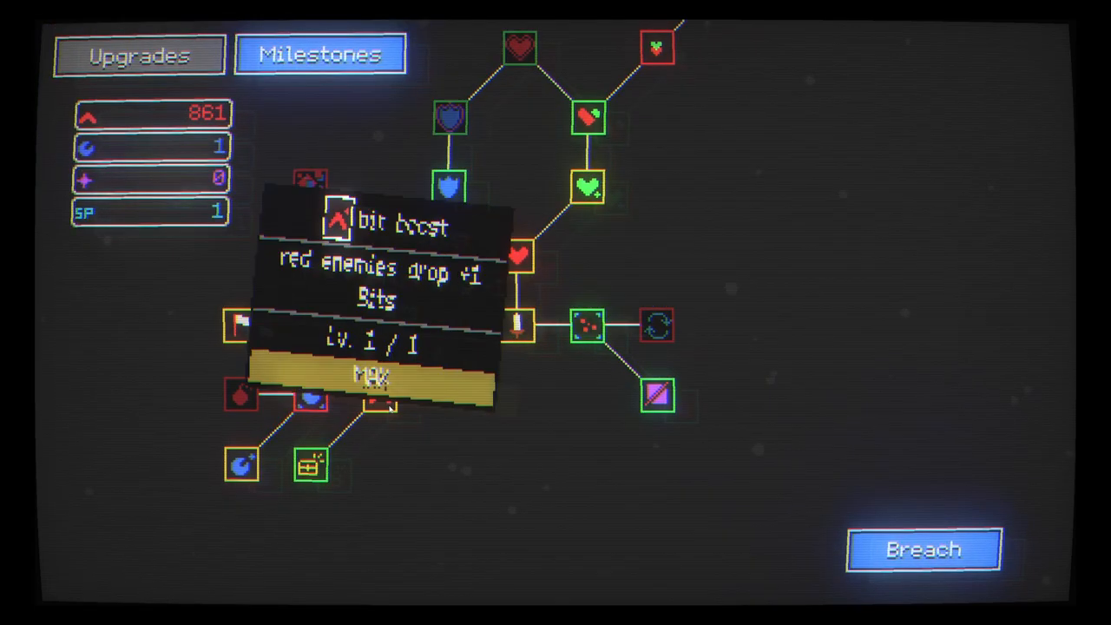
Spend the claimed bits on an upgrade and two boss guard armor levels
left_click(309, 465)
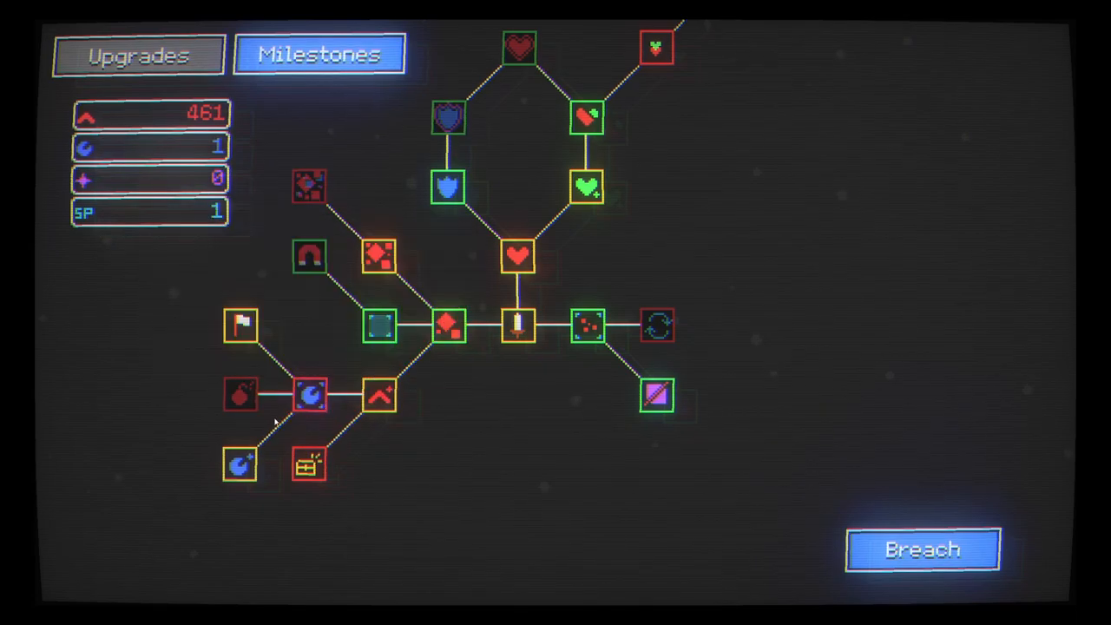
mouse_move(242, 323)
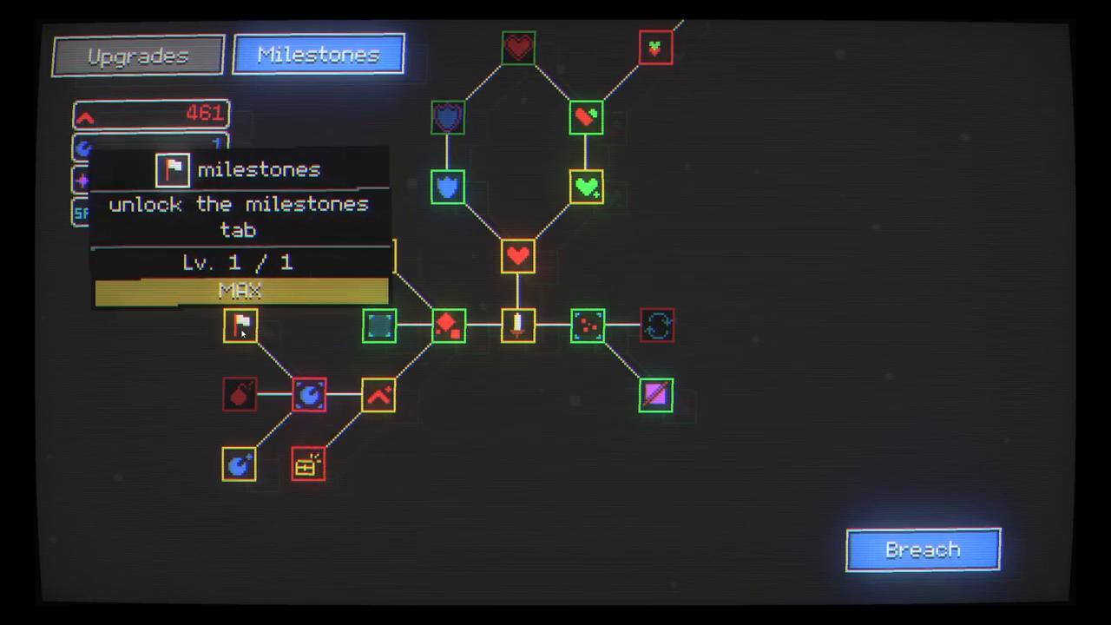
mouse_move(309, 257)
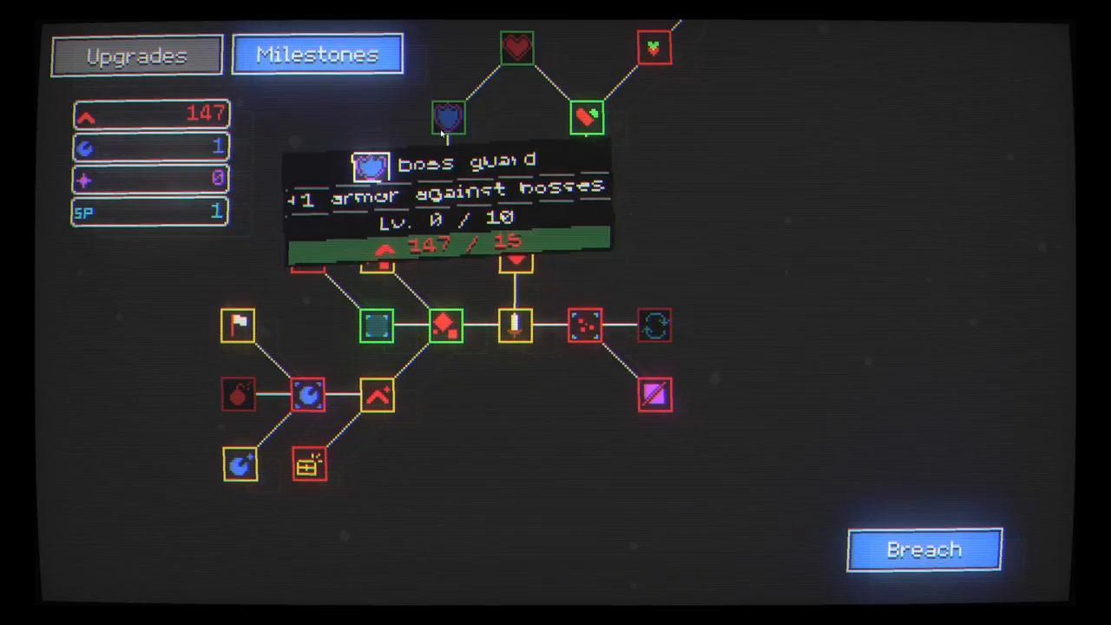
left_click(448, 118)
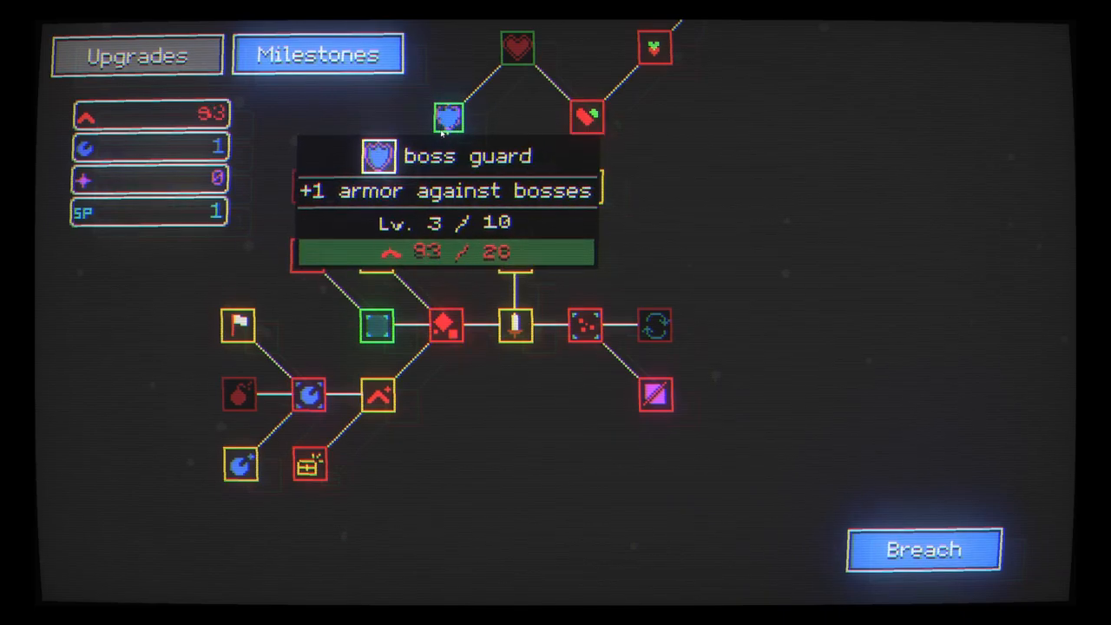
left_click(448, 118)
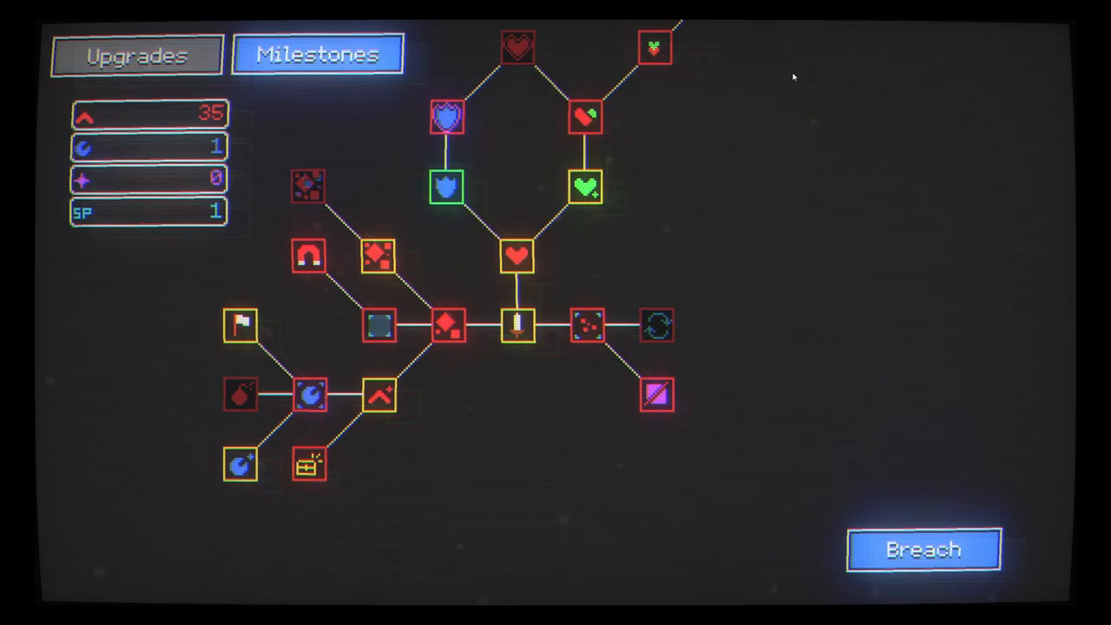
mouse_move(736, 203)
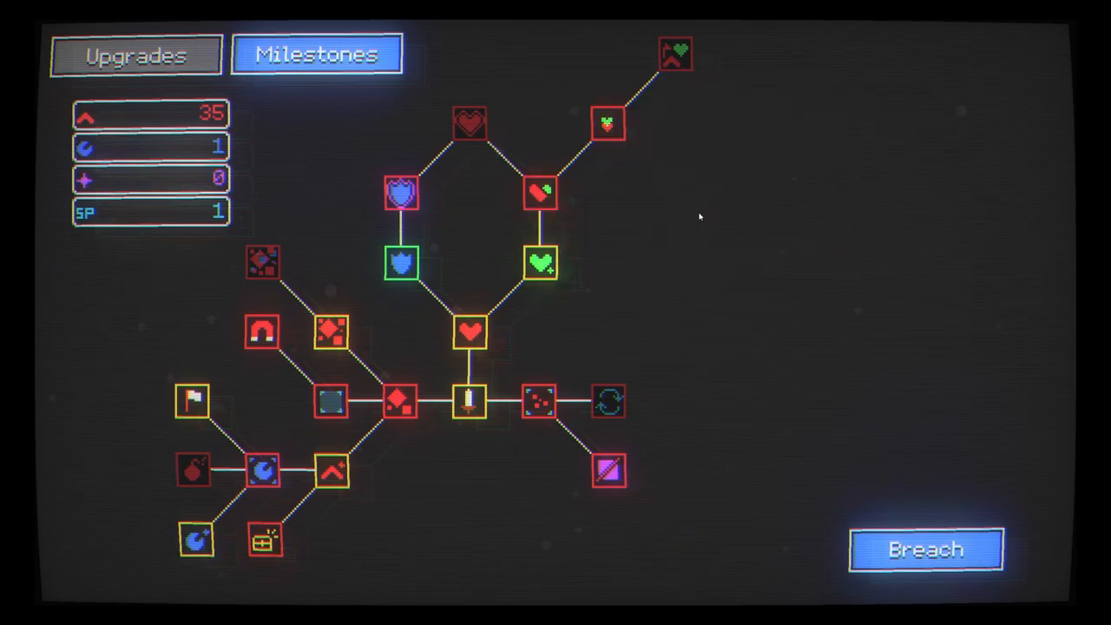
mouse_move(469, 121)
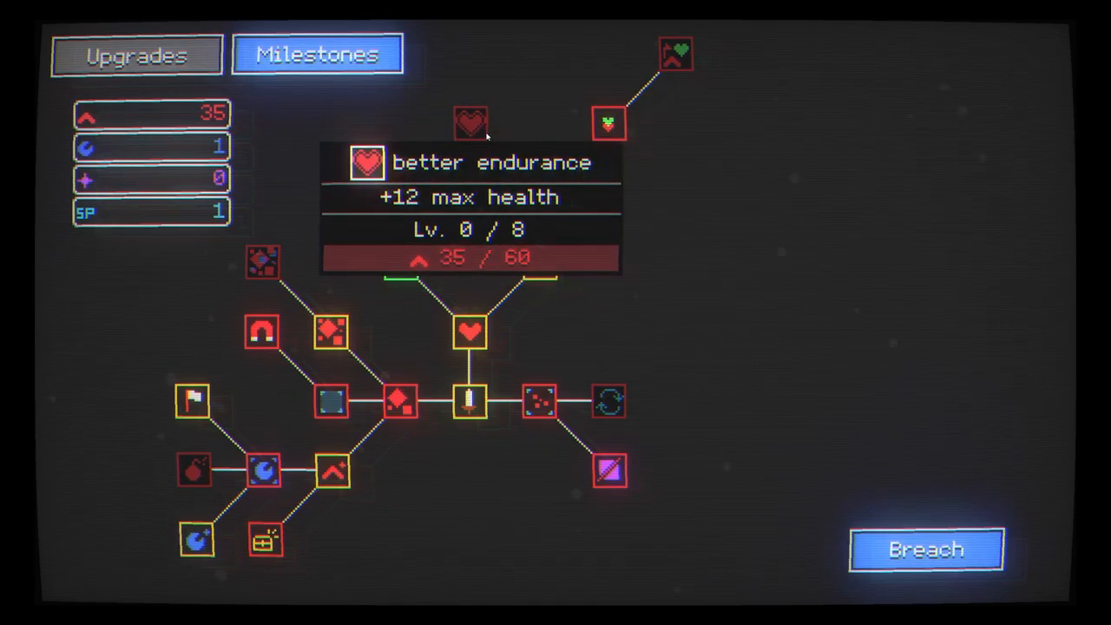
mouse_move(555, 313)
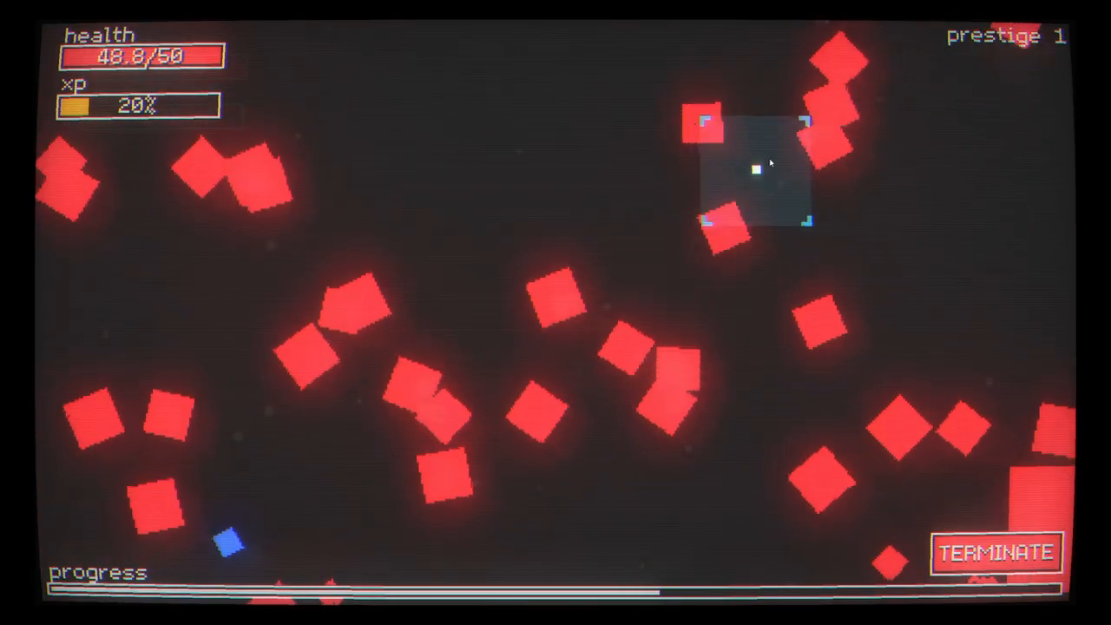
mouse_move(309, 518)
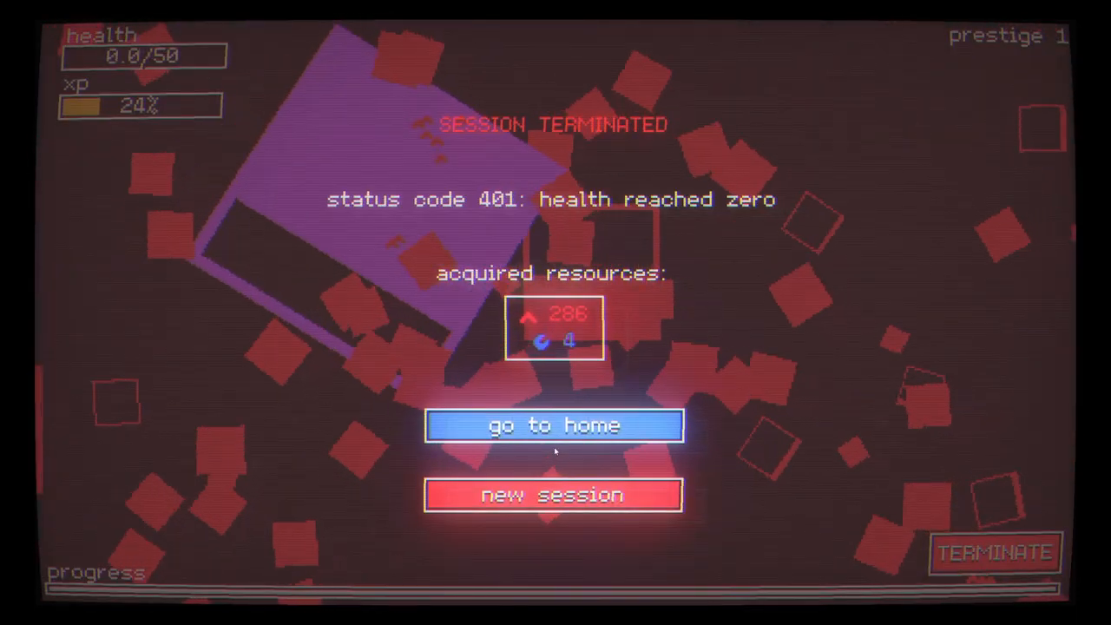
Return home, buy spawn exploders with blue resources and another tree upgrade
left_click(552, 425)
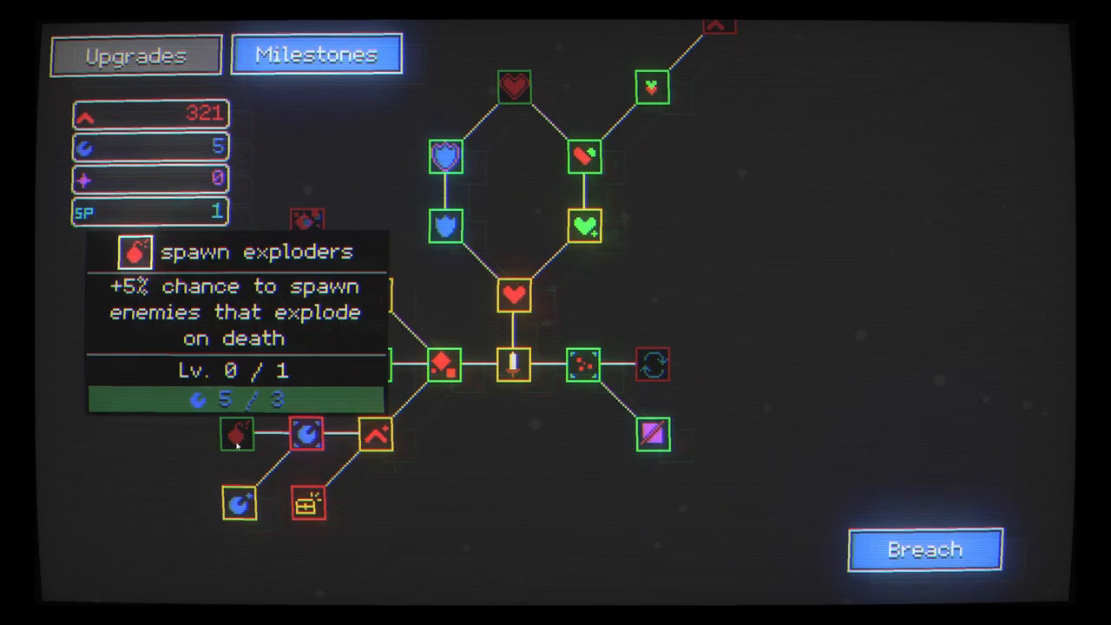
left_click(236, 435)
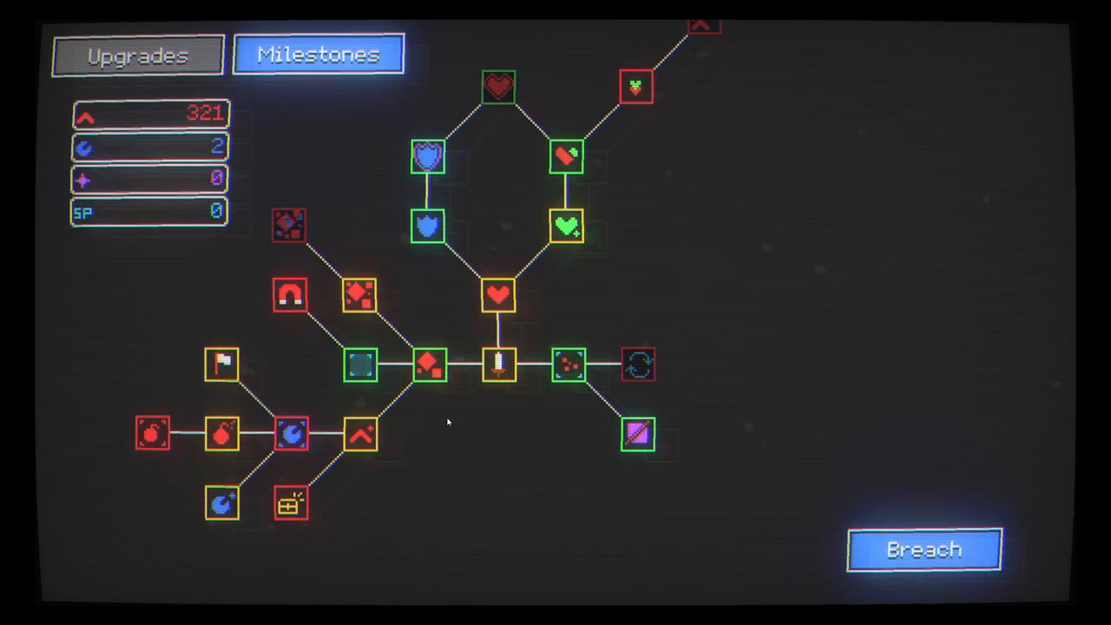
left_click(358, 365)
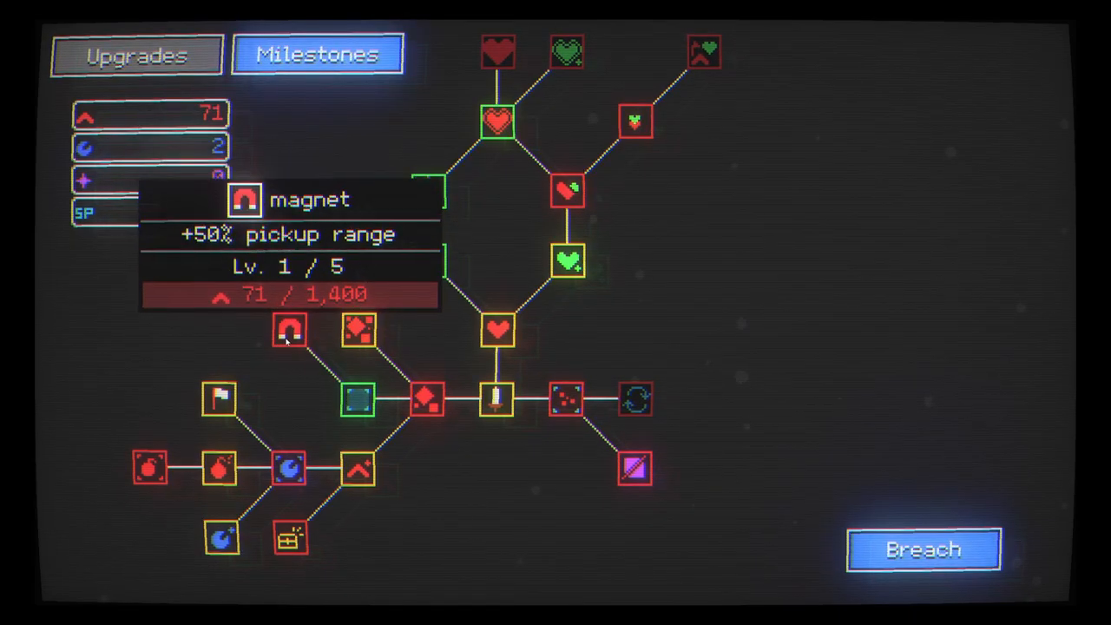
mouse_move(636, 399)
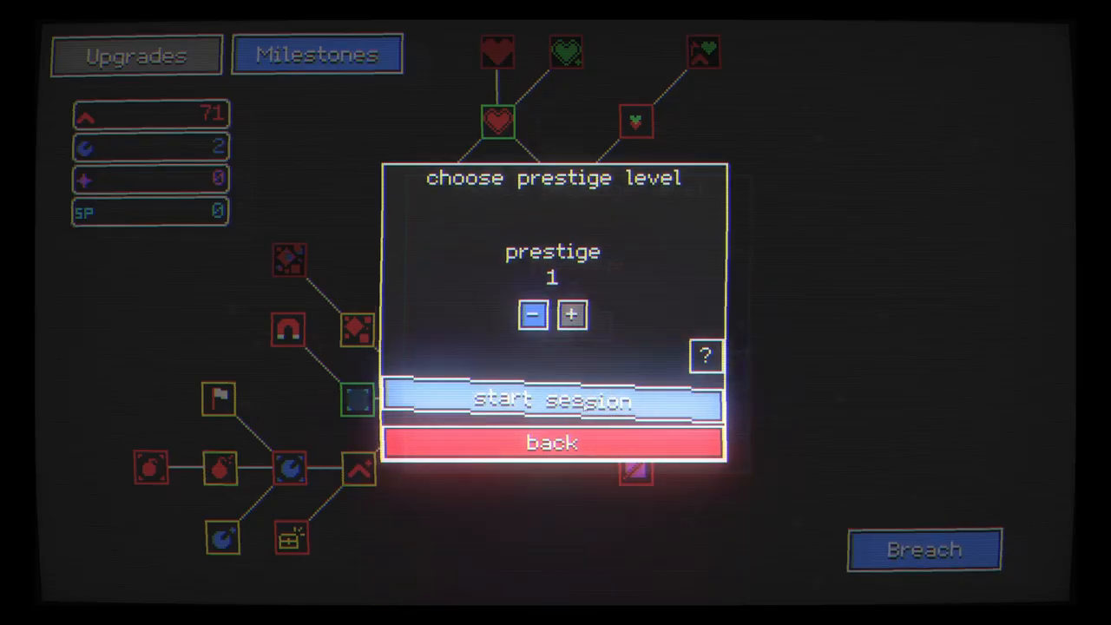
Start a prestige 1 session and play until health runs out, earning 429 red and 8 blue
left_click(552, 399)
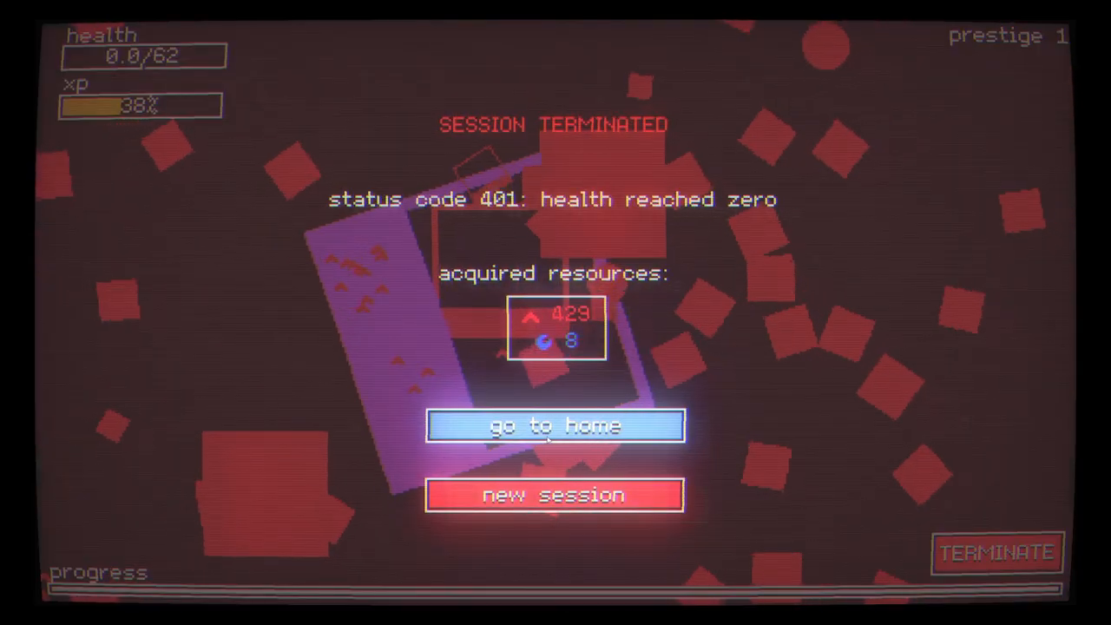
Return home, buy another sapper level, and bring up the prestige choice via Breach
left_click(554, 427)
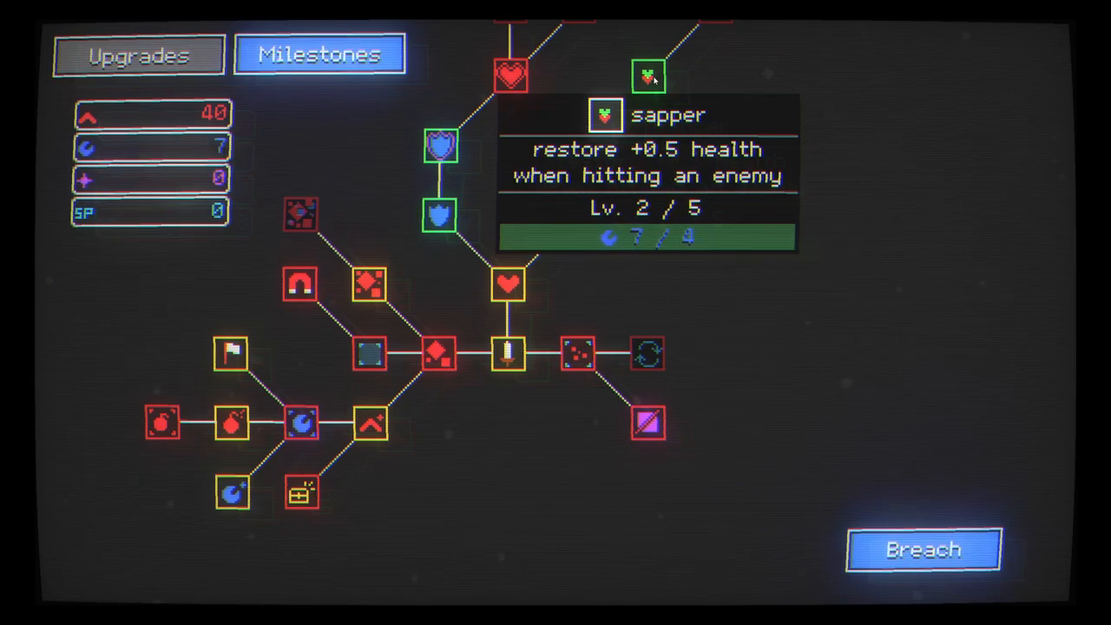
left_click(647, 76)
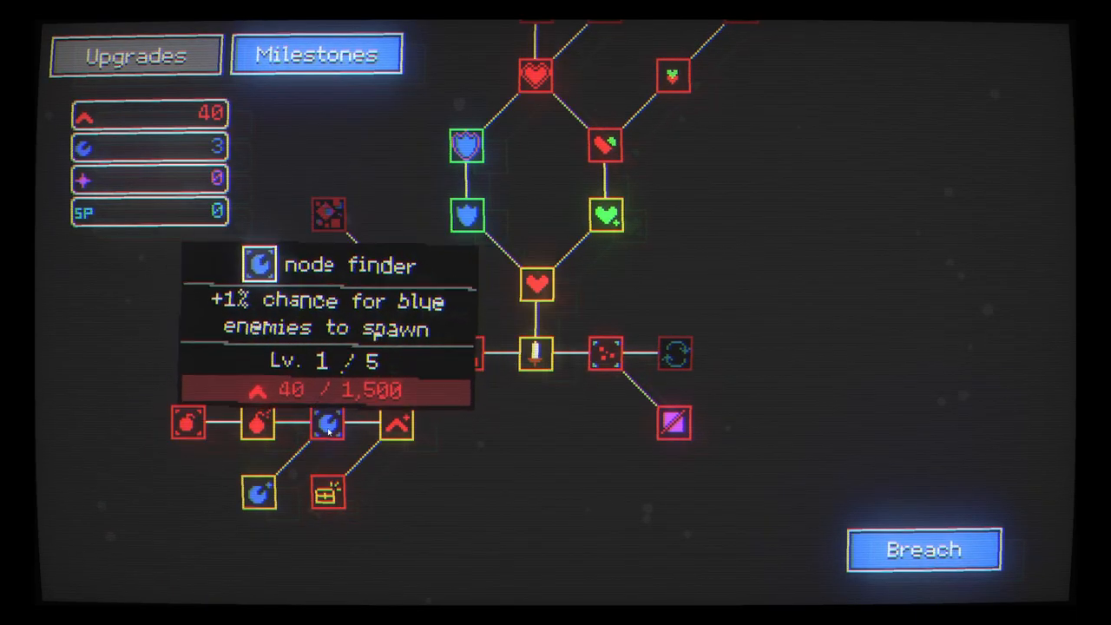
mouse_move(465, 355)
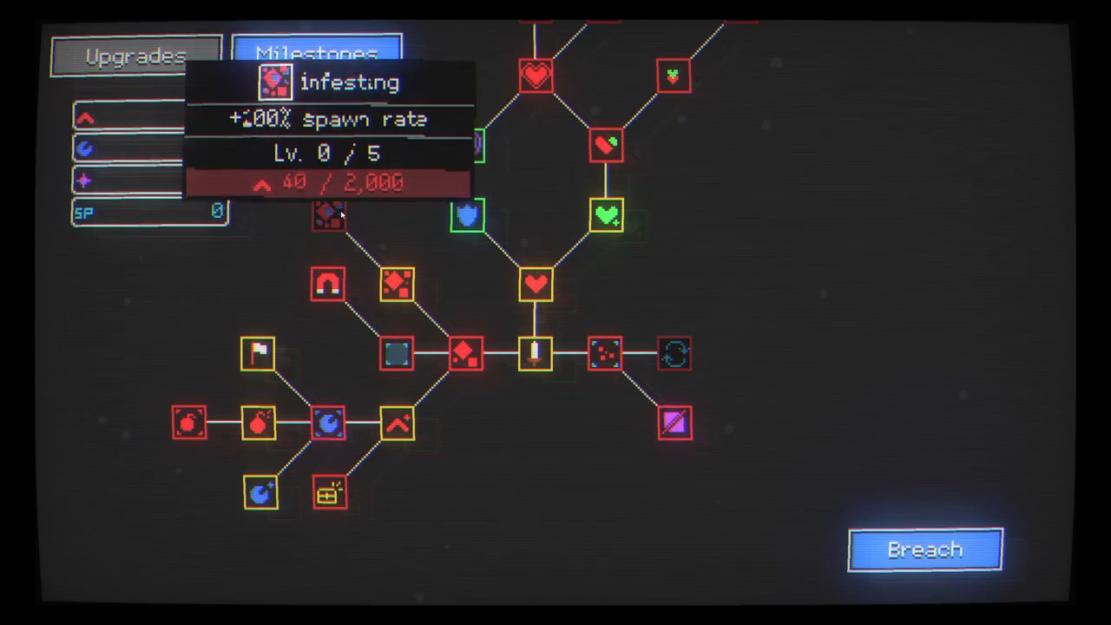
left_click(924, 549)
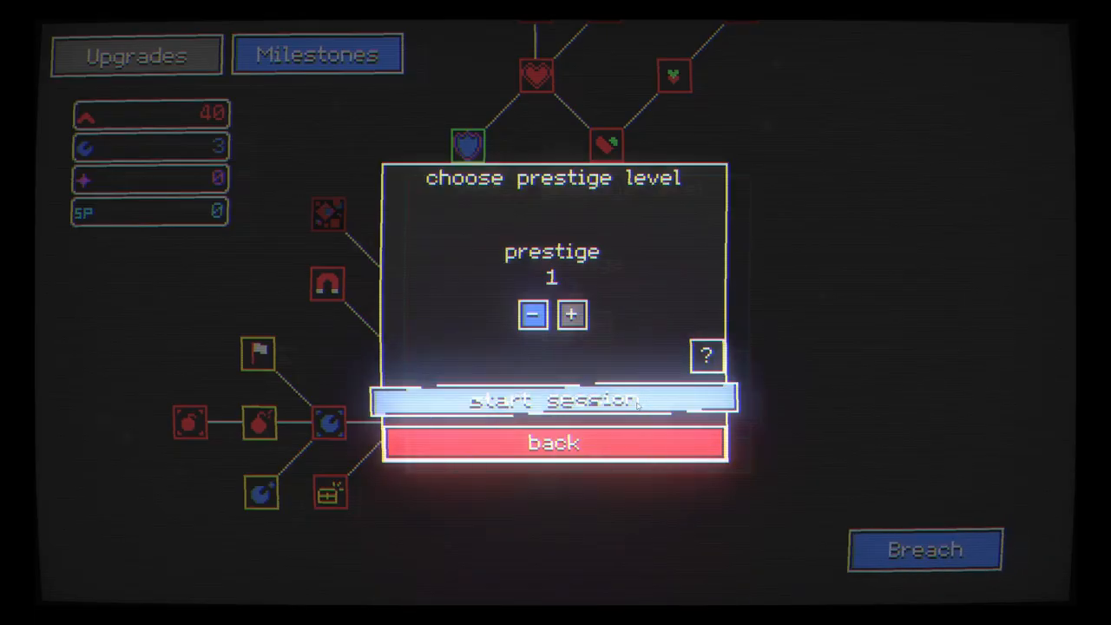
Start a prestige 1 run and defeat the boss, unlocking prestige 2 with 486 red, 2 blue, 1 purple
left_click(552, 399)
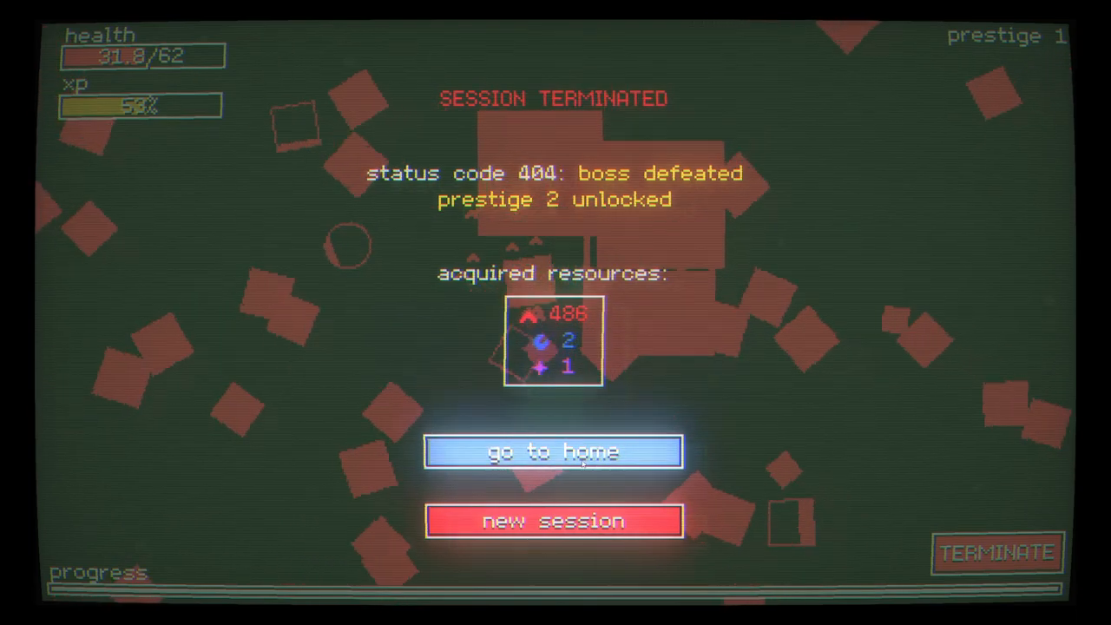
Return home to spend the boss rewards, then bring up the prestige choice for a prestige 2 run
left_click(552, 452)
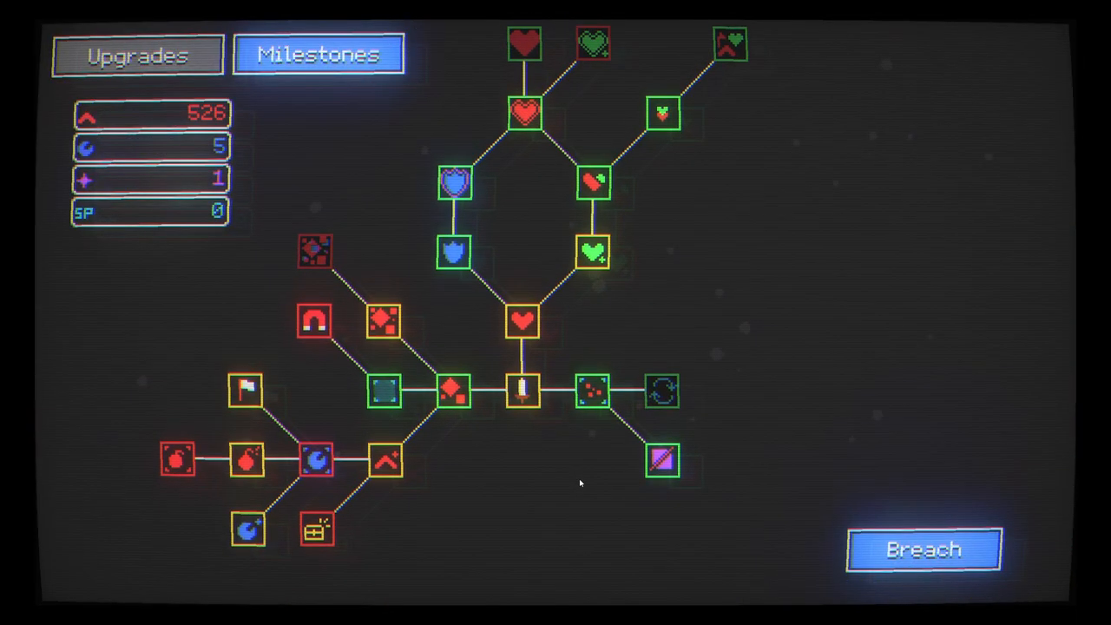
mouse_move(664, 391)
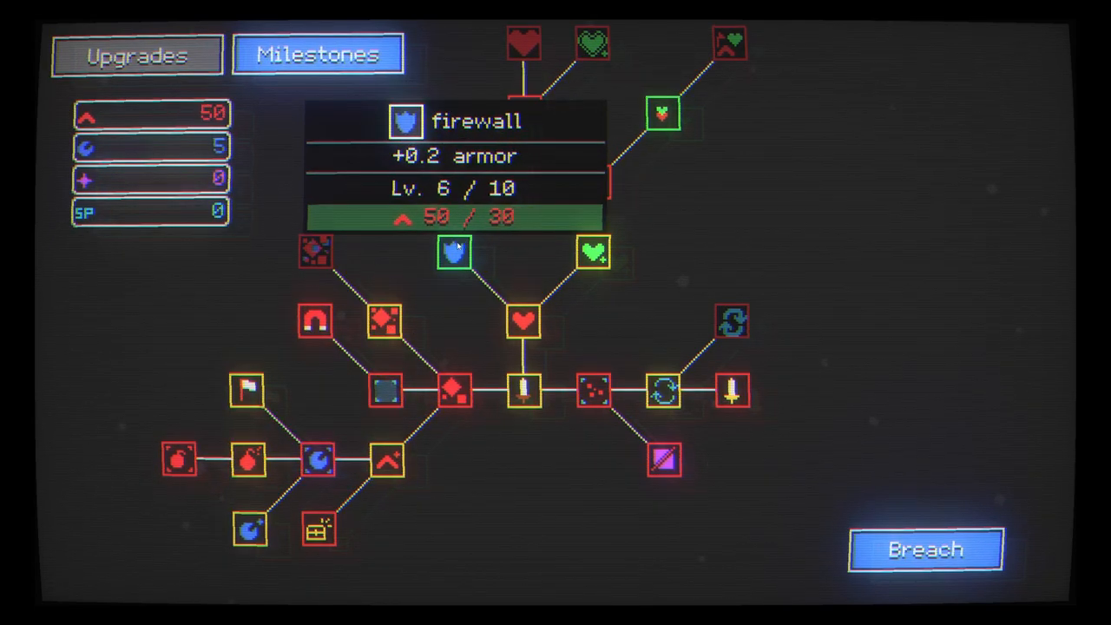
left_click(924, 549)
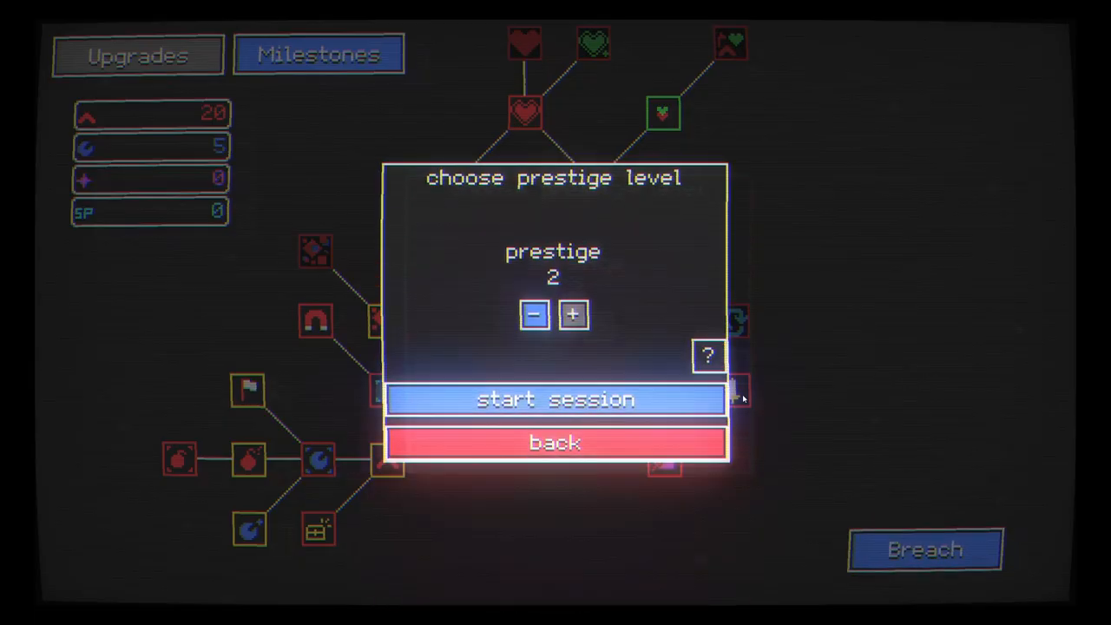
Start the prestige 2 session, play briefly, then terminate it to return with 191 red
left_click(555, 400)
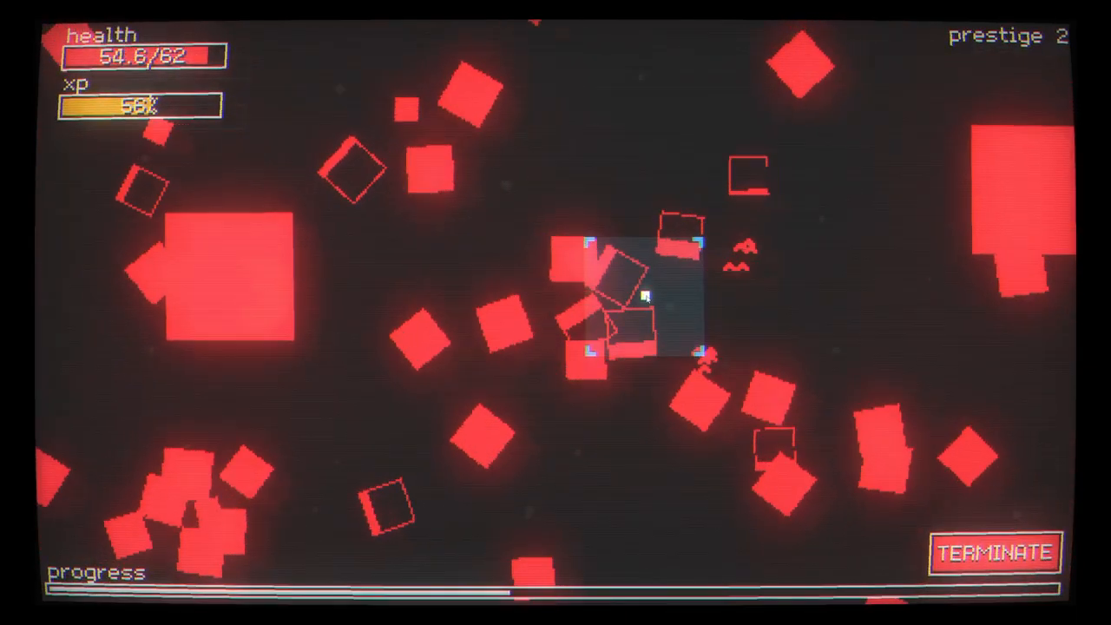
left_click(995, 552)
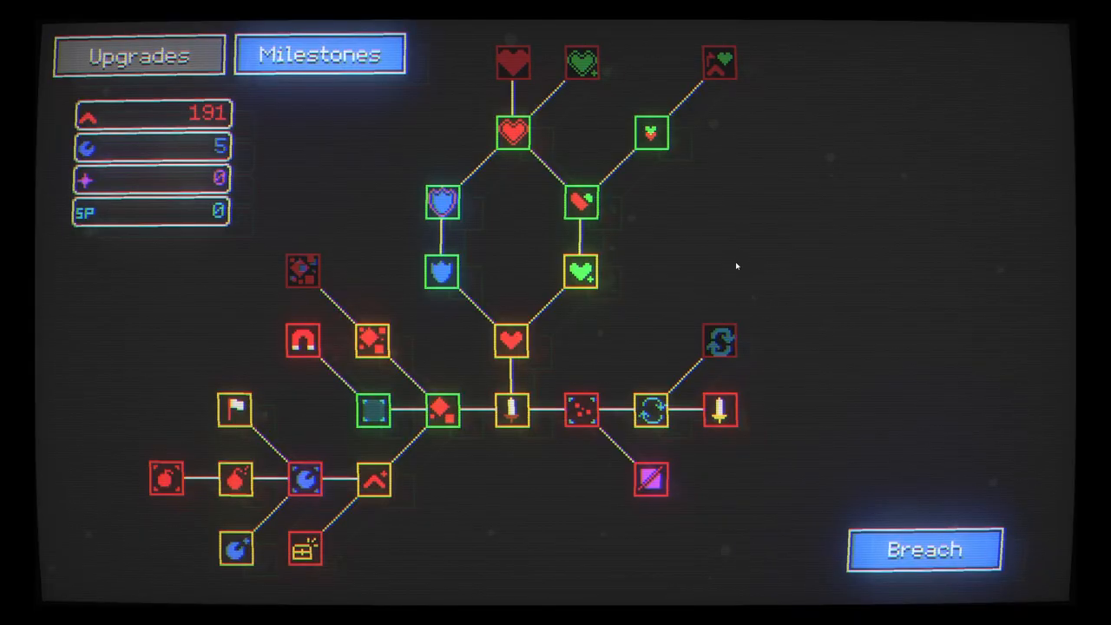